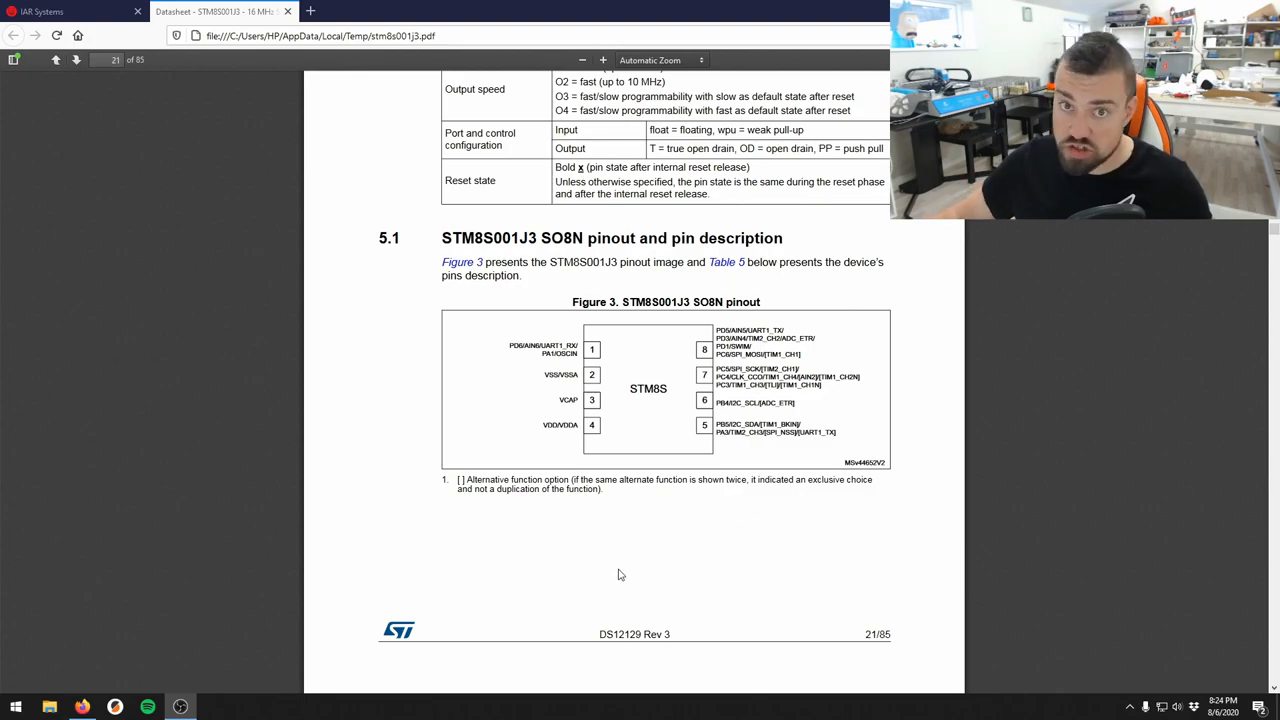
Scroll the datasheet to Table 5, the STM8S001J3 pin description for pins 1 to 7
scroll("down", 3)
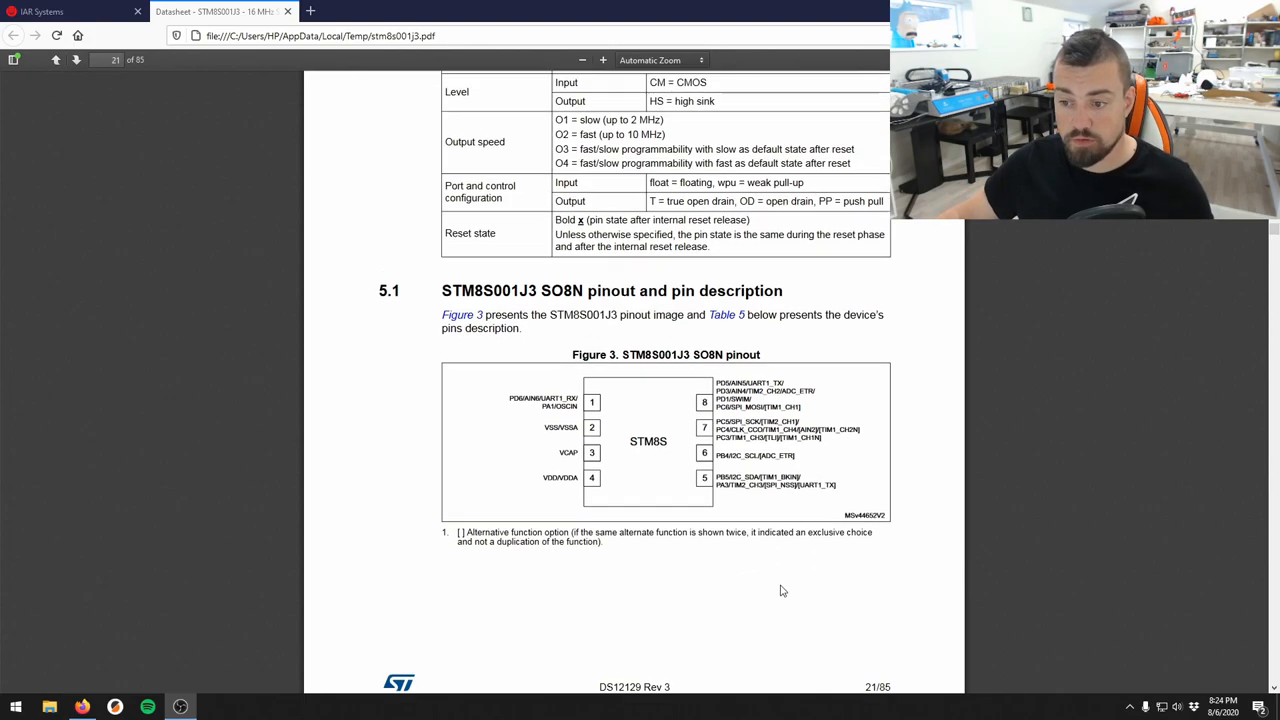
scroll("down", 3)
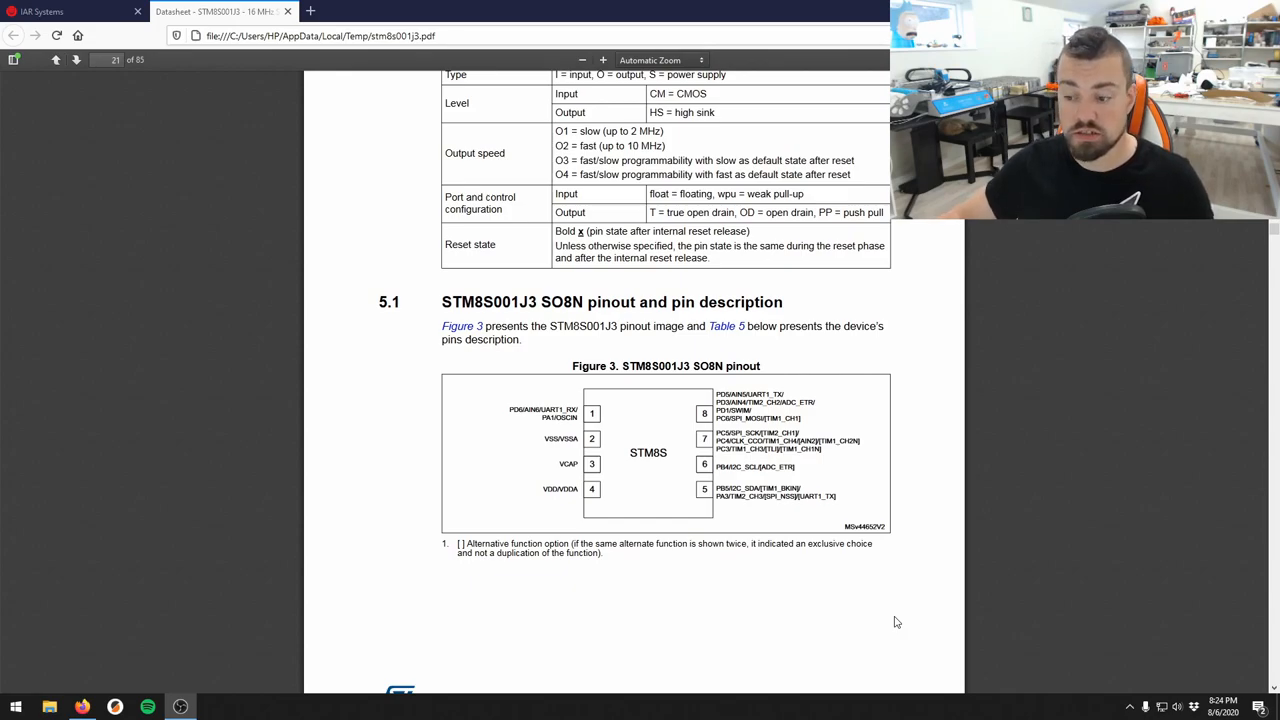
mouse_move(872, 614)
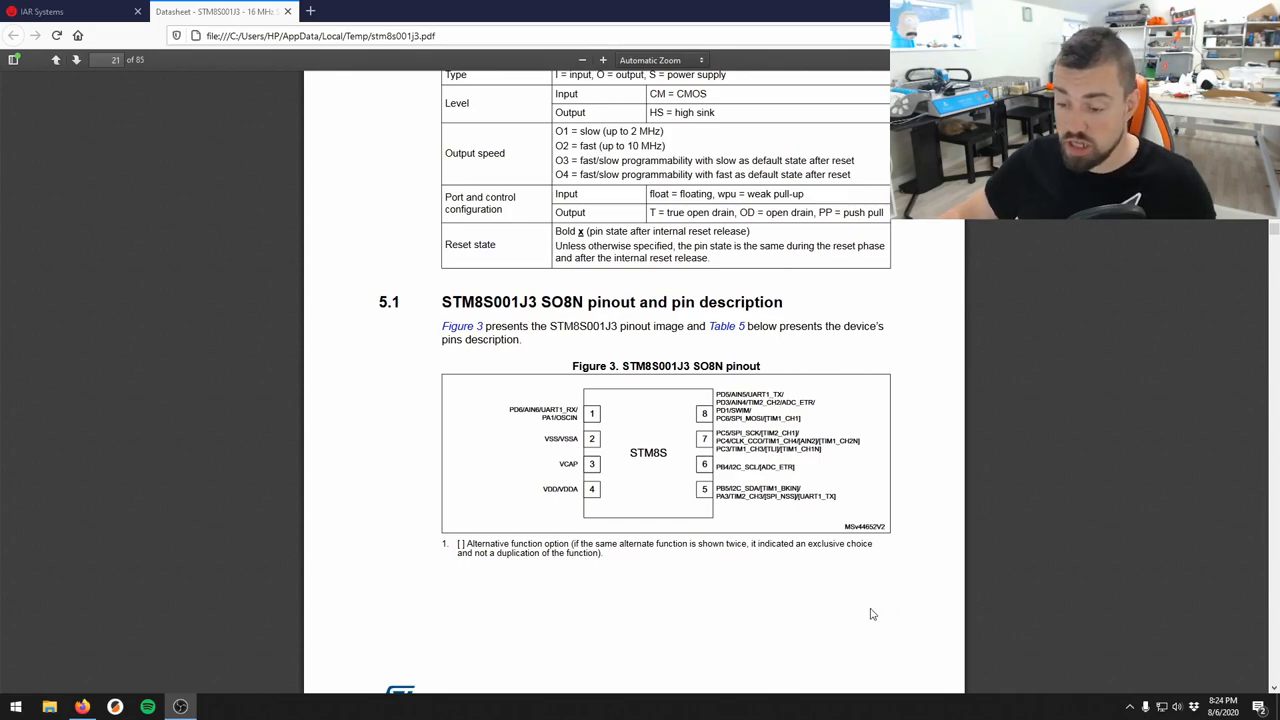
mouse_move(830, 604)
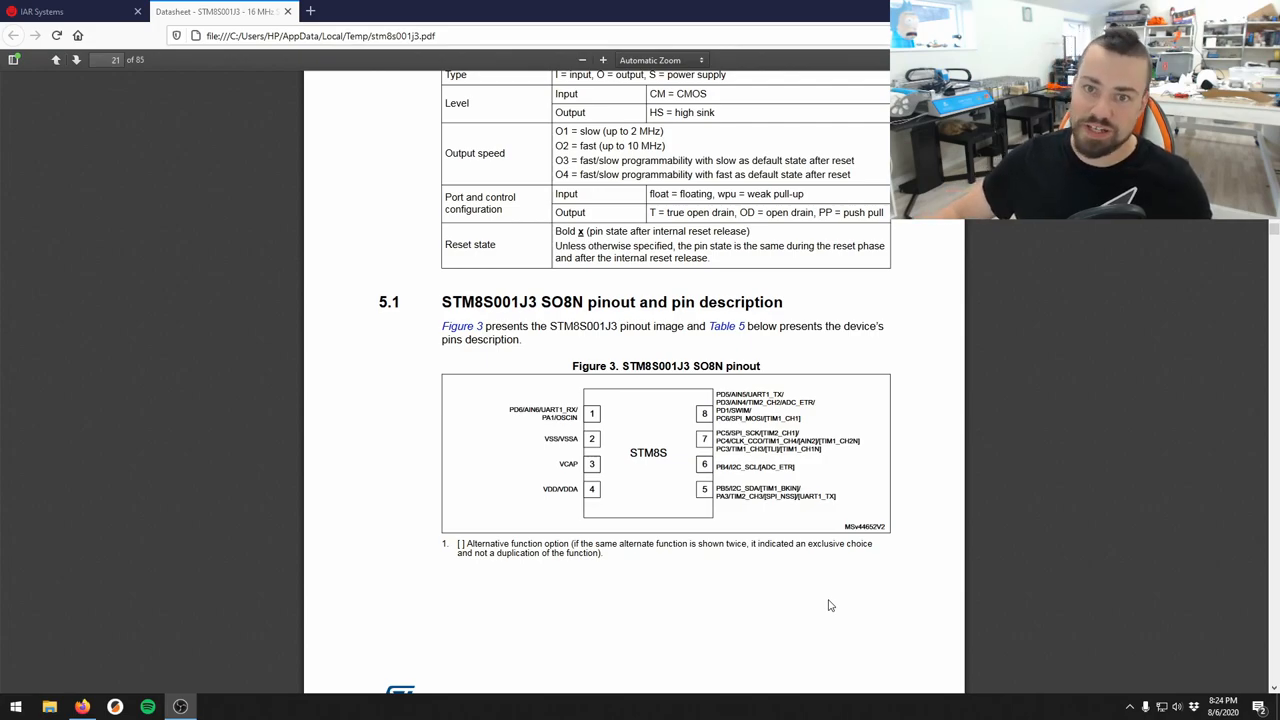
mouse_move(700, 408)
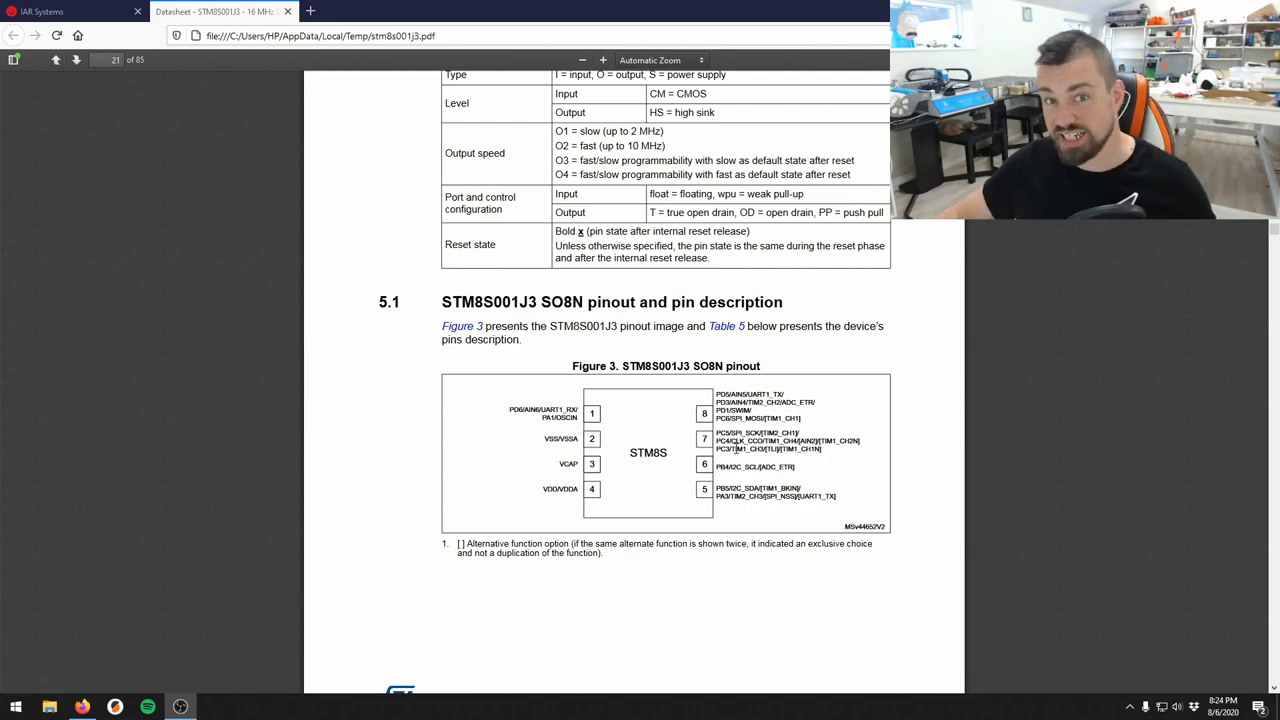
mouse_move(724, 436)
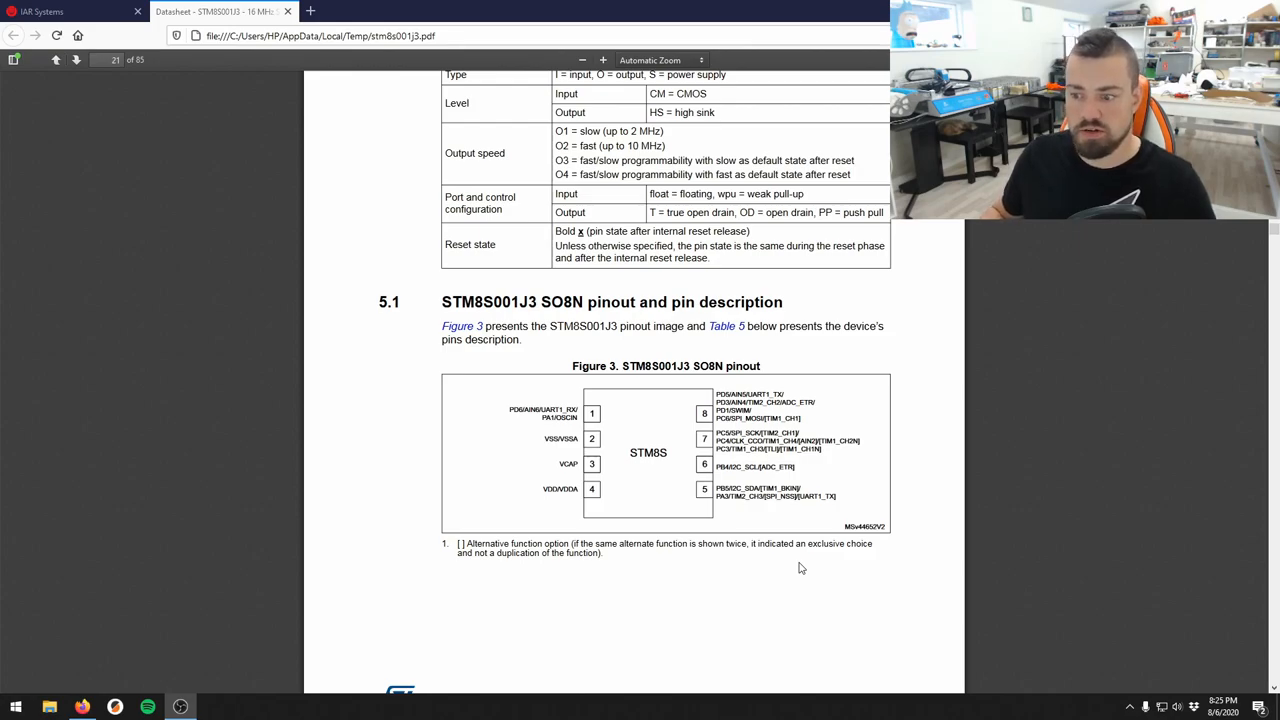
mouse_move(736, 588)
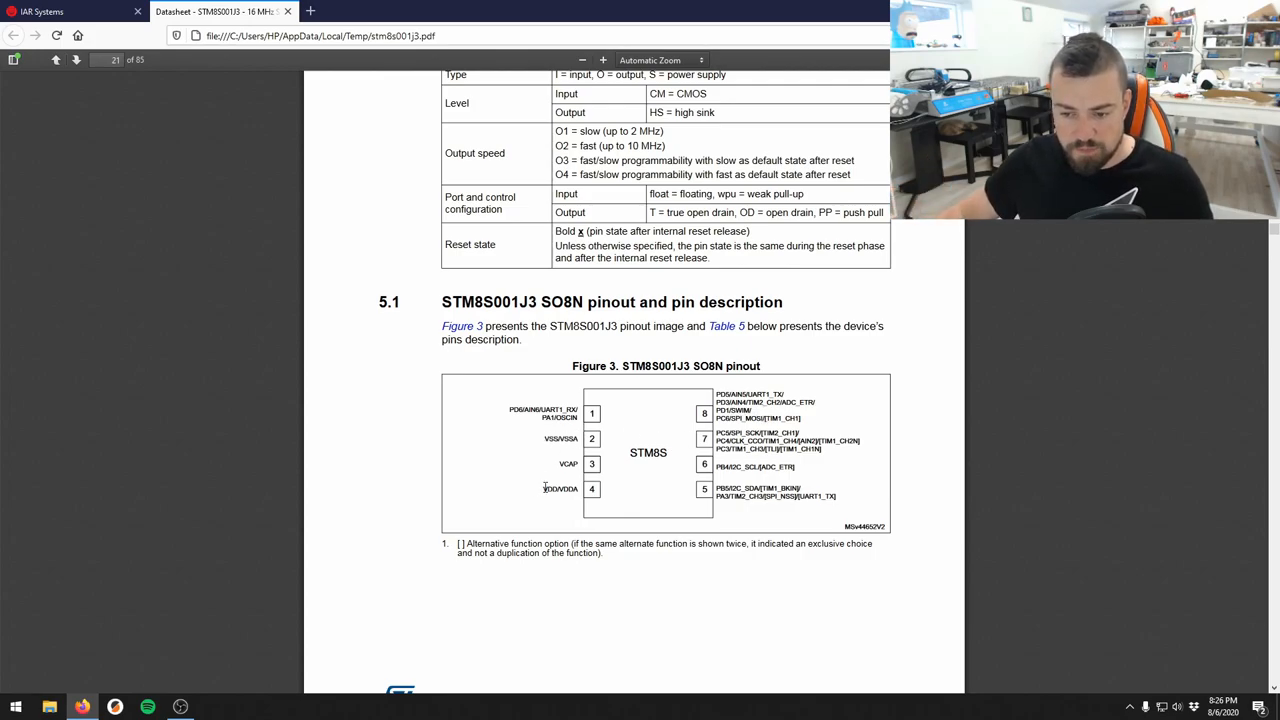
double_click(560, 488)
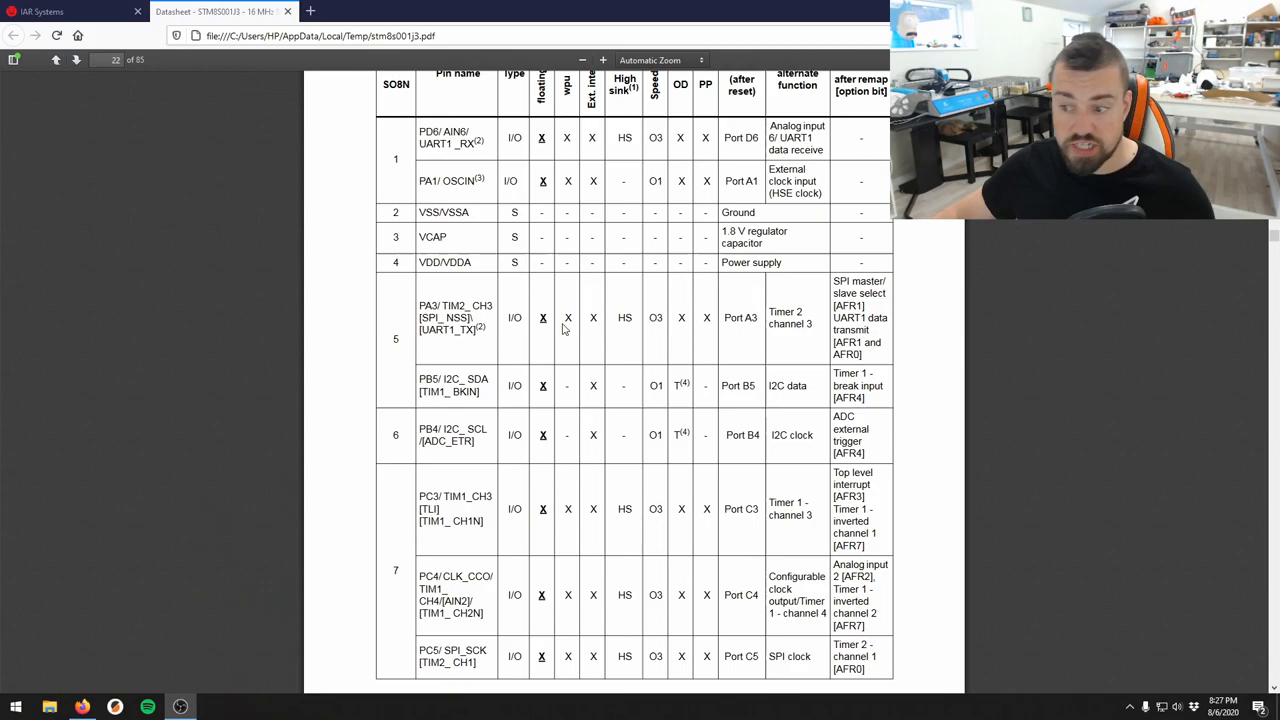
Scroll on to page 23 showing pin 8's table row, footnotes and GPIO configuration notes
scroll("down", 3)
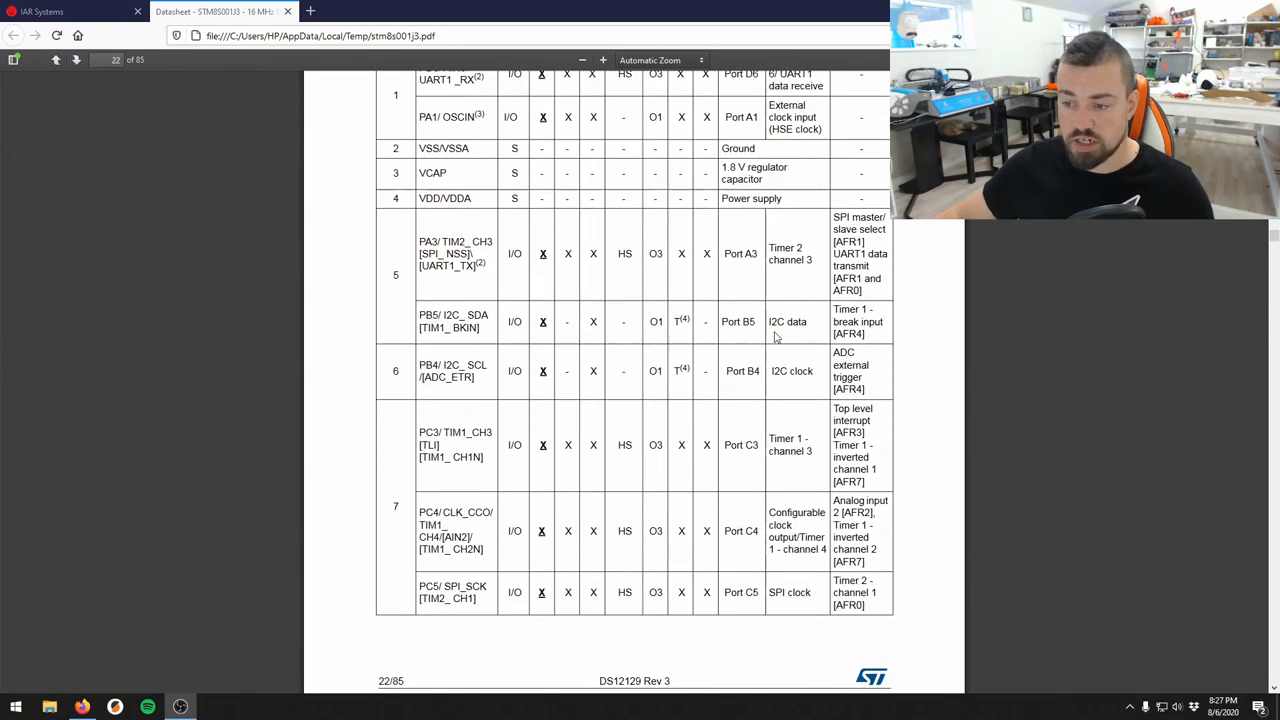
mouse_move(792, 368)
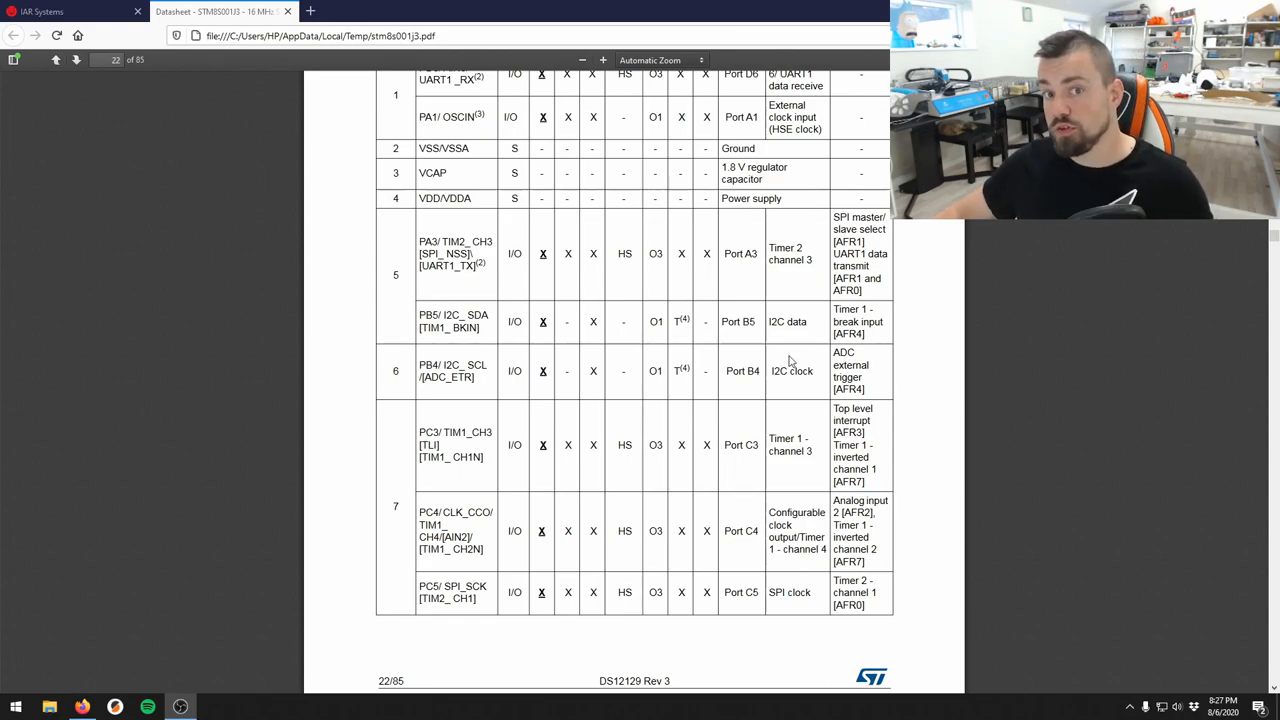
mouse_move(800, 352)
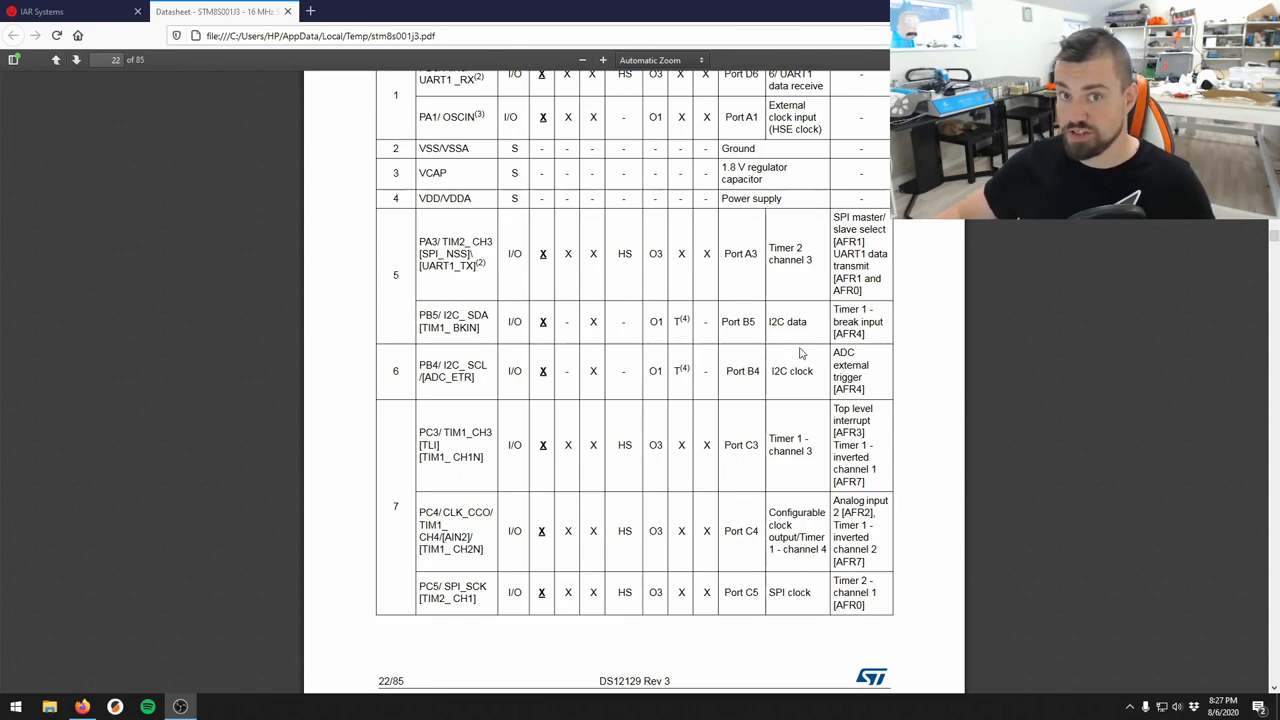
scroll("down", 3)
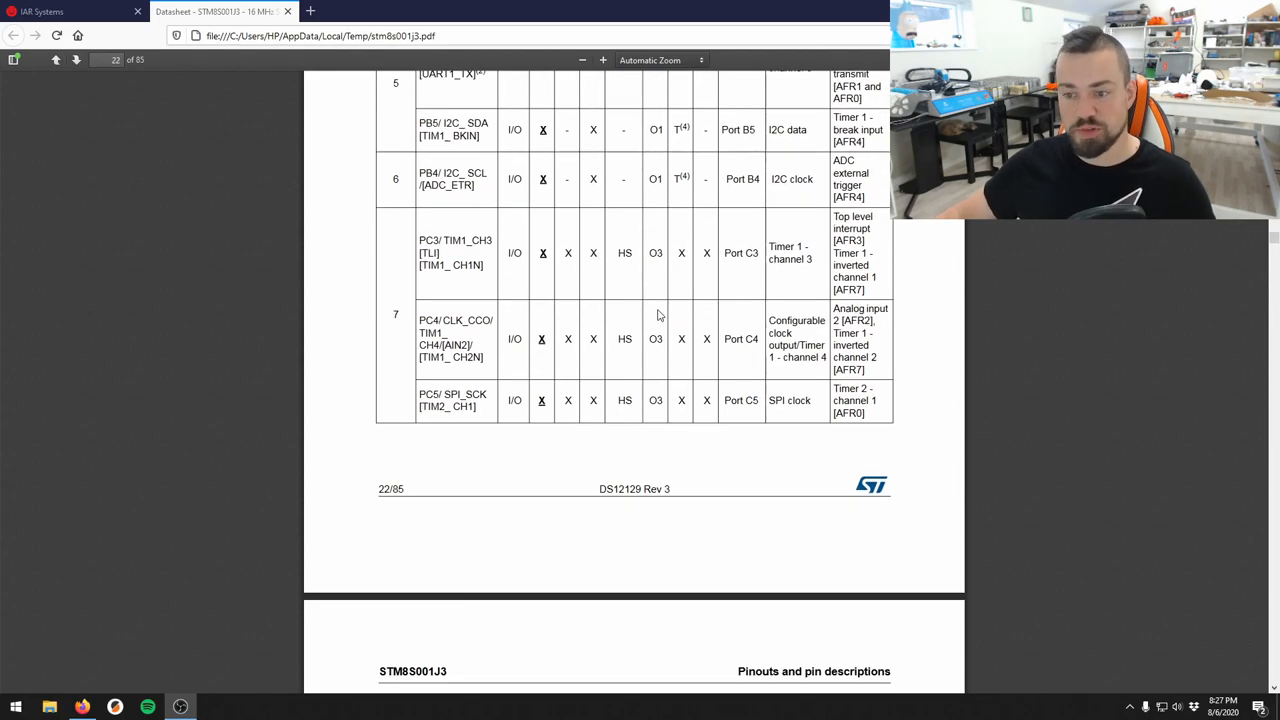
mouse_move(650, 308)
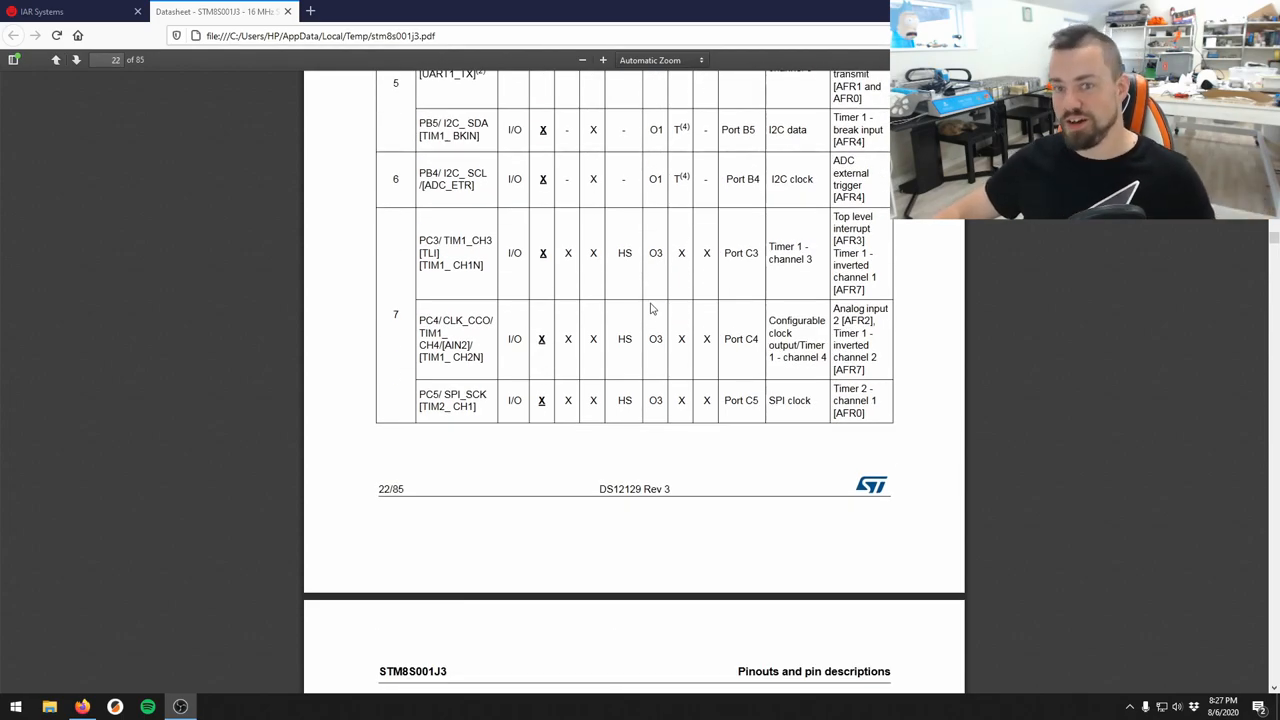
scroll("down", 3)
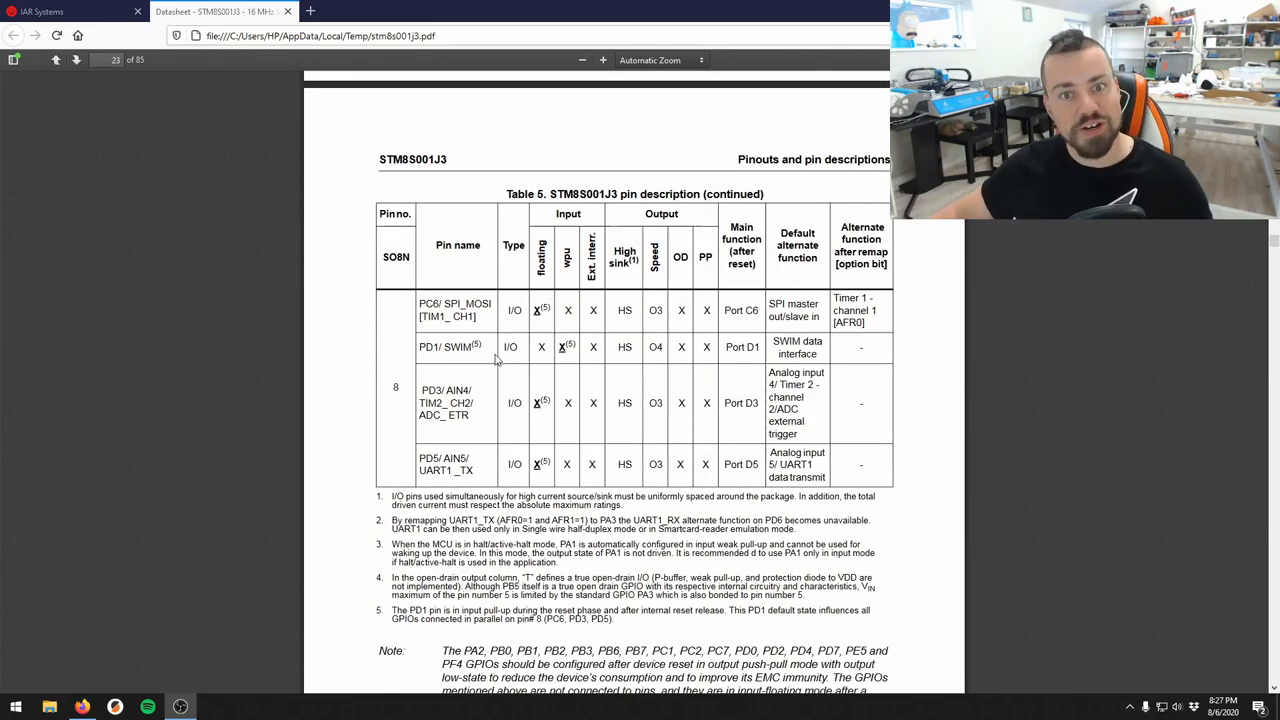
scroll("down", 3)
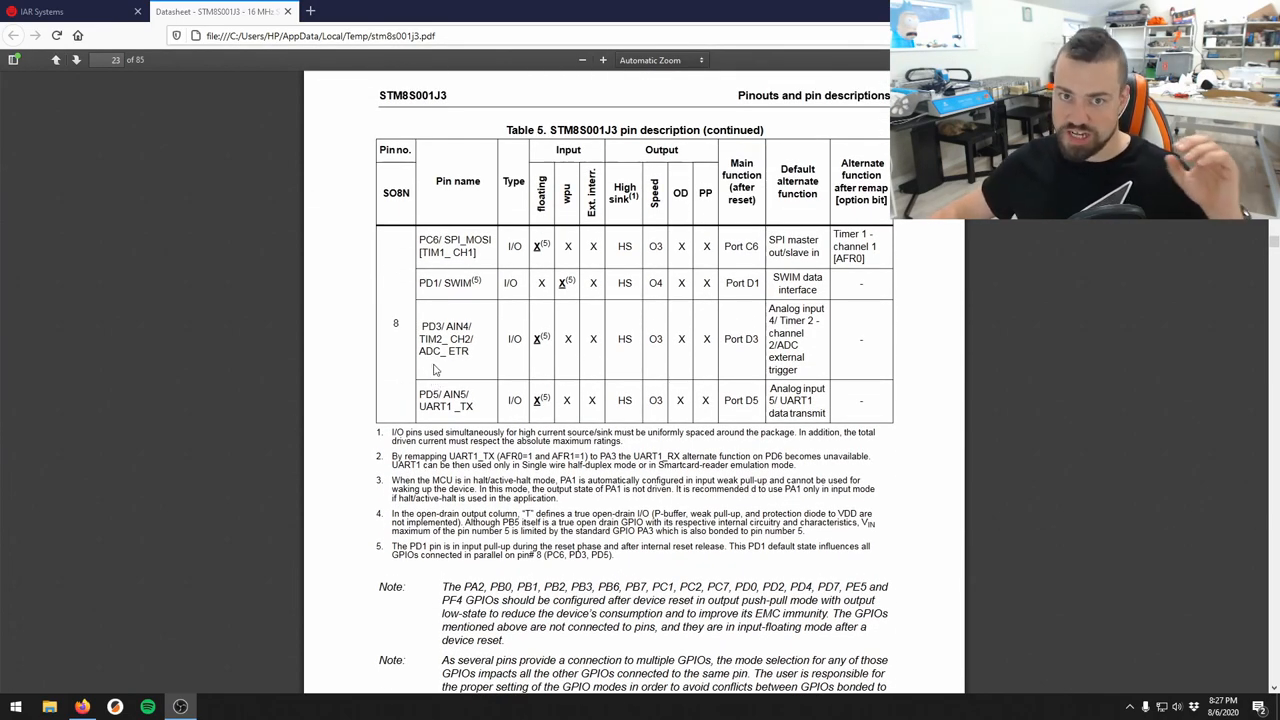
scroll("down", 3)
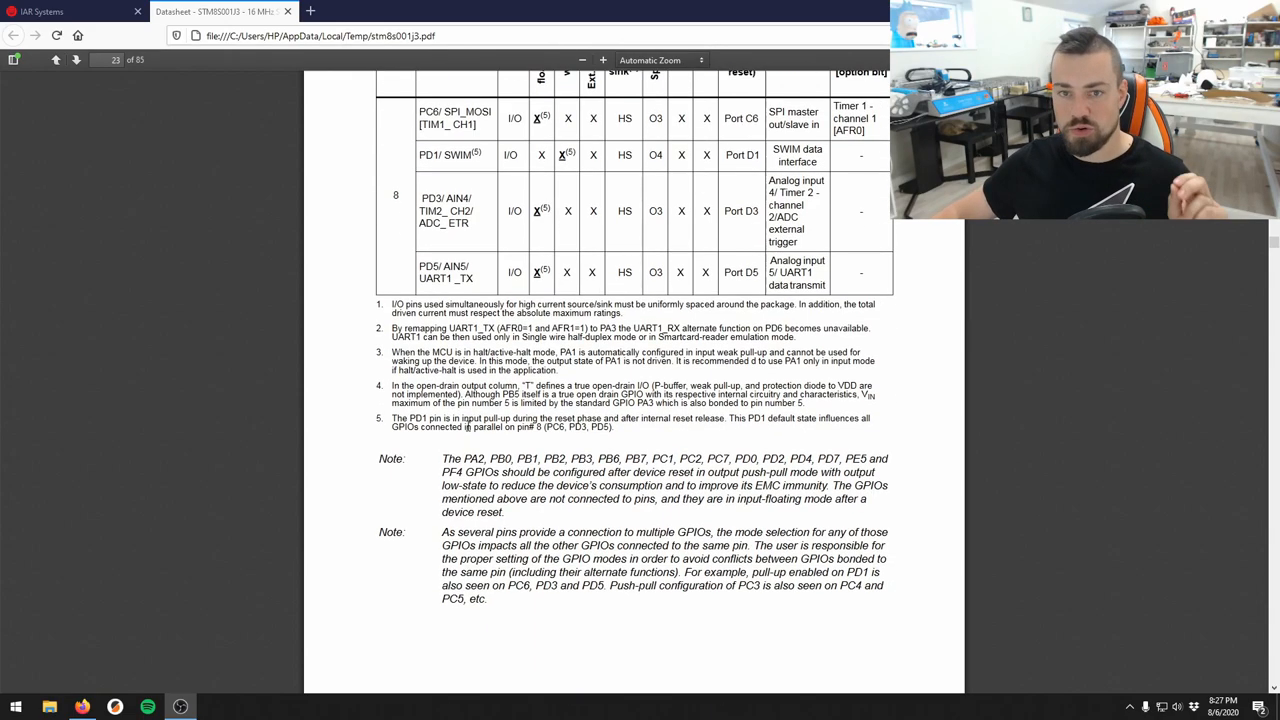
scroll("down", 3)
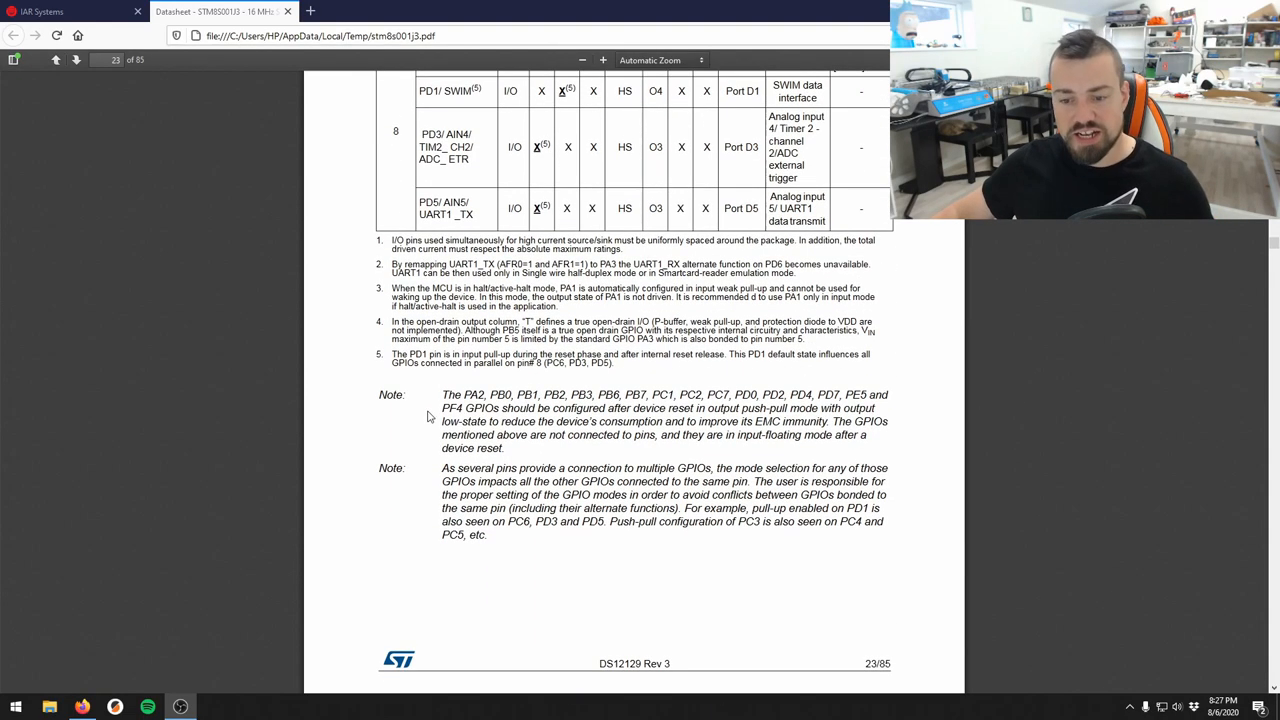
left_click_drag(440, 394, 460, 408)
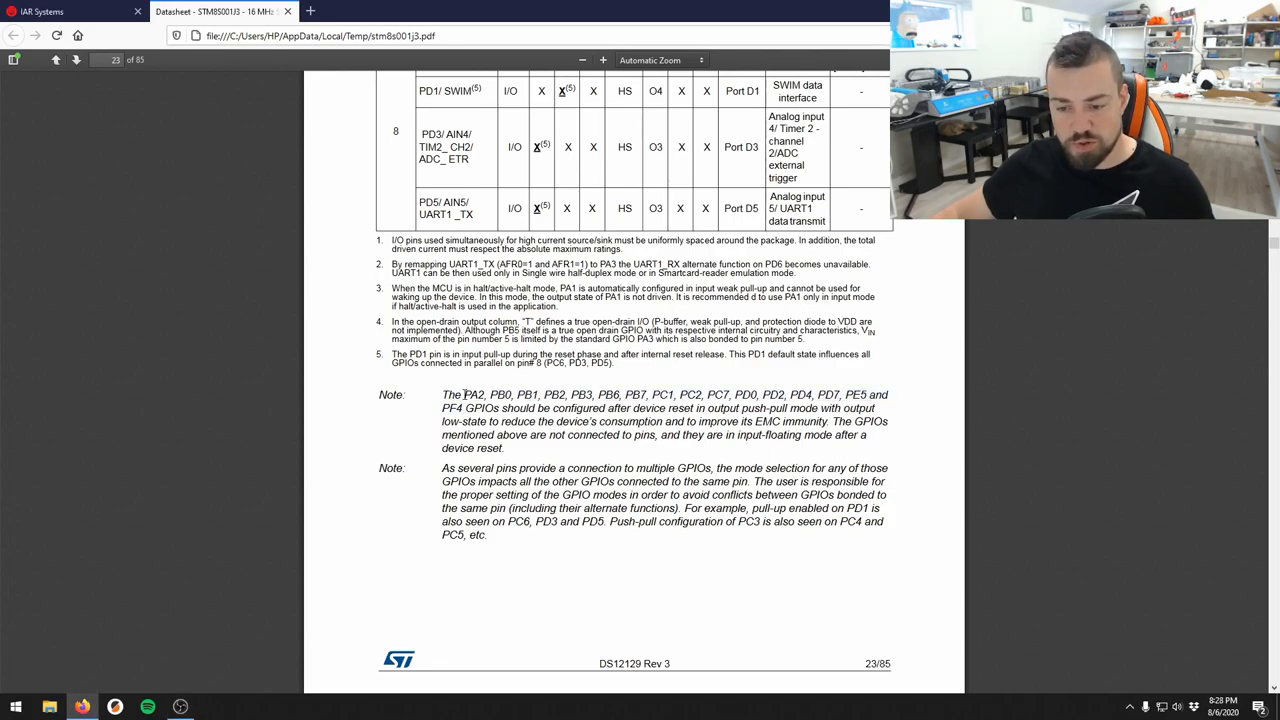
left_click_drag(464, 394, 456, 408)
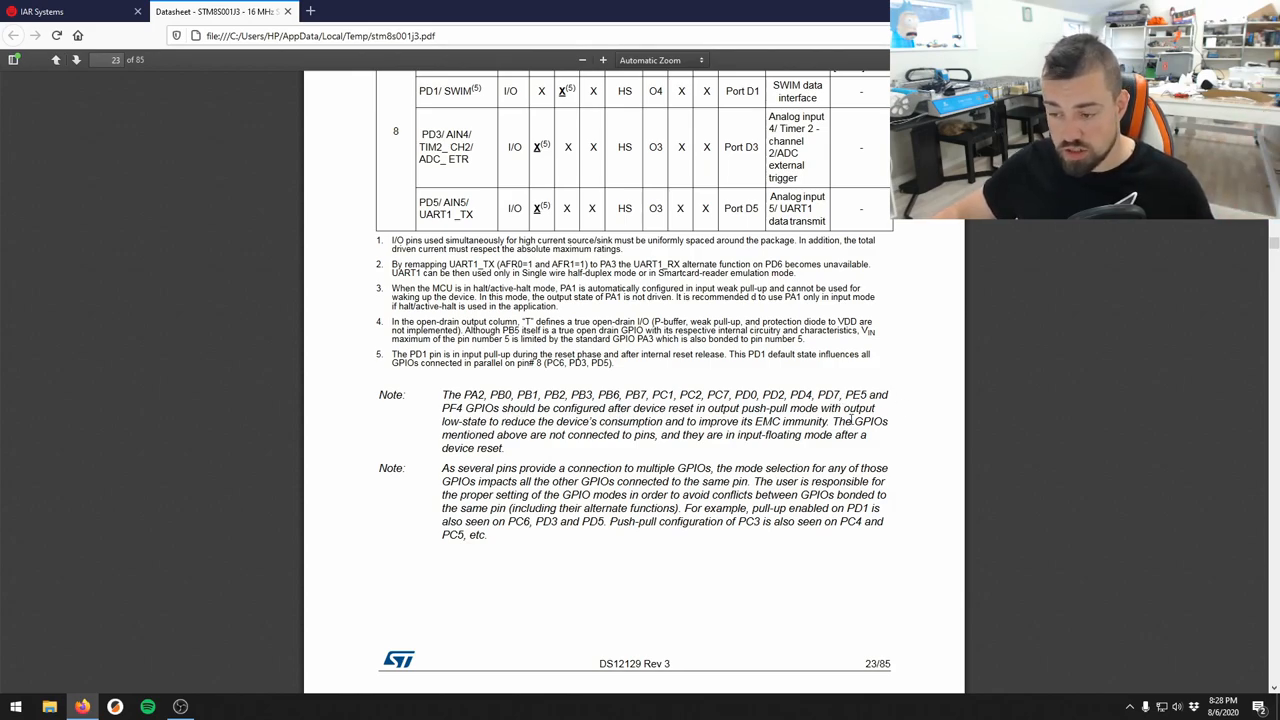
left_click_drag(830, 420, 504, 434)
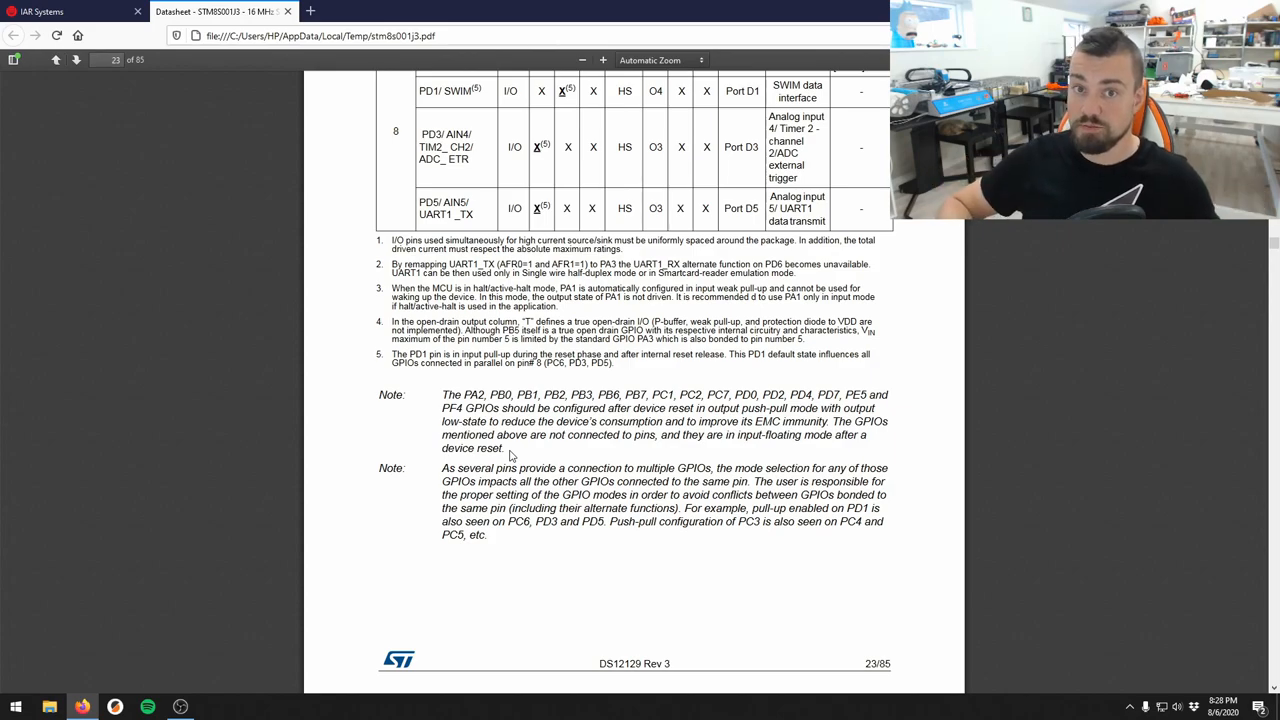
mouse_move(536, 458)
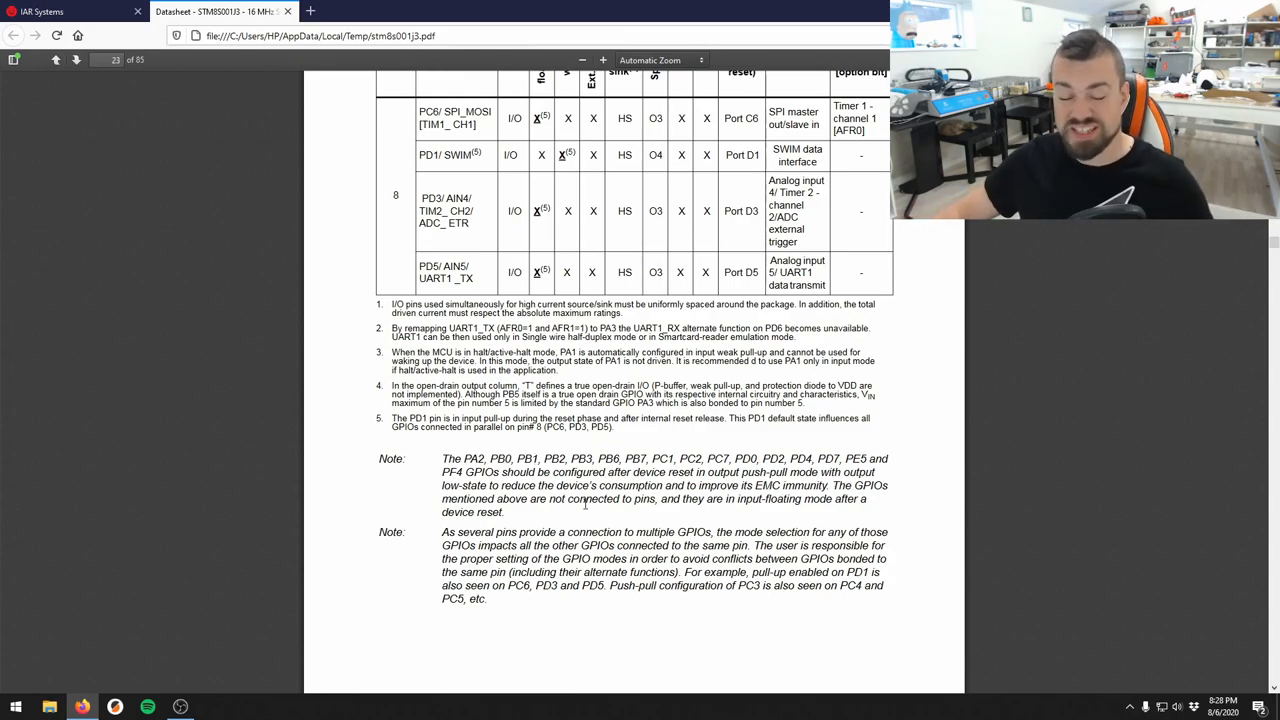
mouse_move(524, 512)
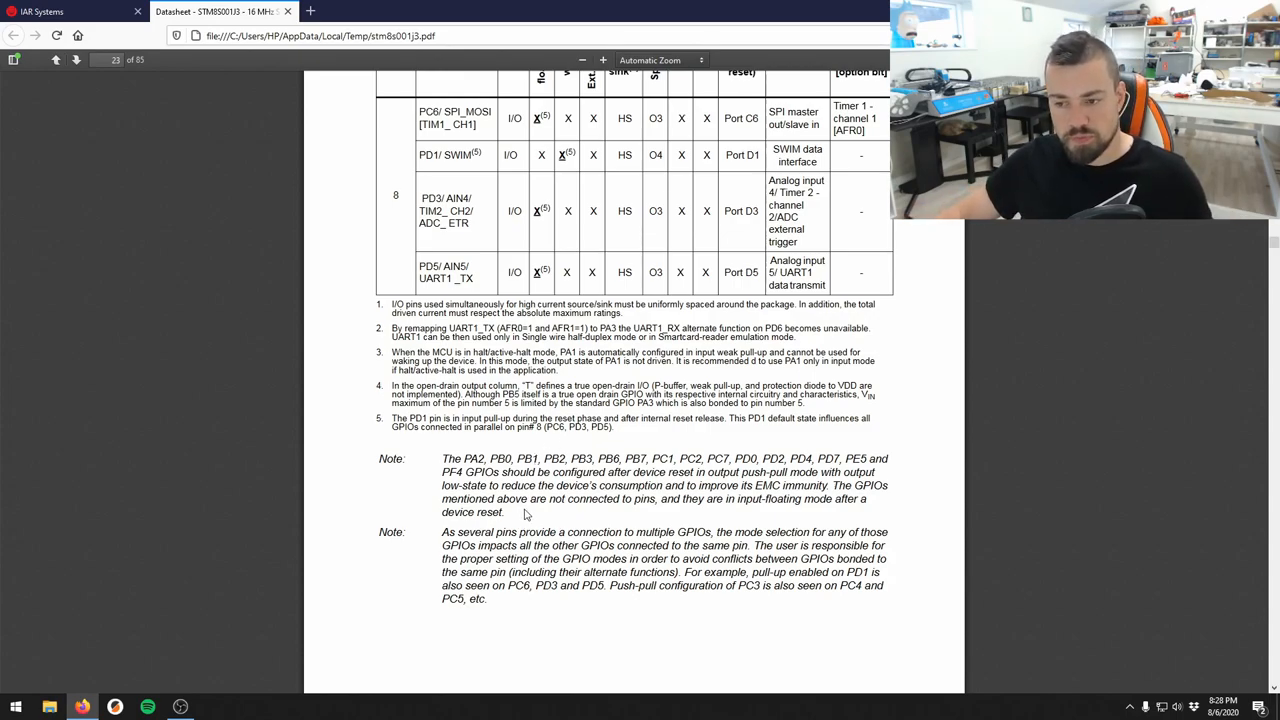
scroll("down", 3)
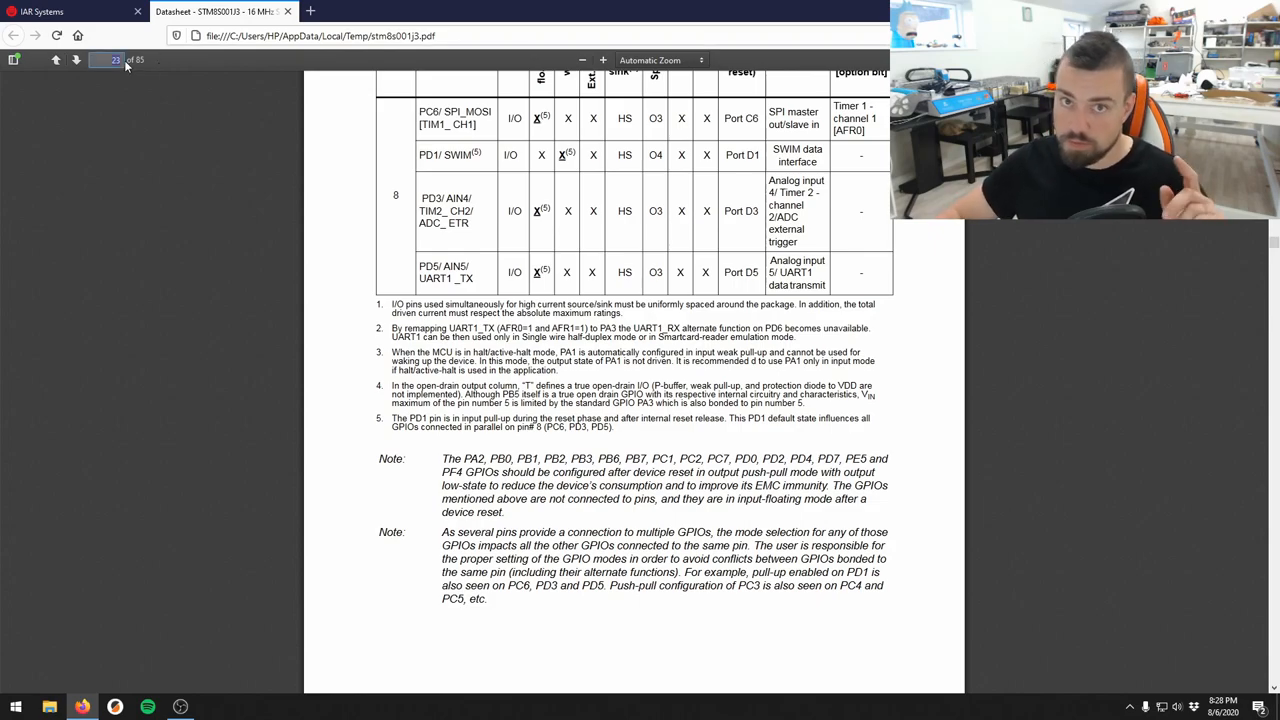
left_click(76, 60)
type("12")
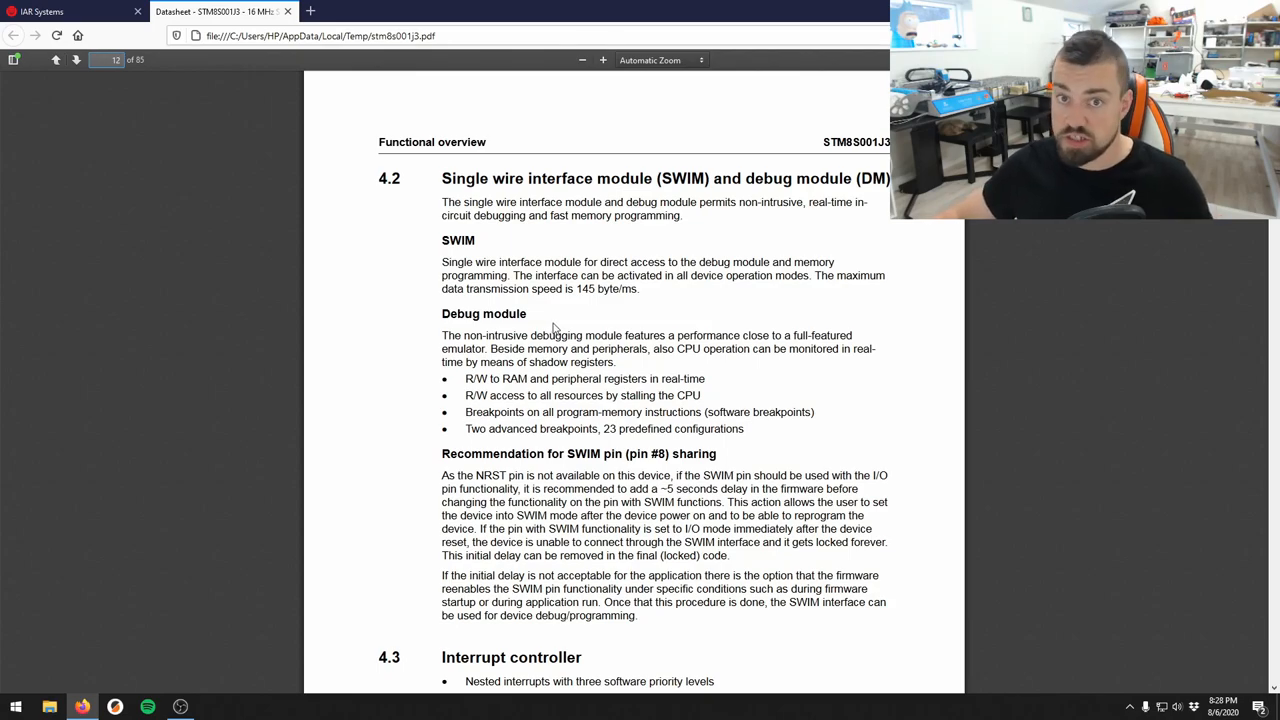
scroll("down", 3)
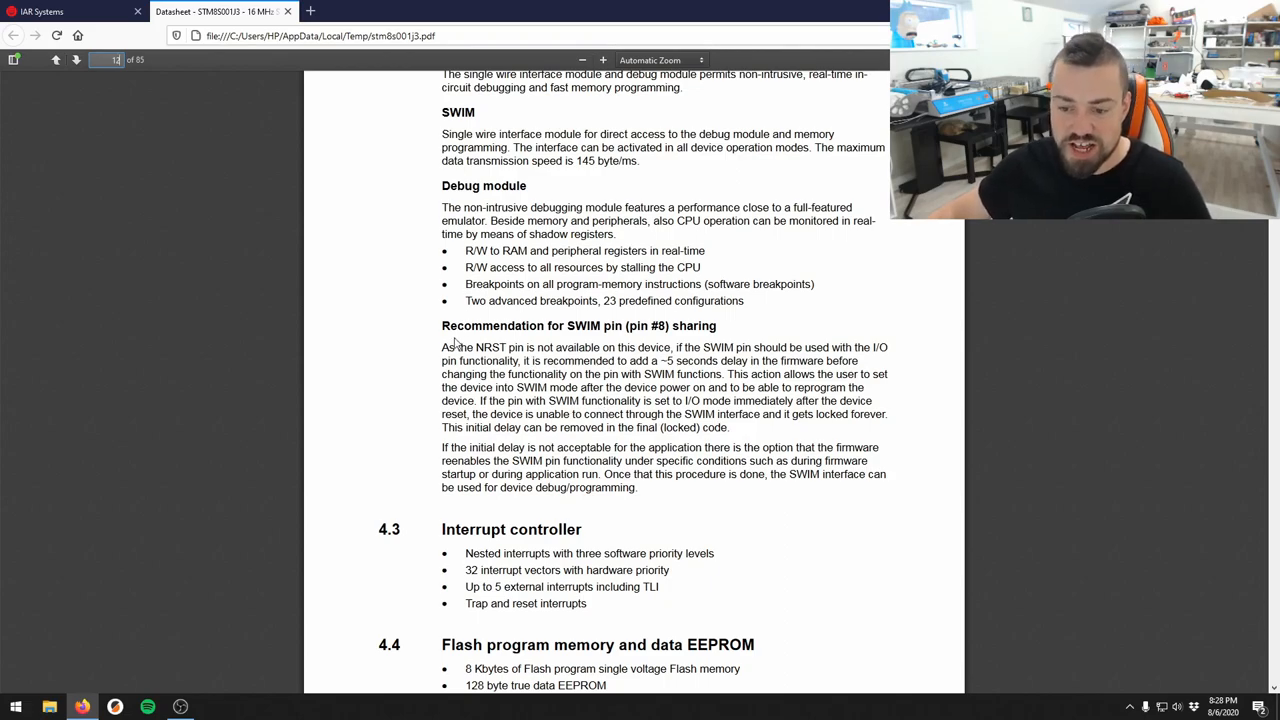
left_click_drag(440, 348, 730, 414)
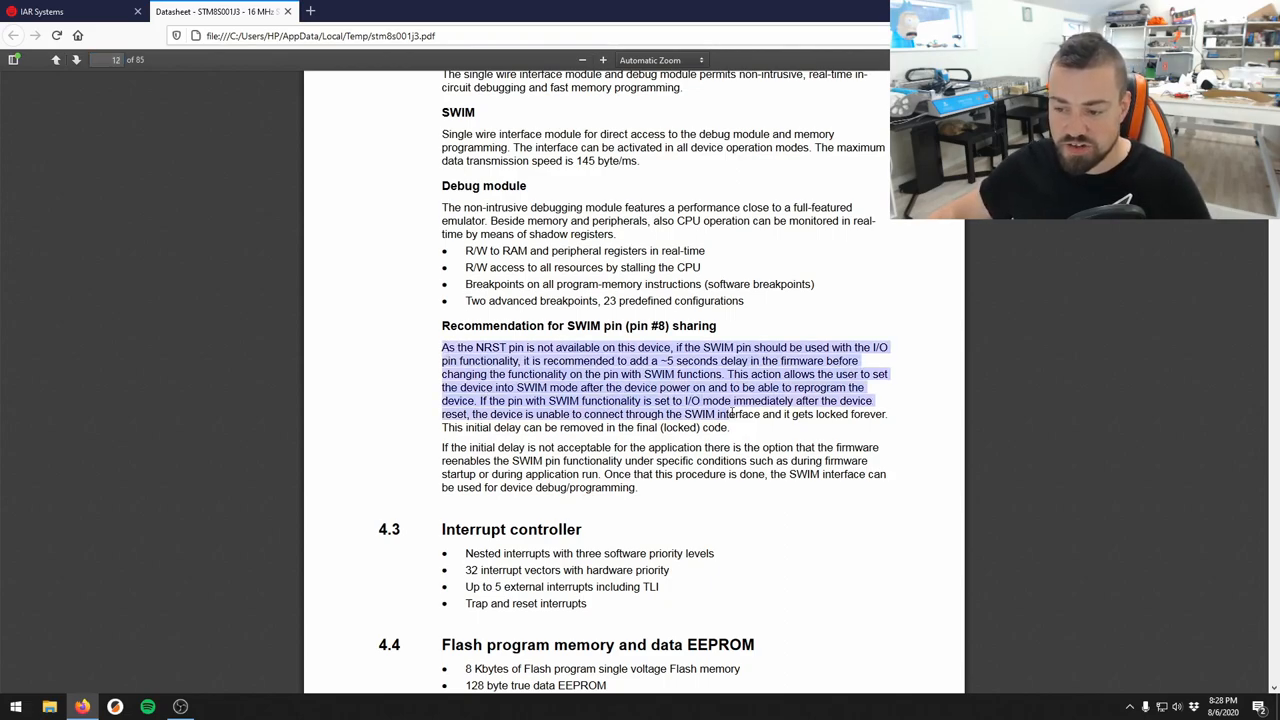
left_click(464, 374)
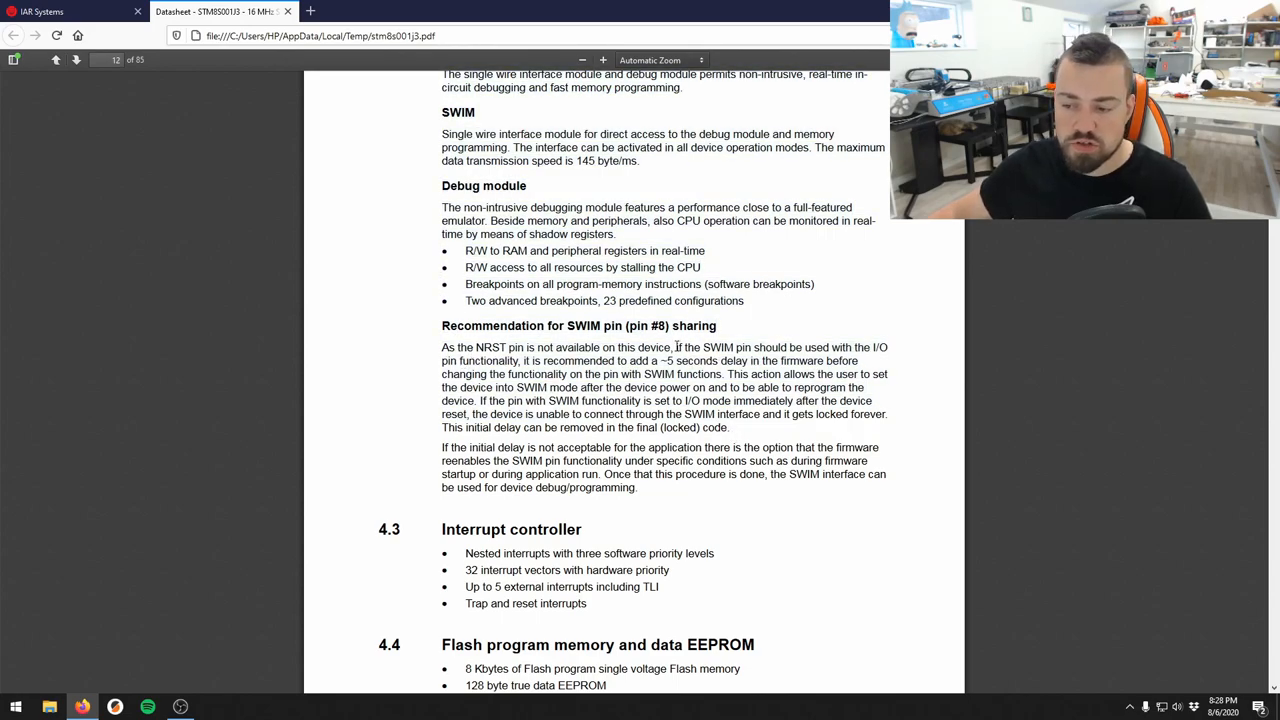
left_click_drag(676, 348, 722, 360)
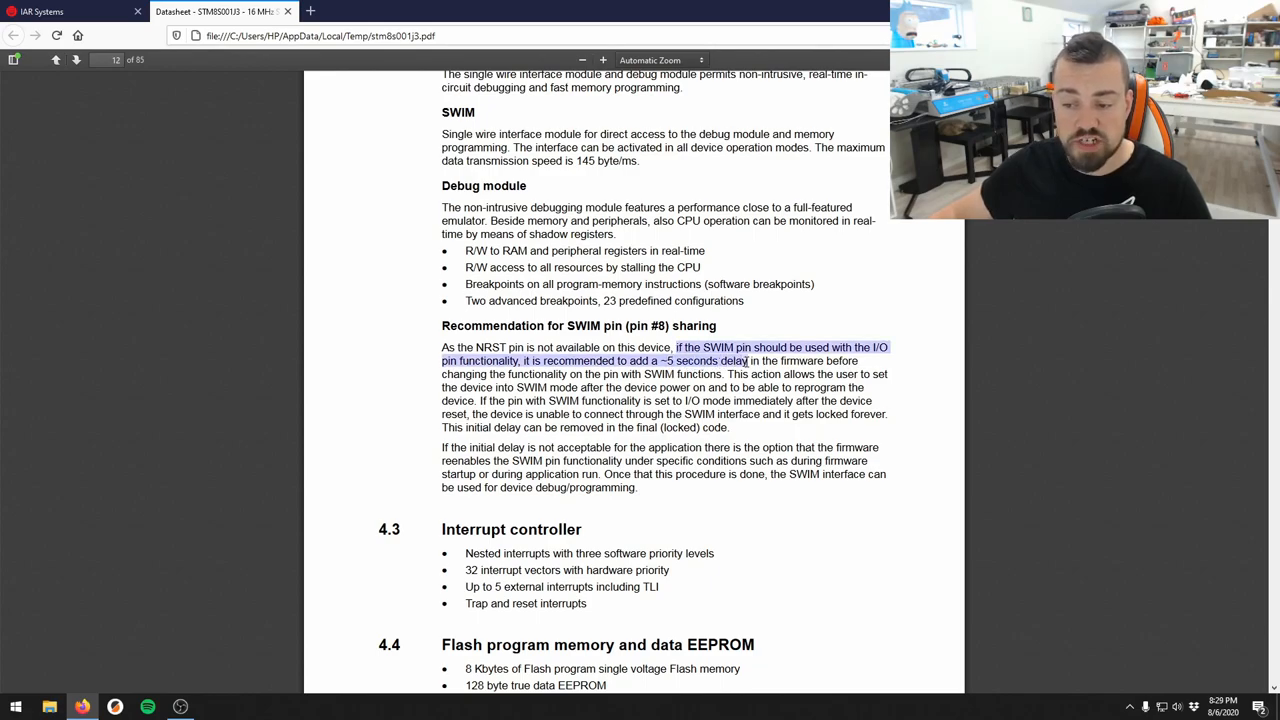
left_click_drag(744, 360, 678, 374)
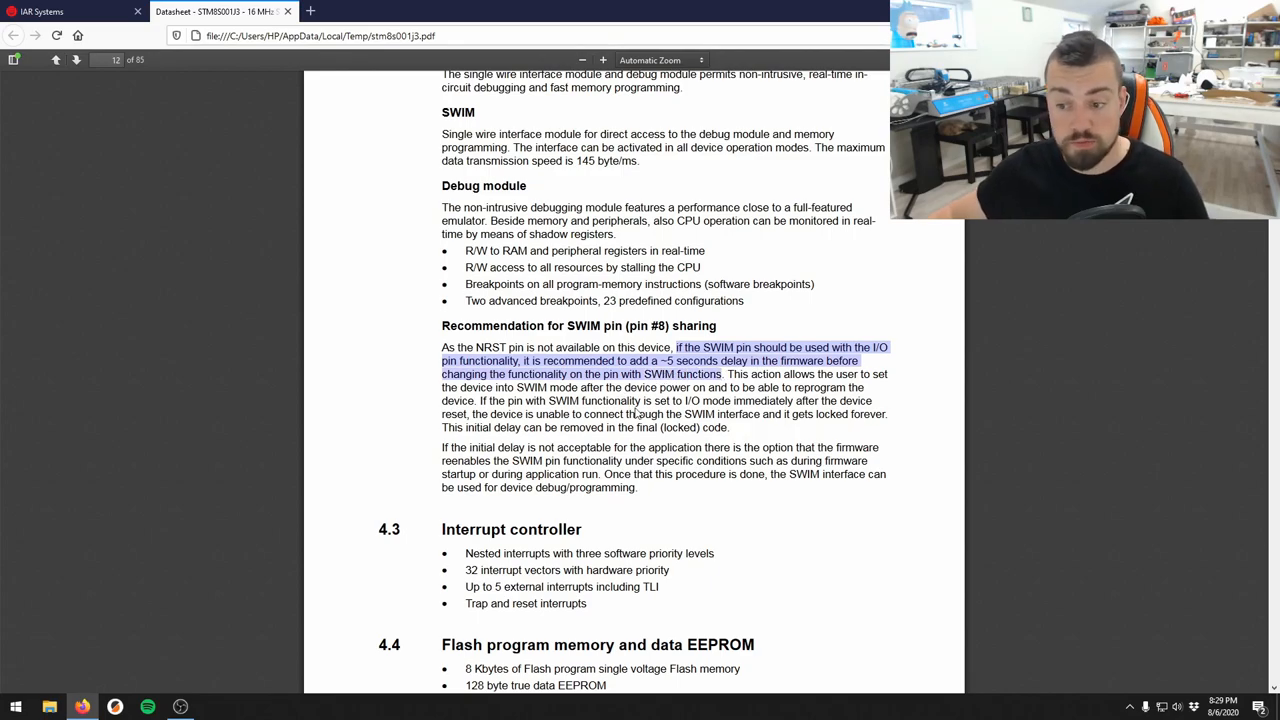
mouse_move(862, 370)
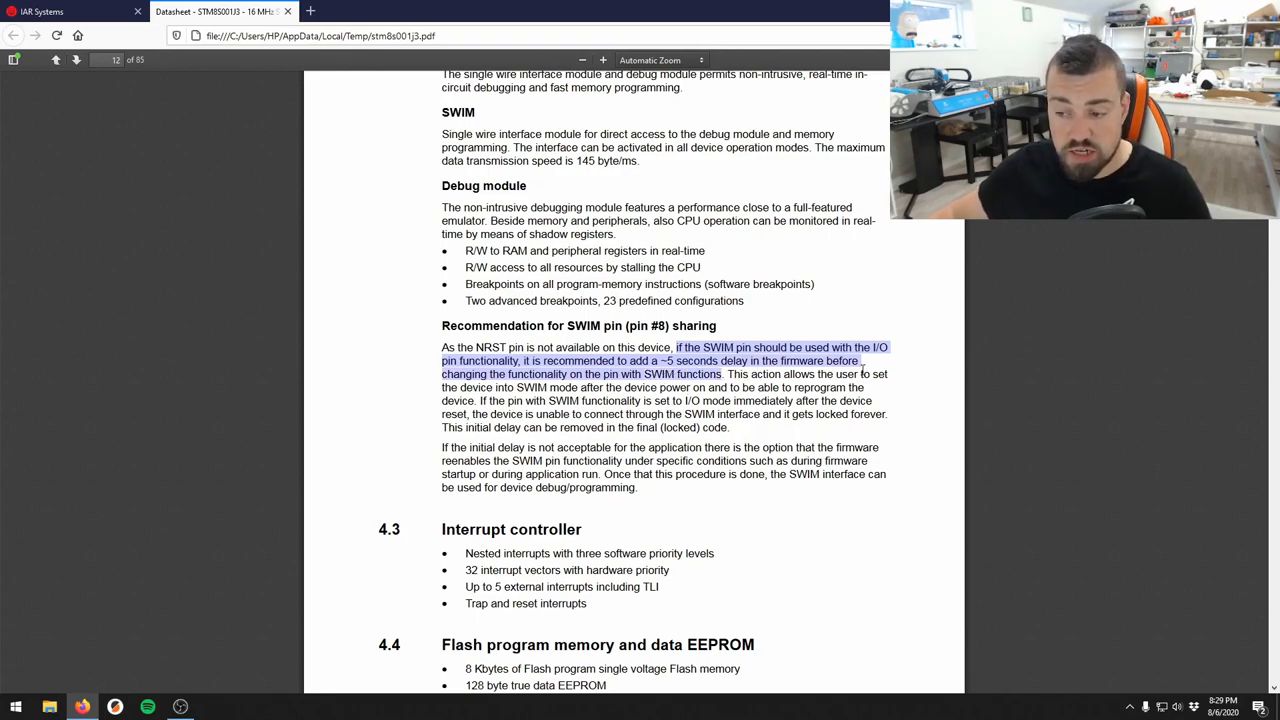
mouse_move(610, 460)
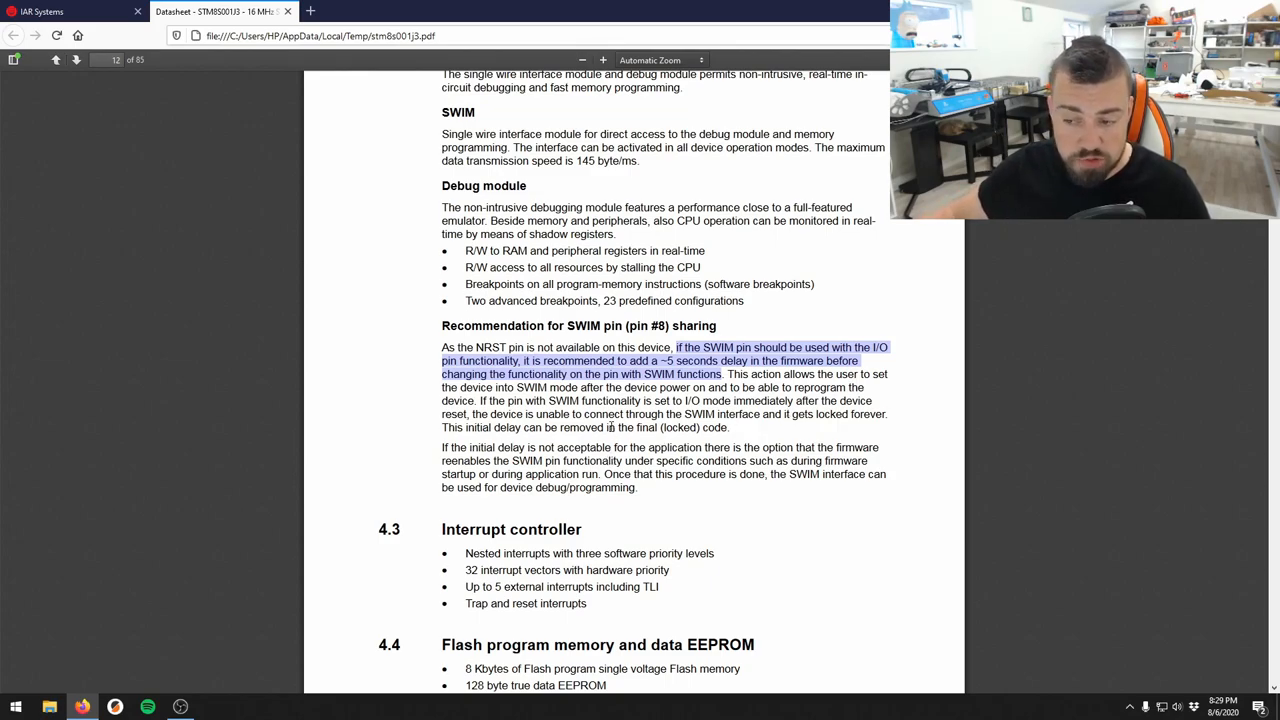
mouse_move(470, 400)
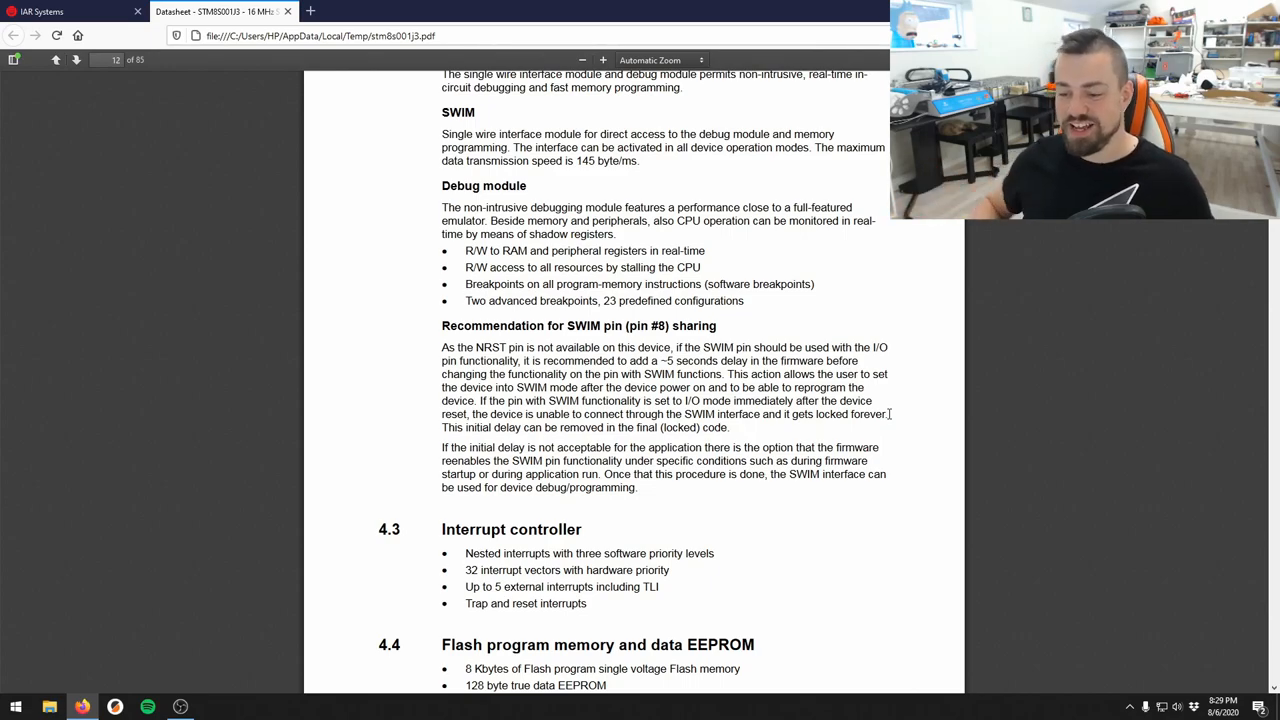
Select the SWIM pin 8 sharing recommendation text in section 4.2 of the datasheet
left_click_drag(472, 414, 884, 414)
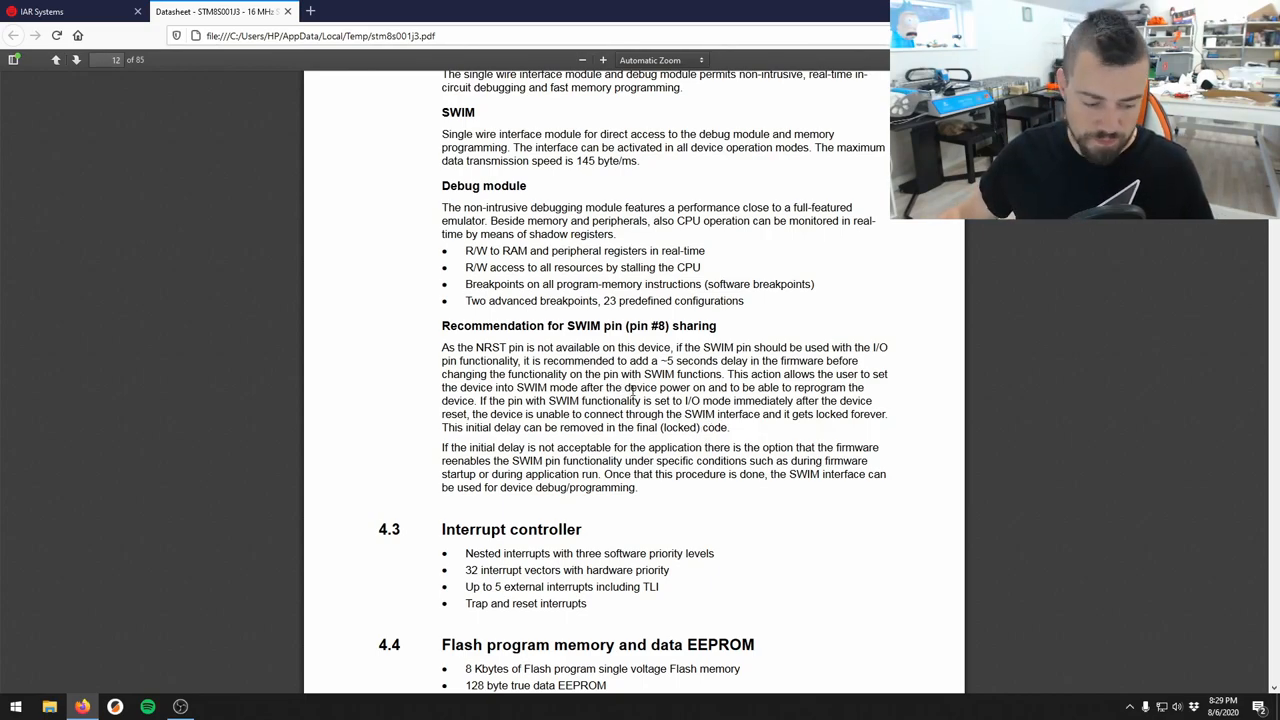
mouse_move(736, 438)
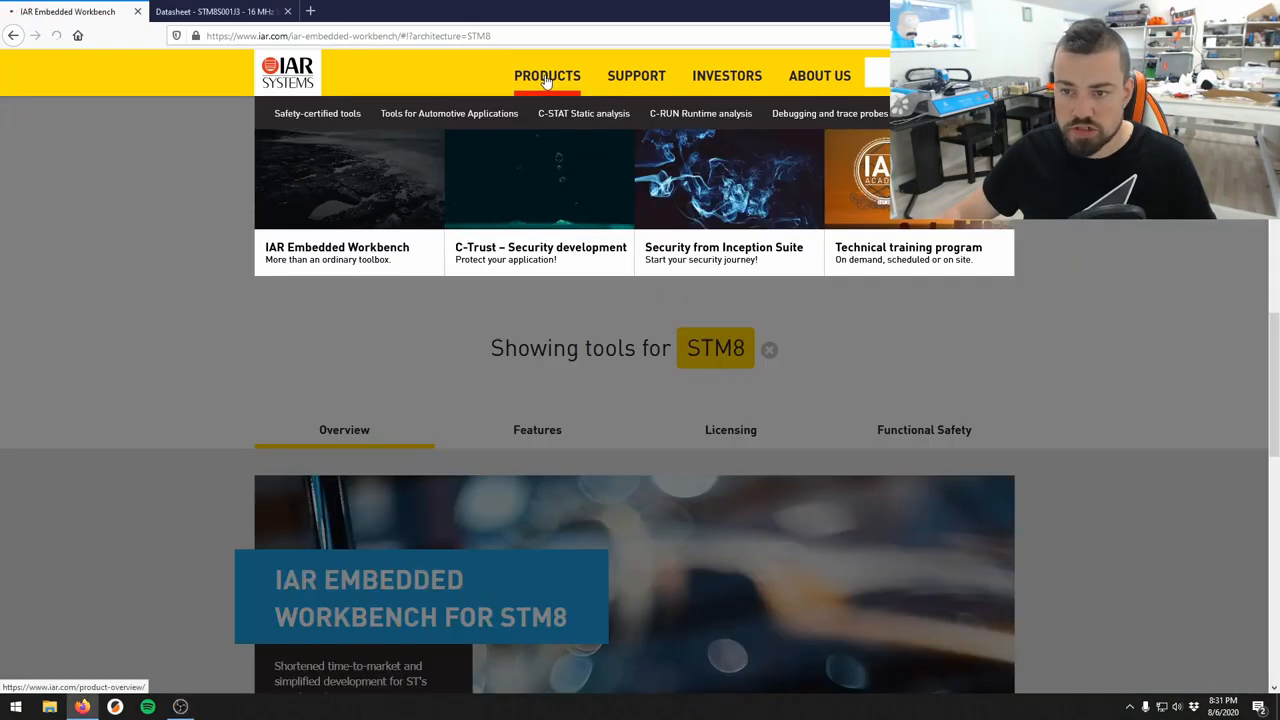
Navigate the IAR site to the Embedded Workbench for STM8 toolchain page
left_click(336, 252)
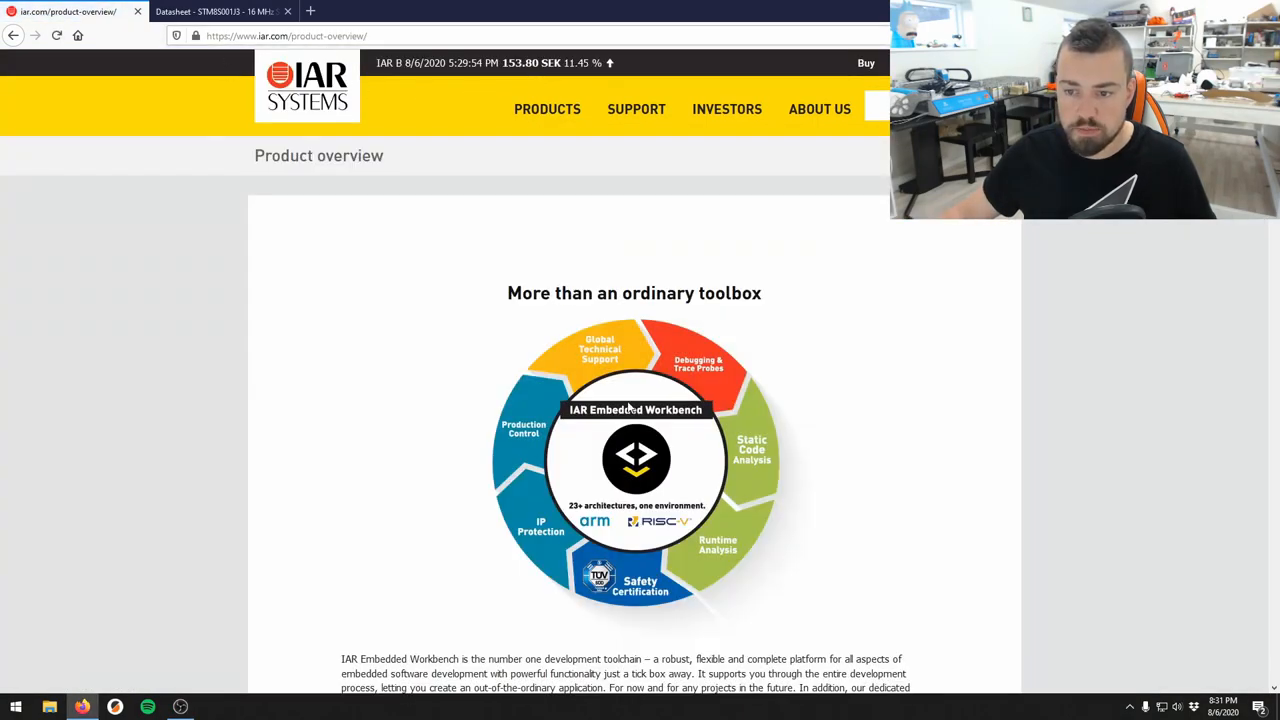
scroll("down", 3)
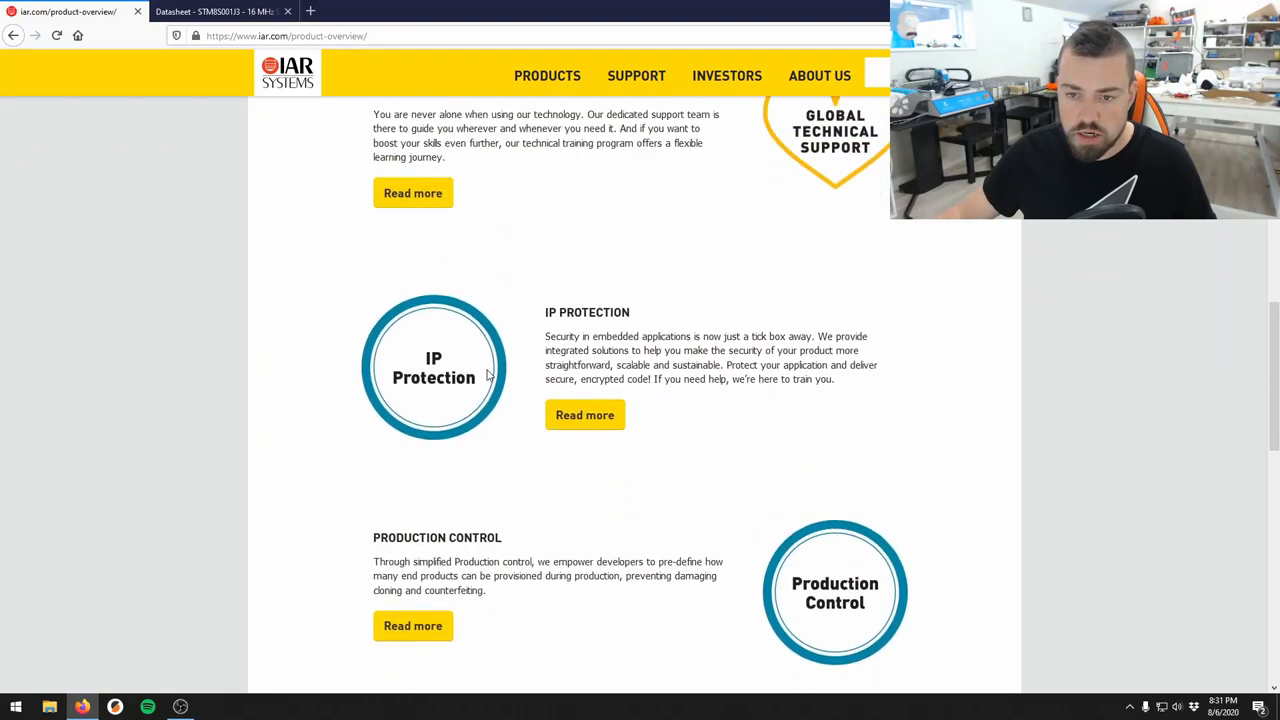
scroll("up", 3)
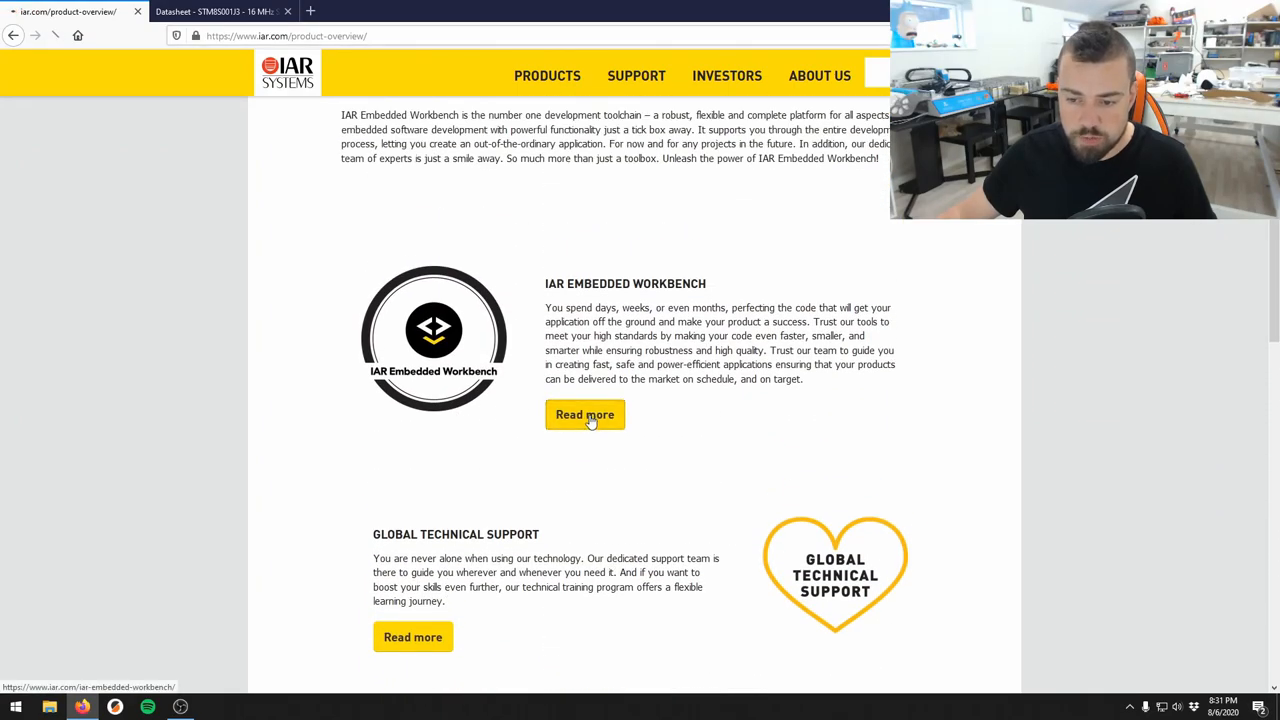
left_click(584, 414)
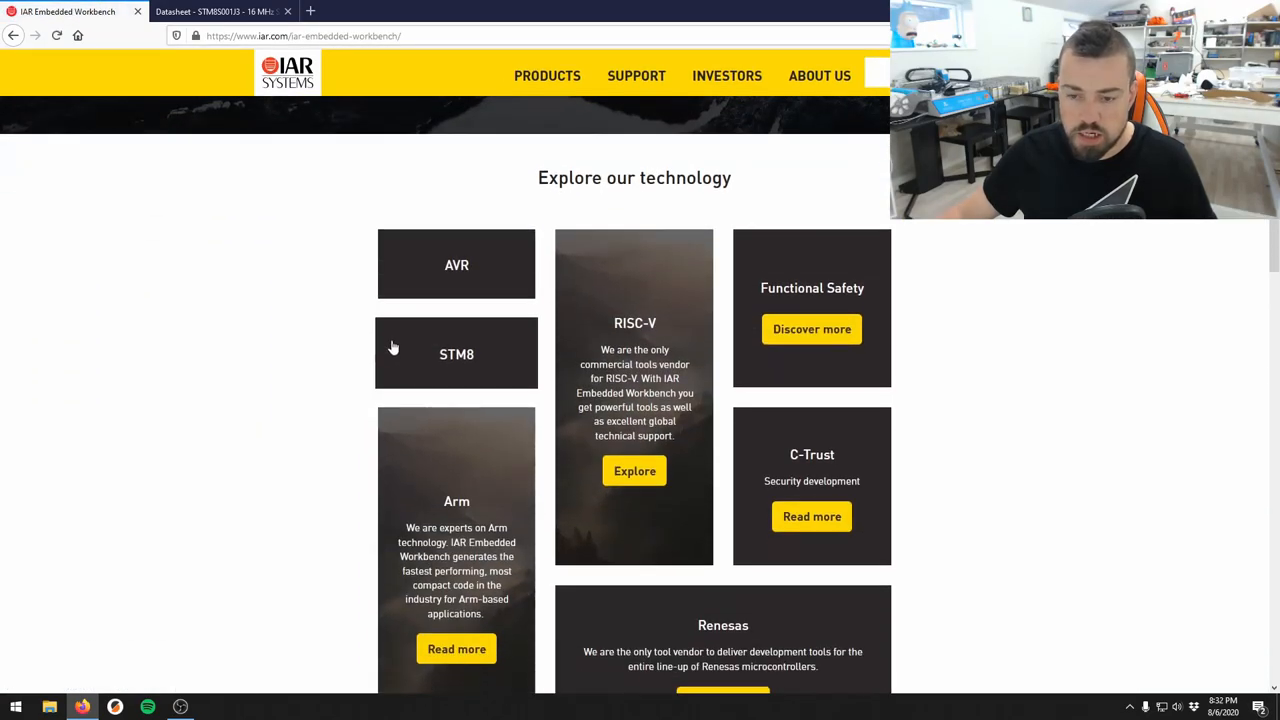
left_click(456, 354)
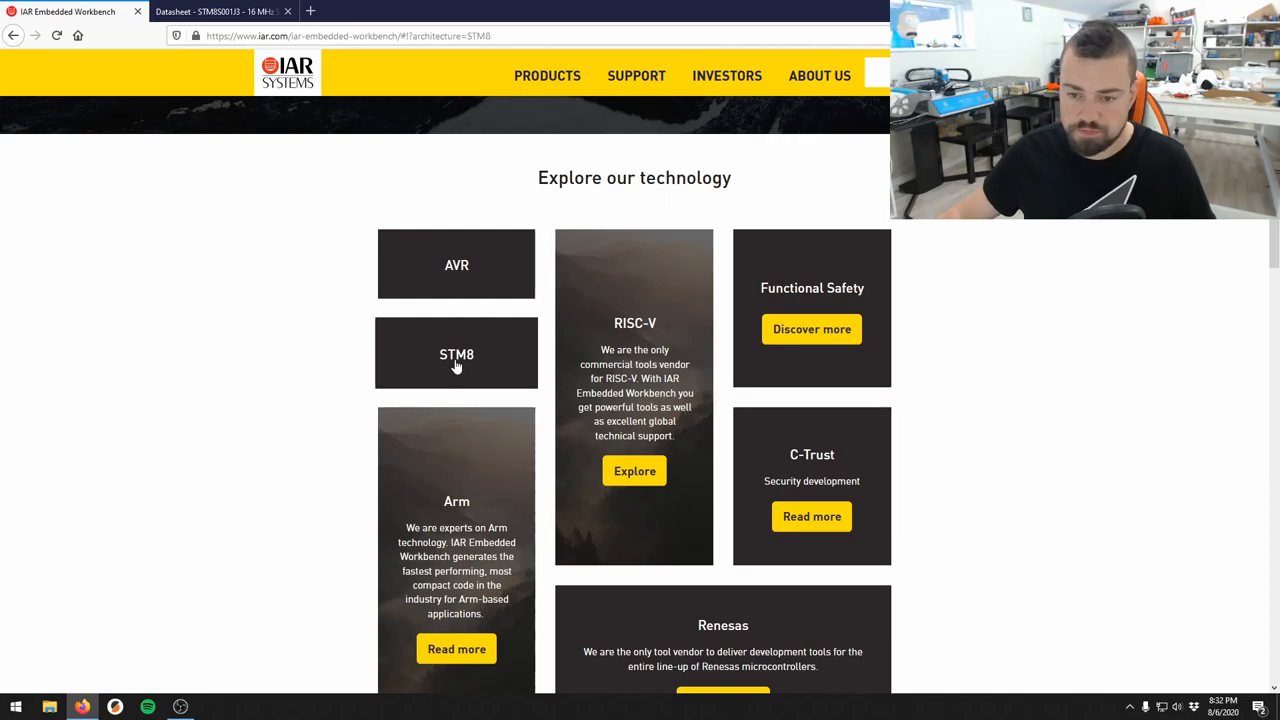
left_click(456, 354)
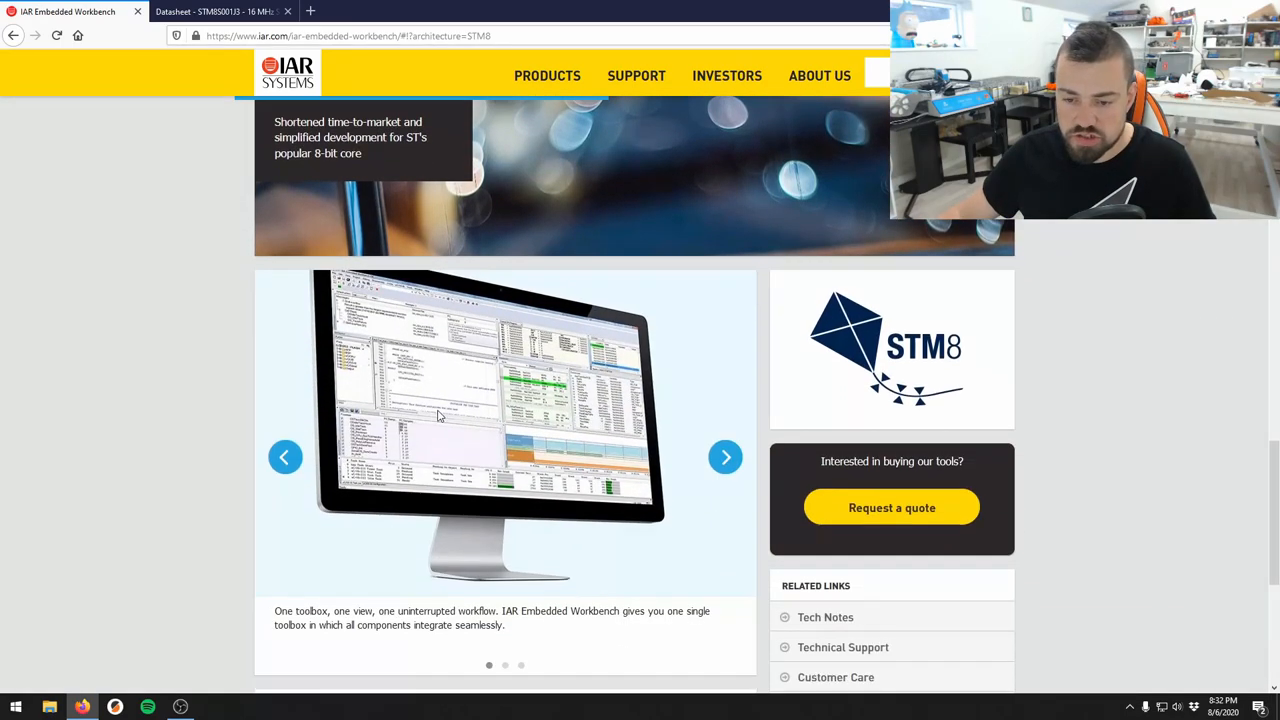
Request the STM8 free-trial evaluation software download
scroll("down", 3)
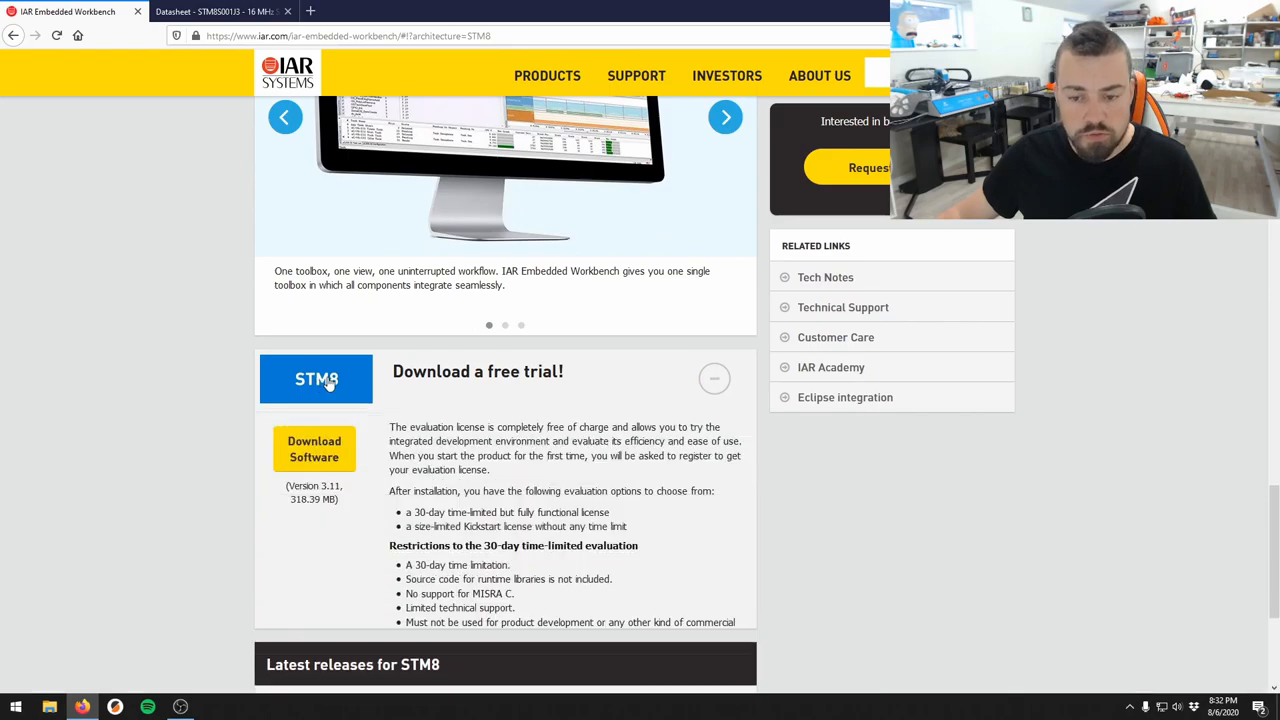
scroll("down", 3)
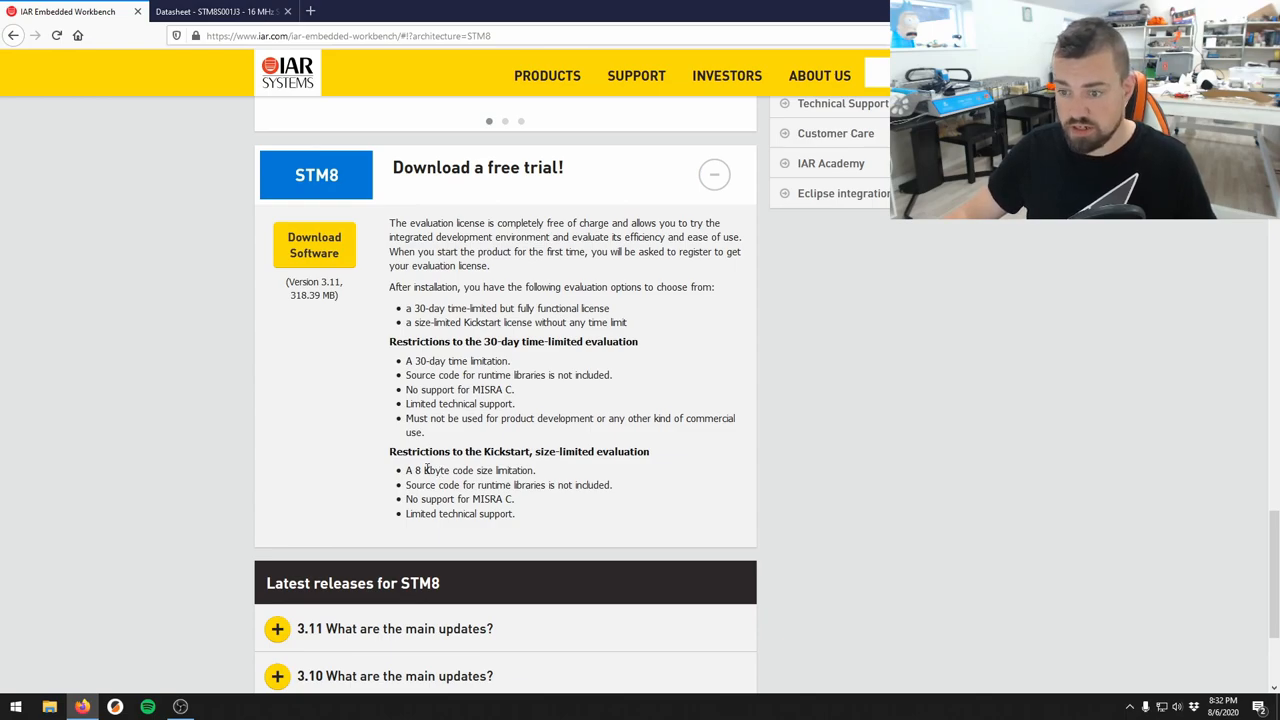
mouse_move(352, 258)
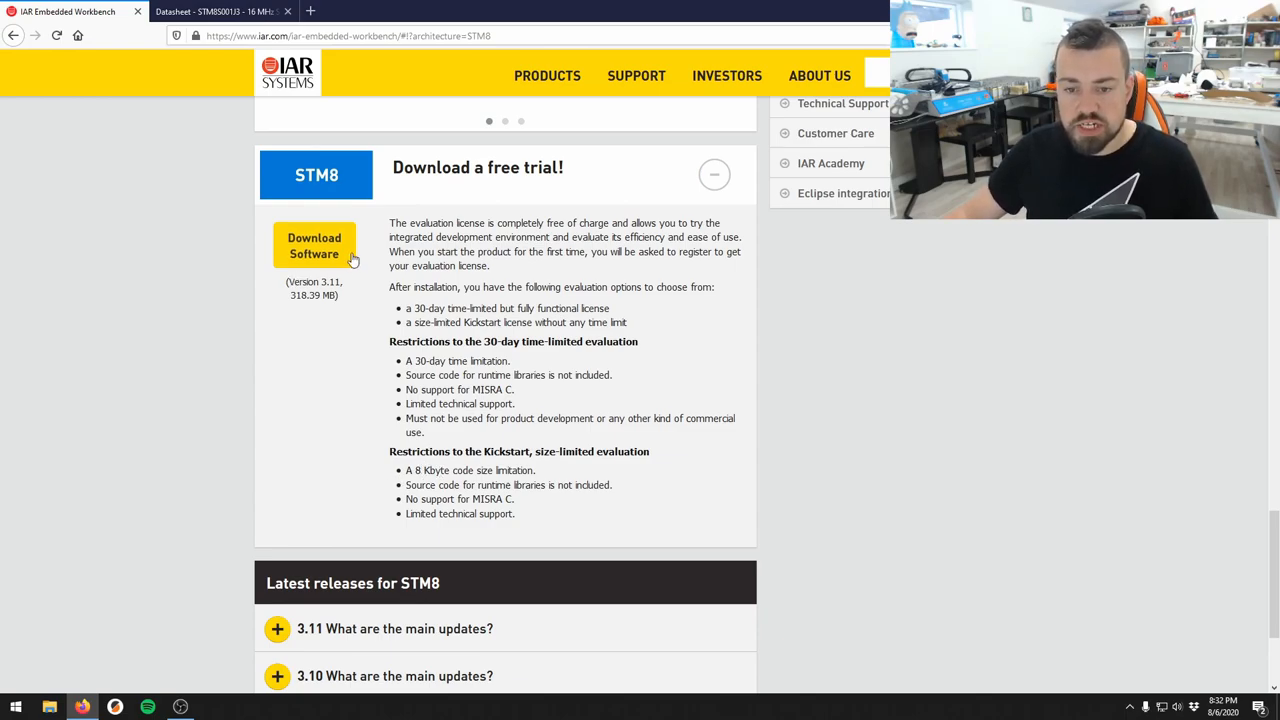
left_click(314, 244)
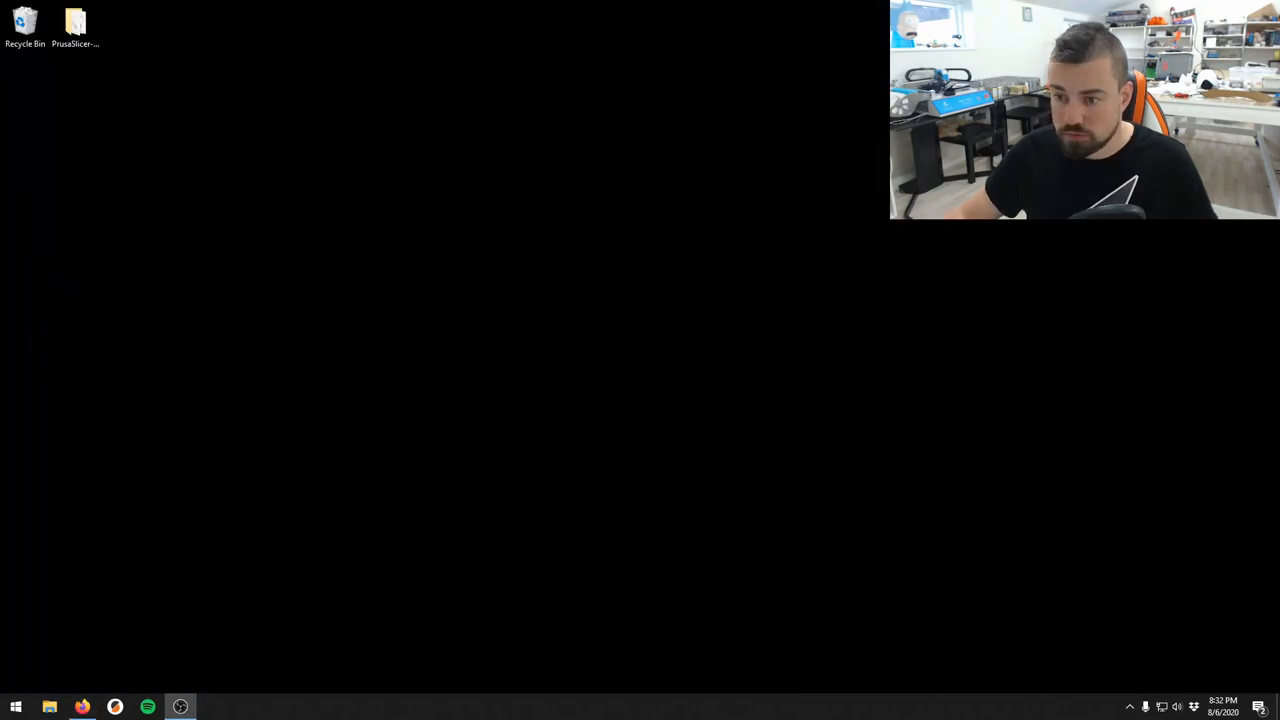
Start a new IAR project using the C main project template
type("ew")
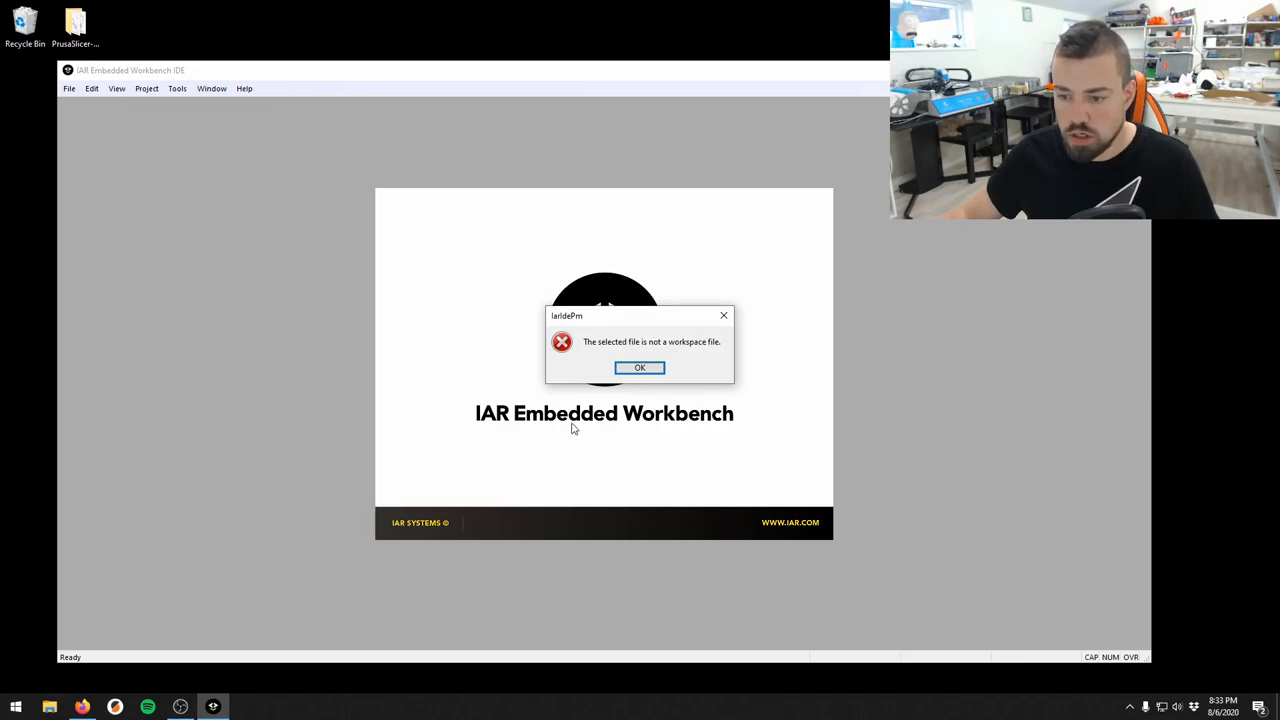
left_click(640, 368)
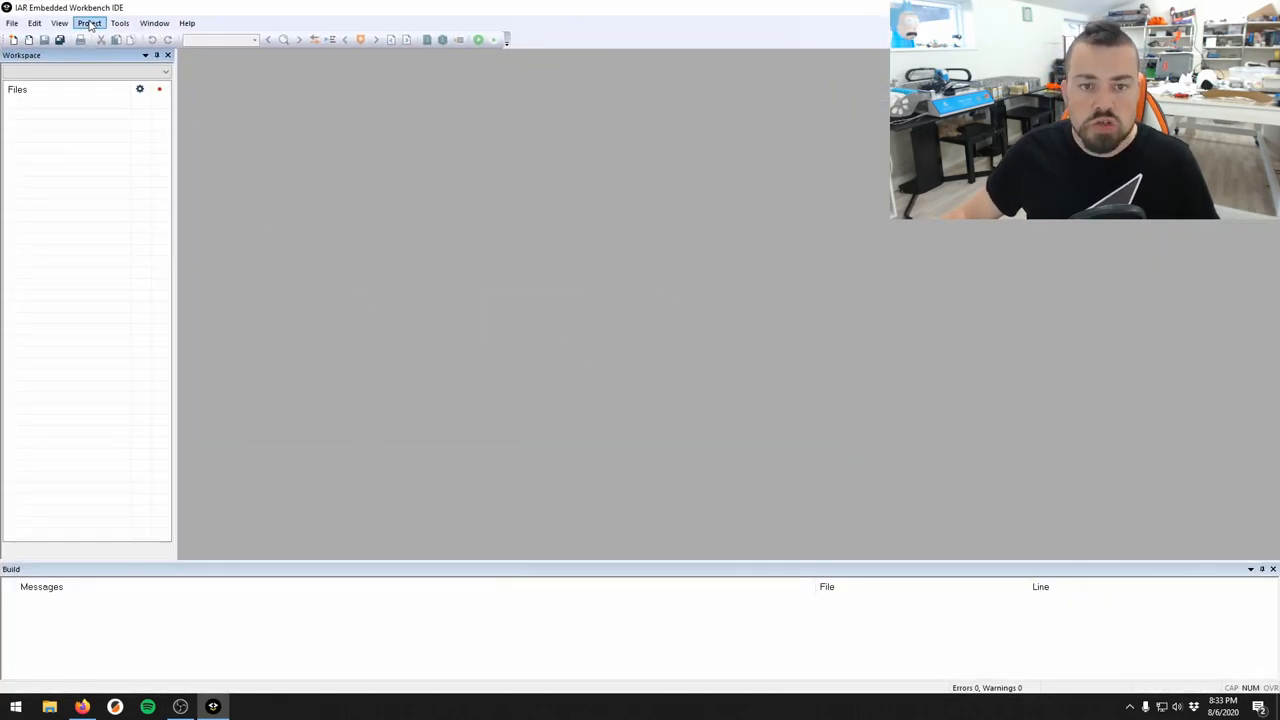
left_click(88, 24)
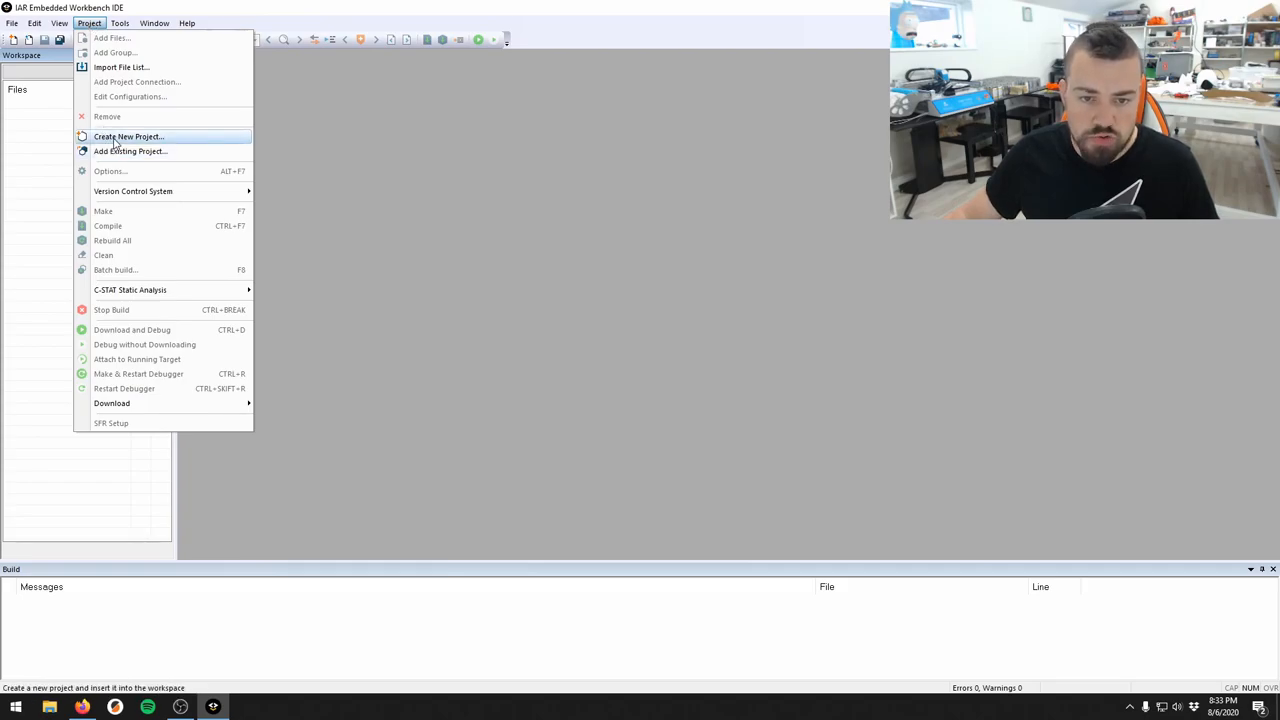
left_click(128, 136)
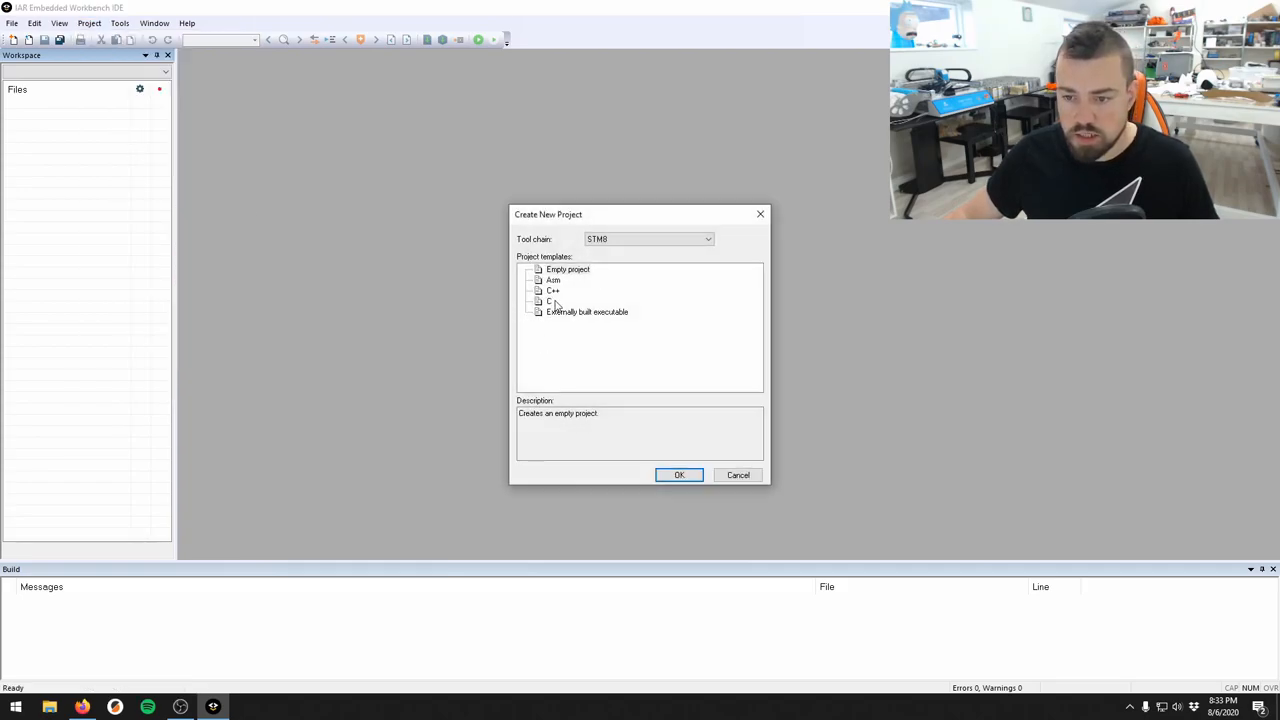
left_click(548, 300)
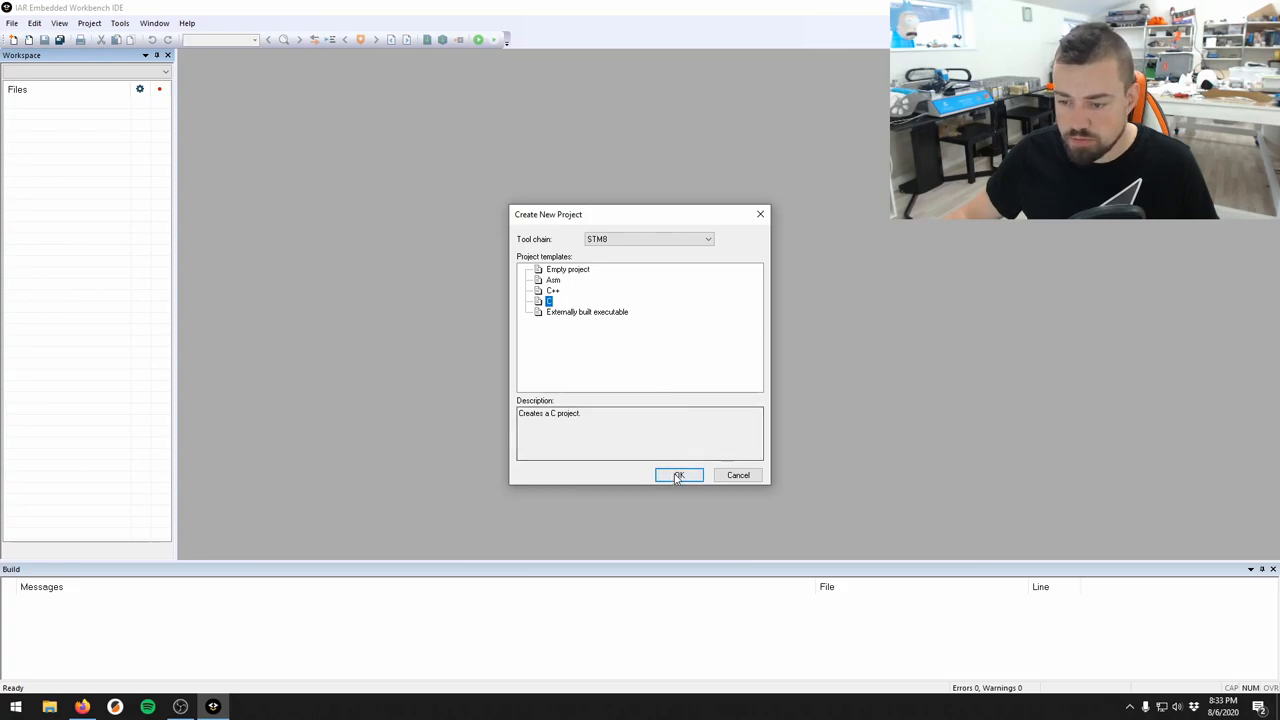
left_click(678, 476)
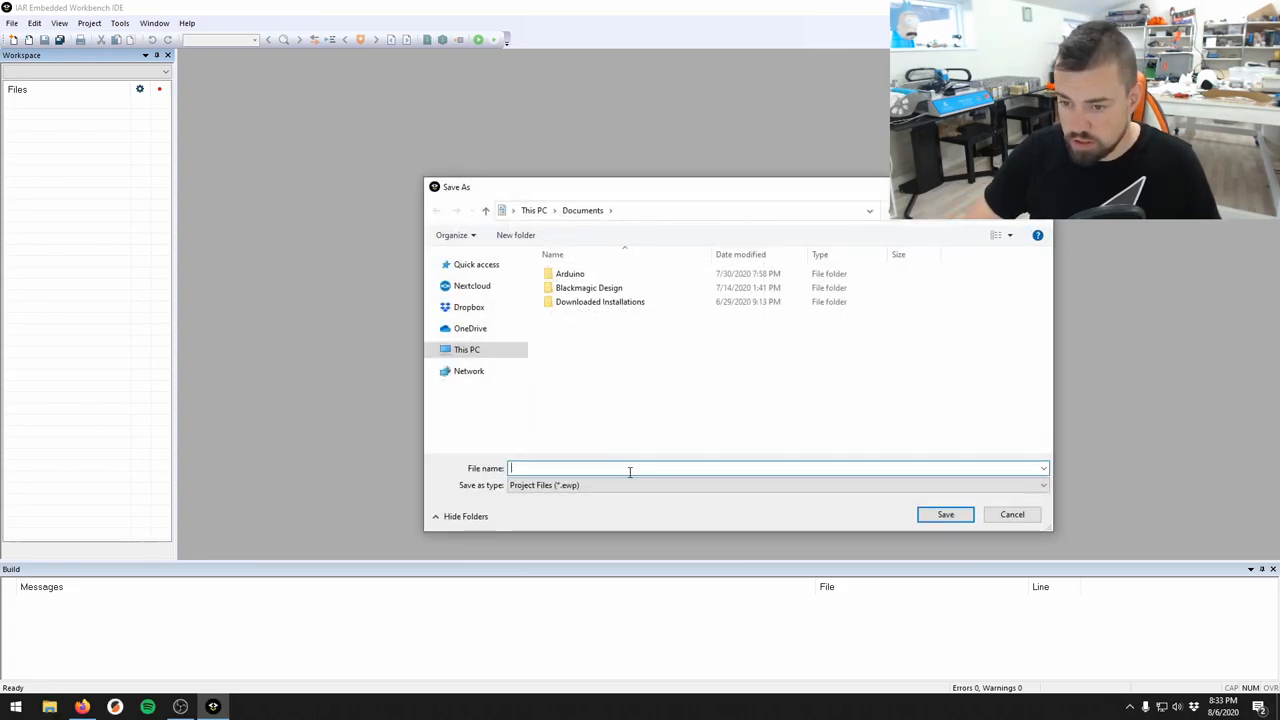
Save the project as 'test' inside a new stm8s_test folder in Documents
right_click(670, 420)
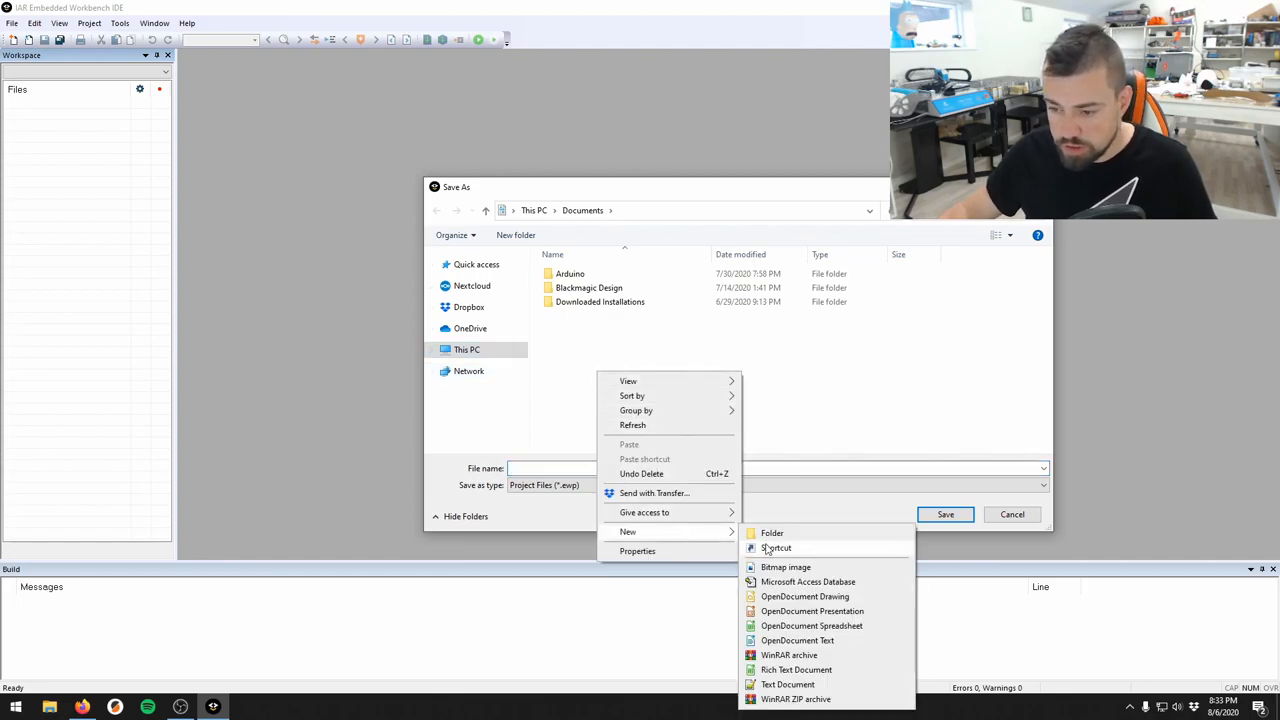
left_click(772, 532)
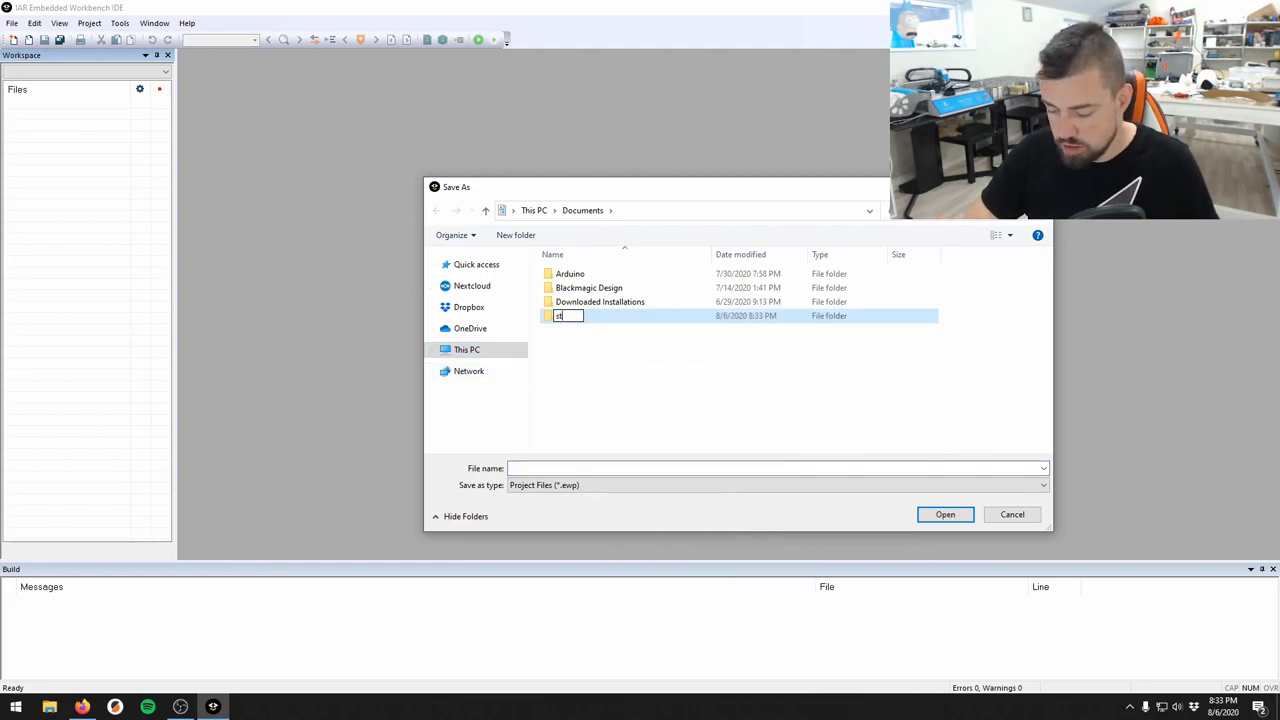
type("stm8s_test")
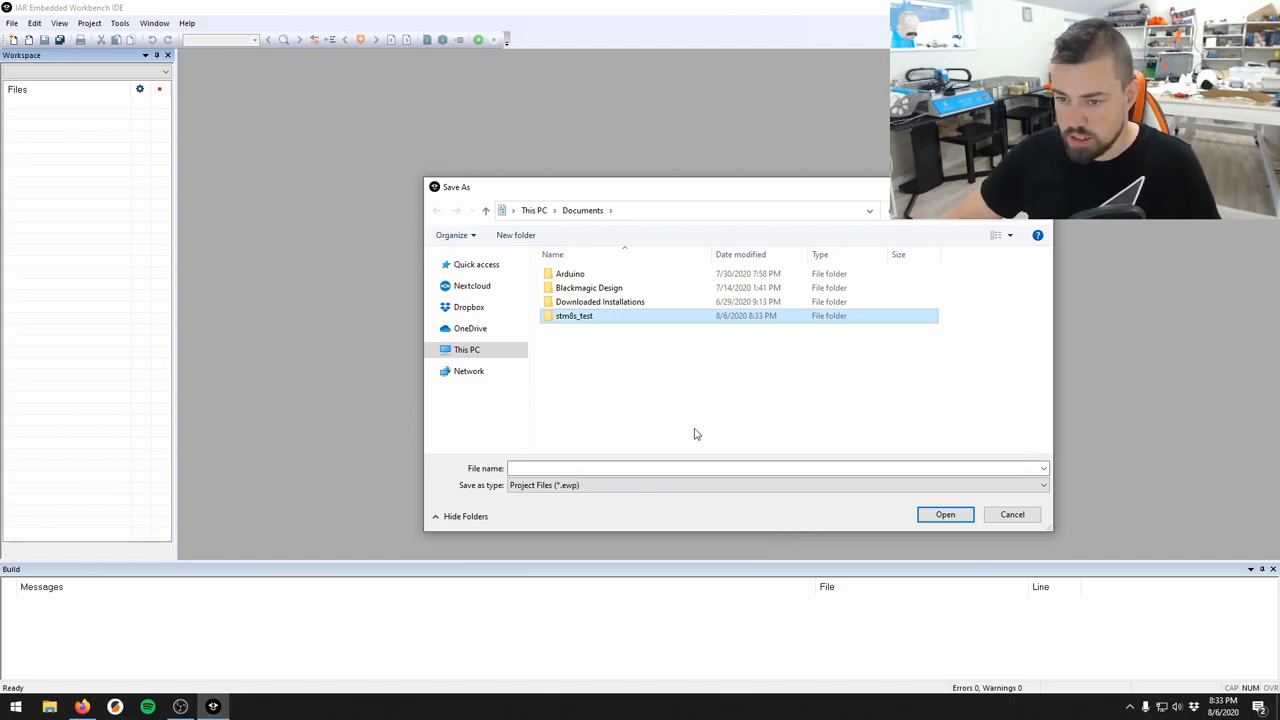
double_click(574, 316)
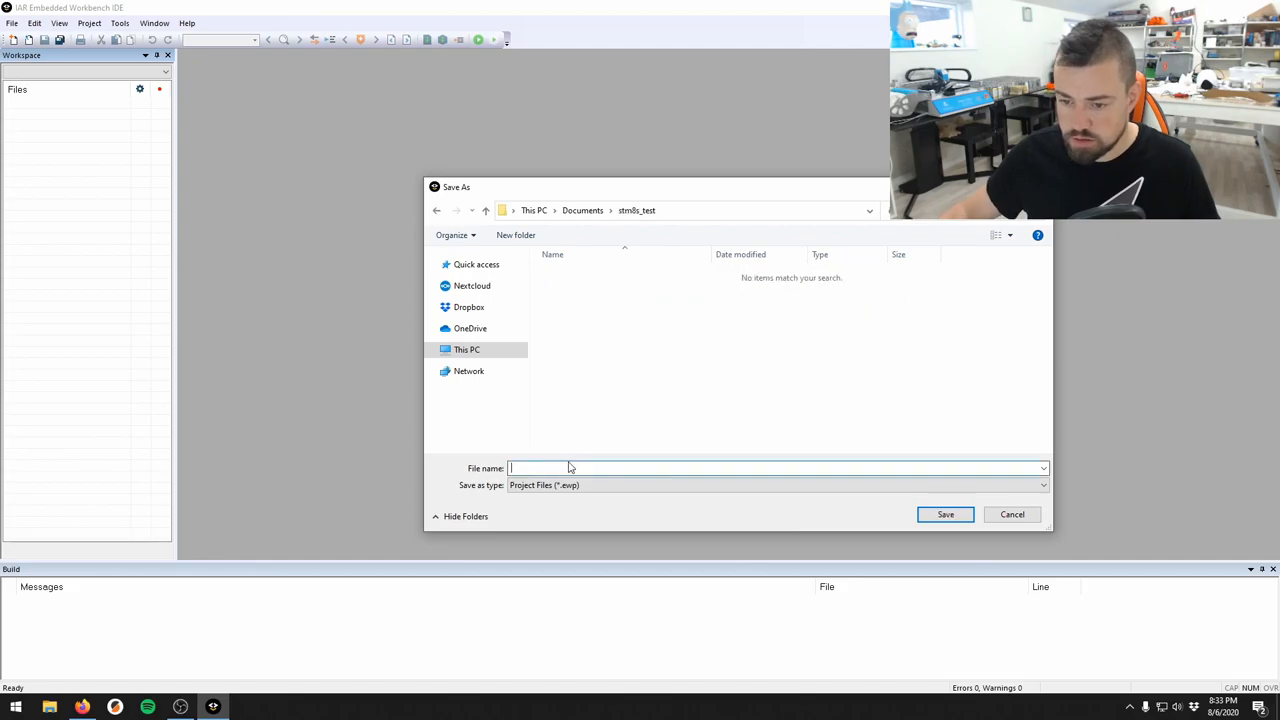
type("test")
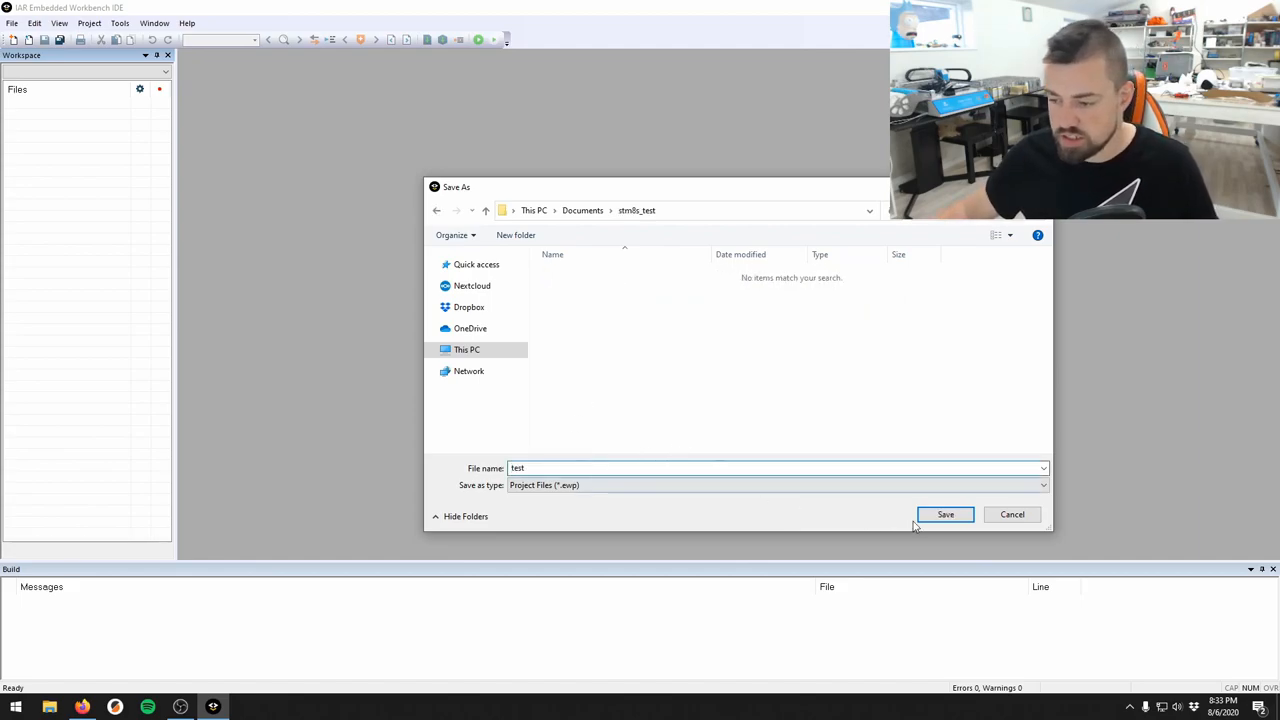
left_click(944, 514)
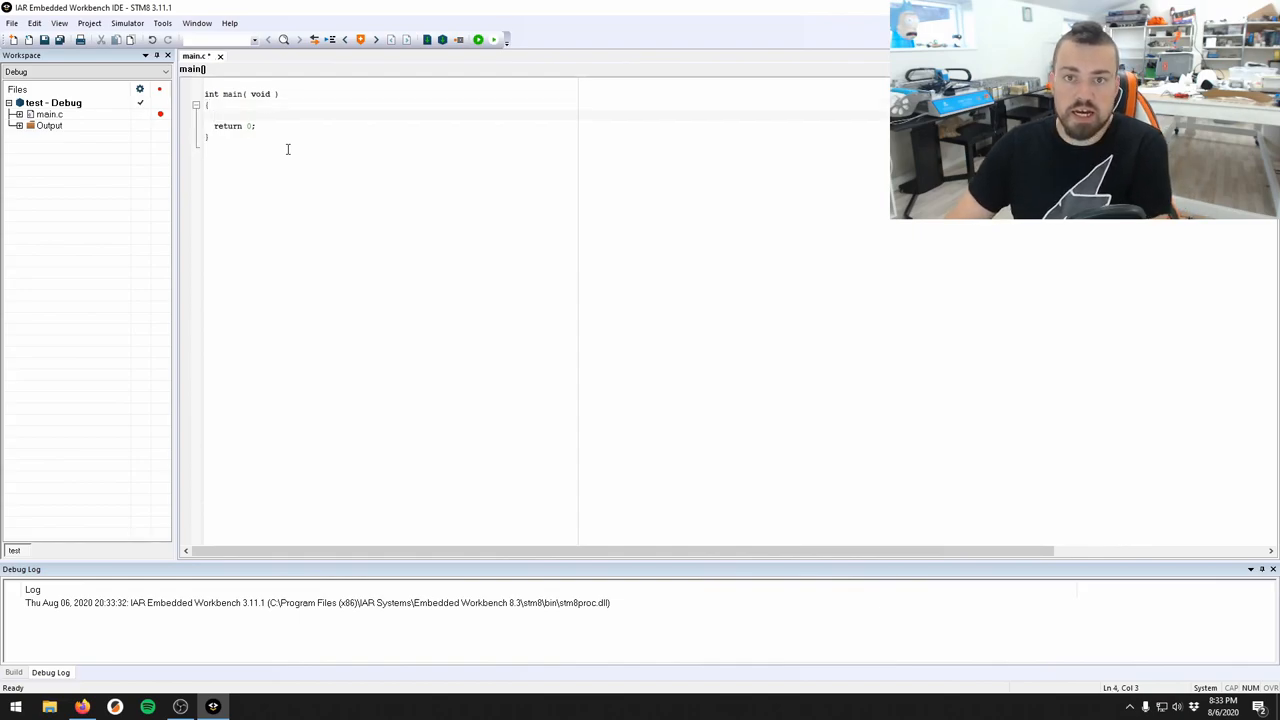
Add an empty while(1) {} loop in main.c before return 0, reverting a 'true' condition edit
type("while")
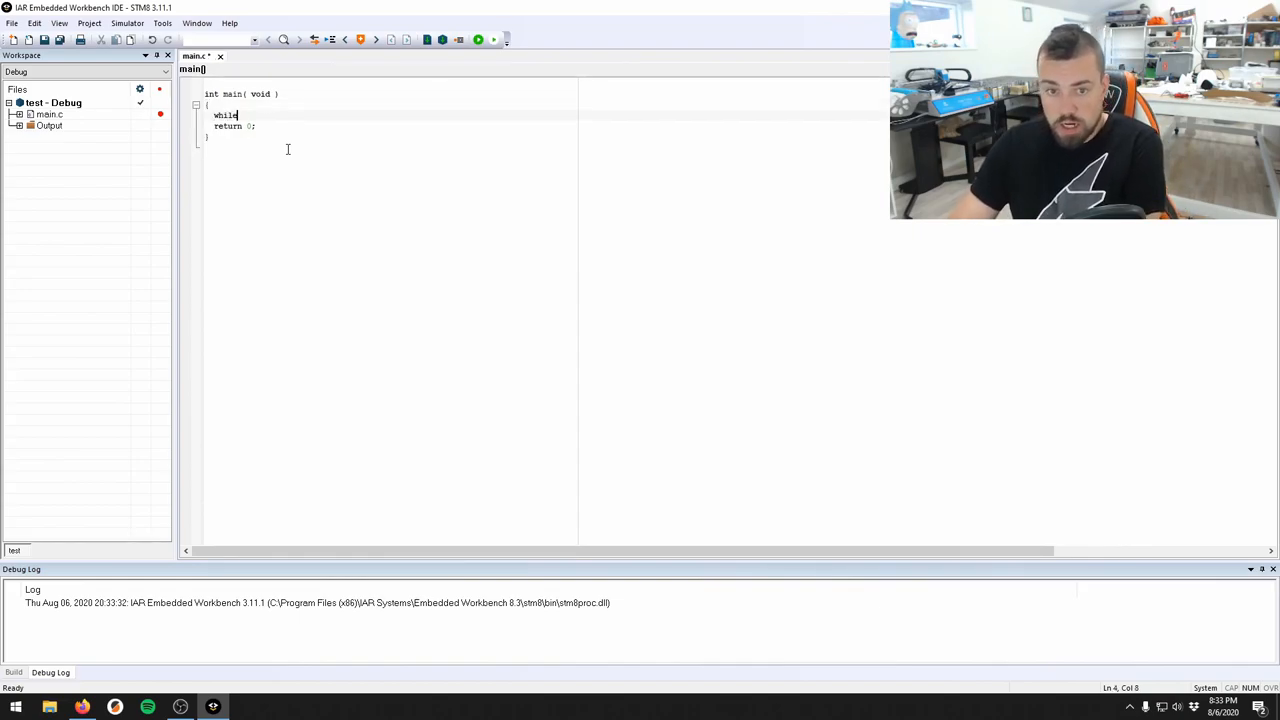
type("(1)")
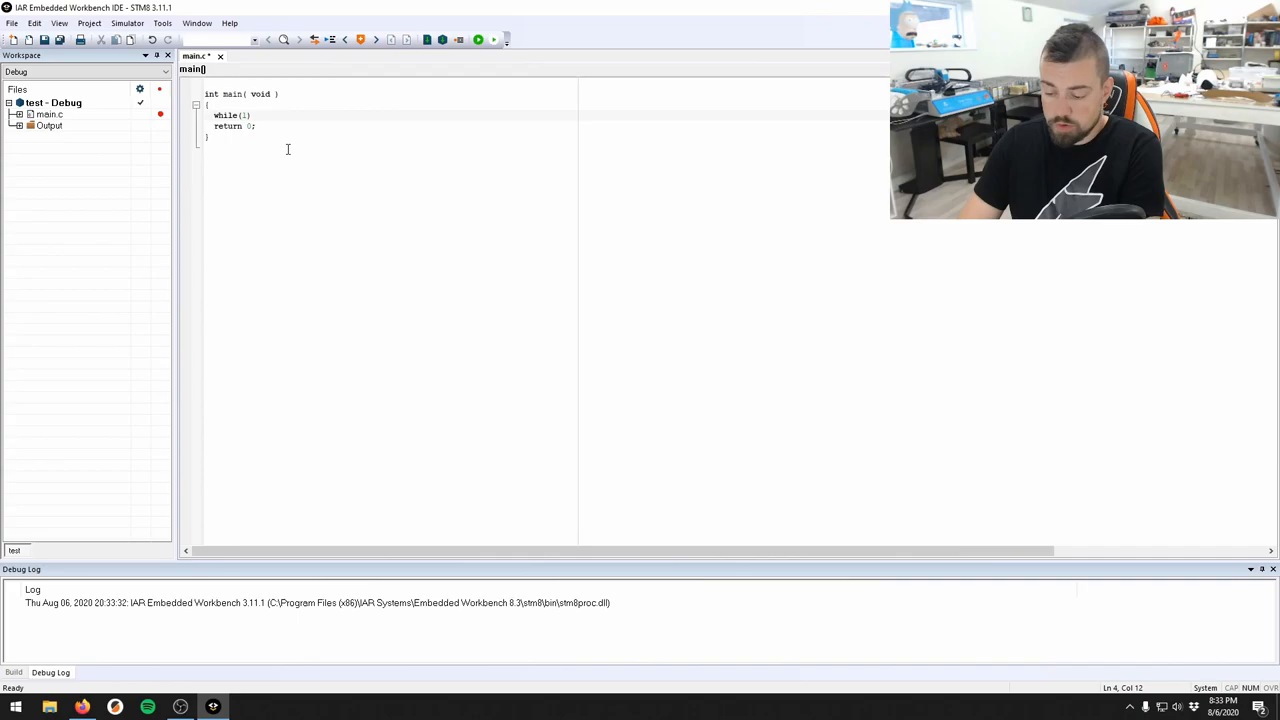
type("{}")
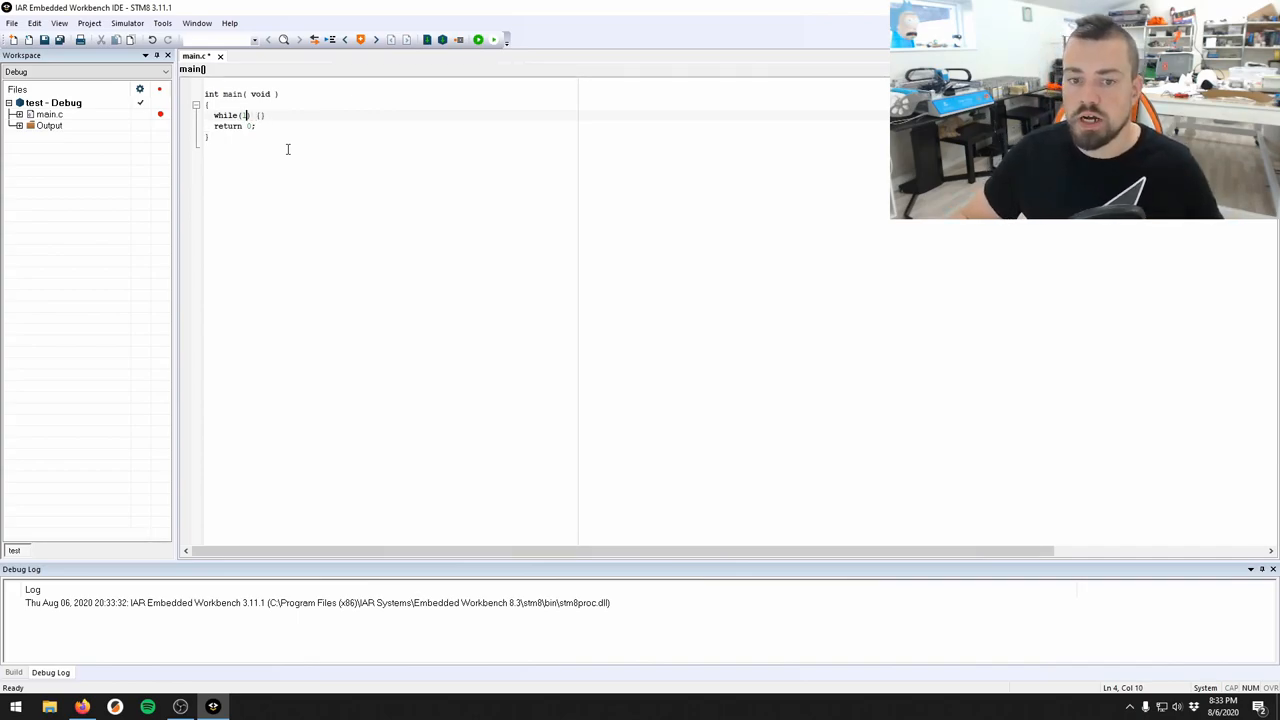
type("true")
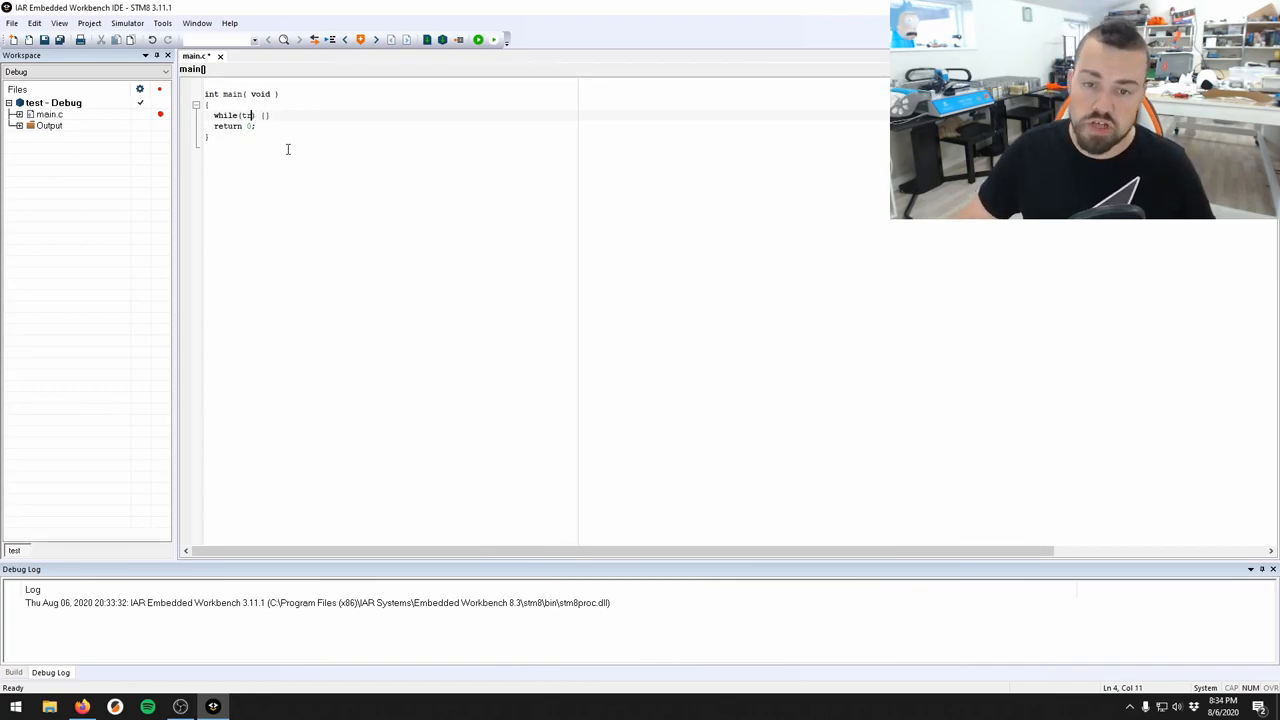
key("Backspace")
type("1")
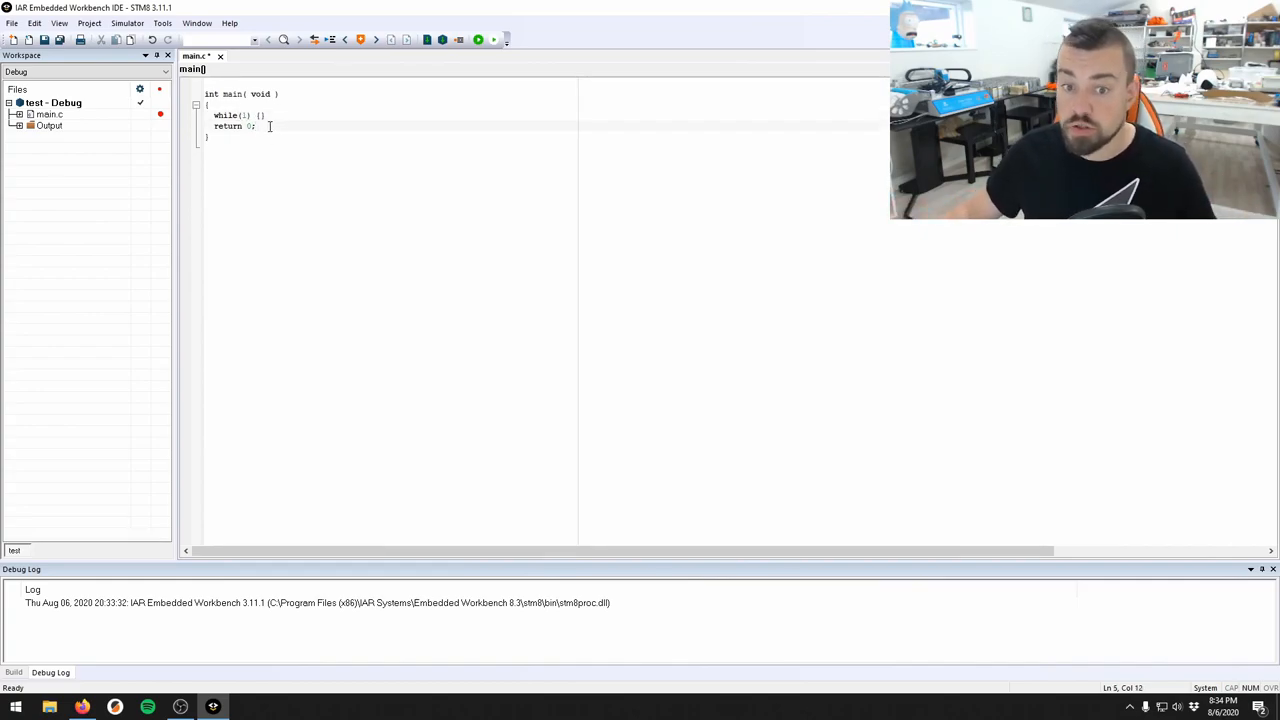
Set the test project's target device to STM8S > STM8S001J3 in General Options
right_click(56, 102)
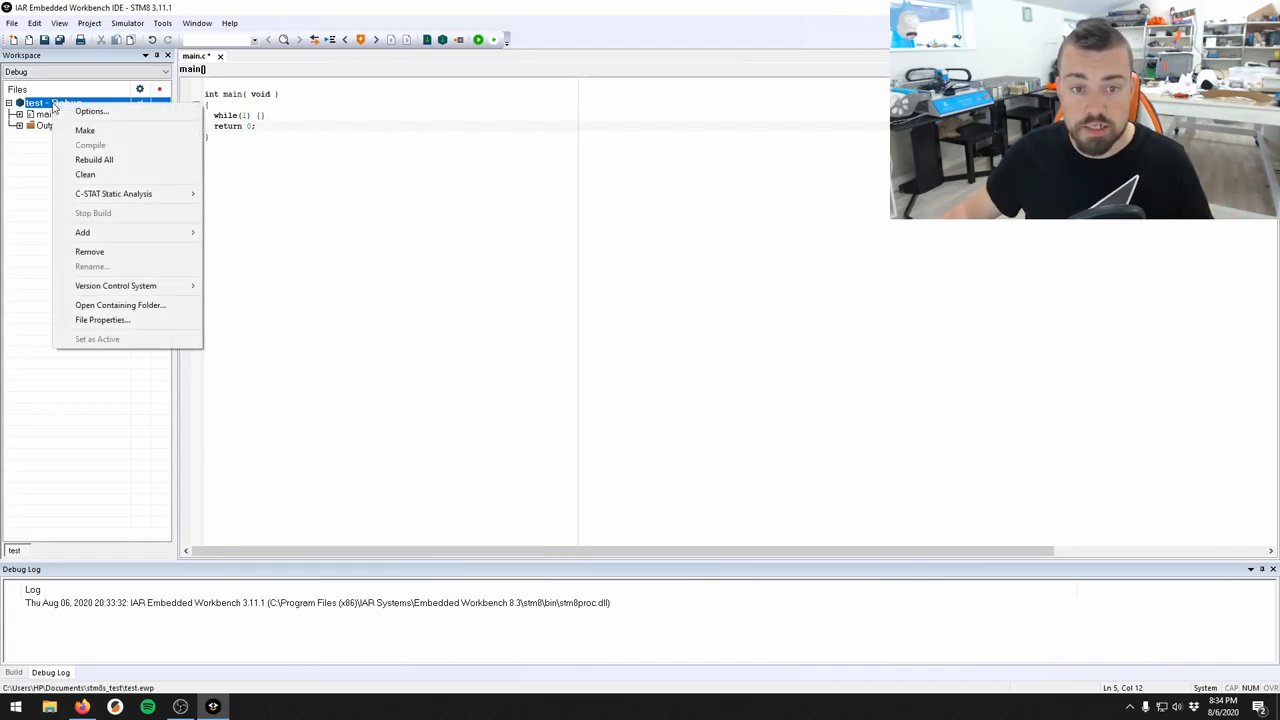
left_click(92, 112)
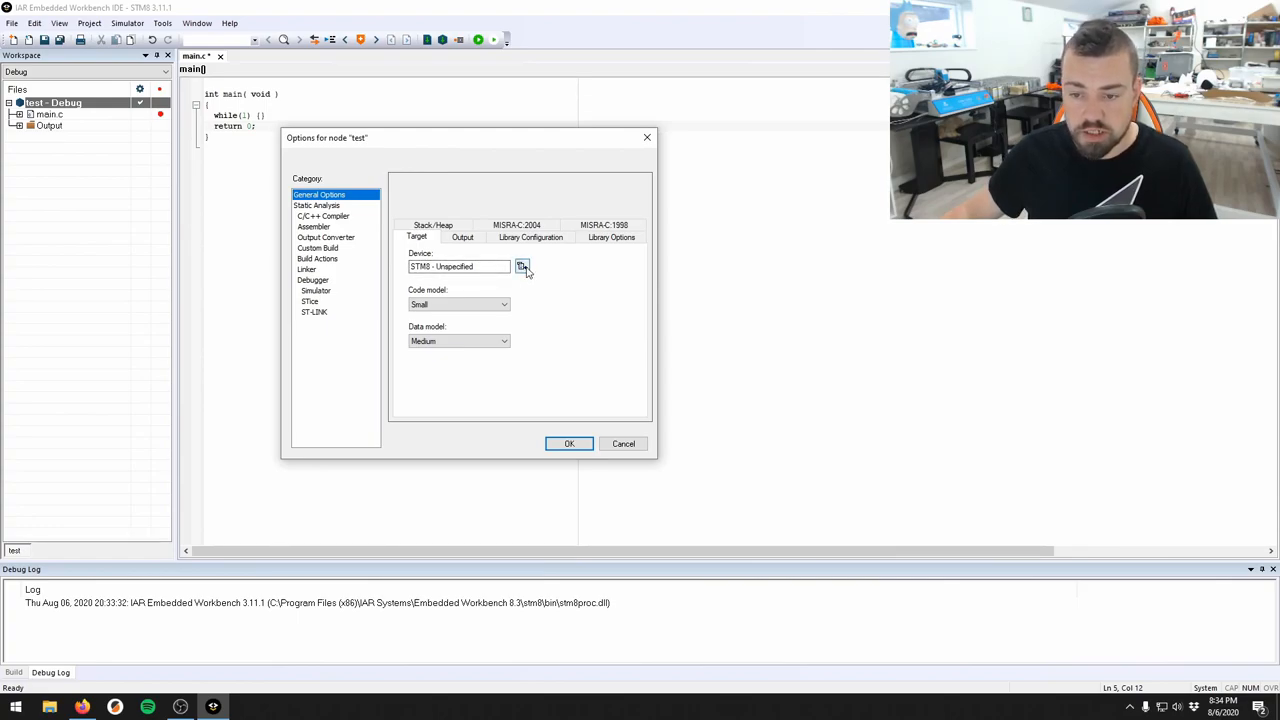
left_click(520, 266)
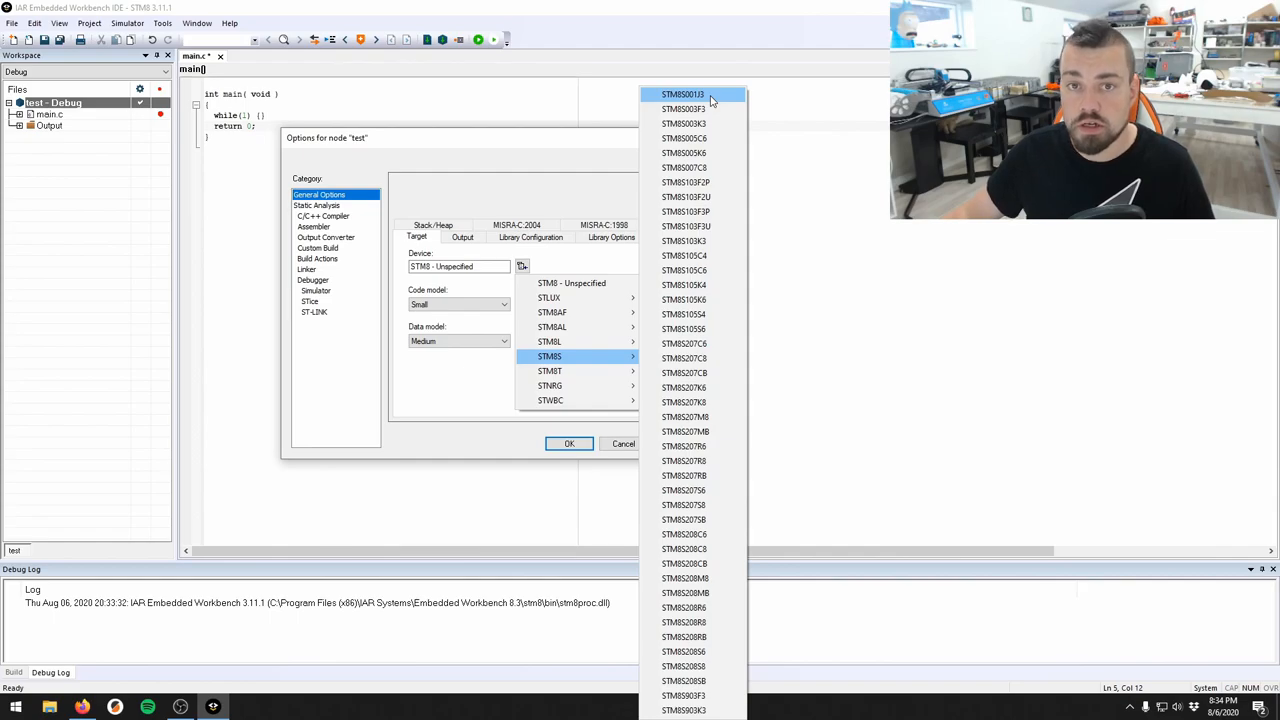
left_click(682, 94)
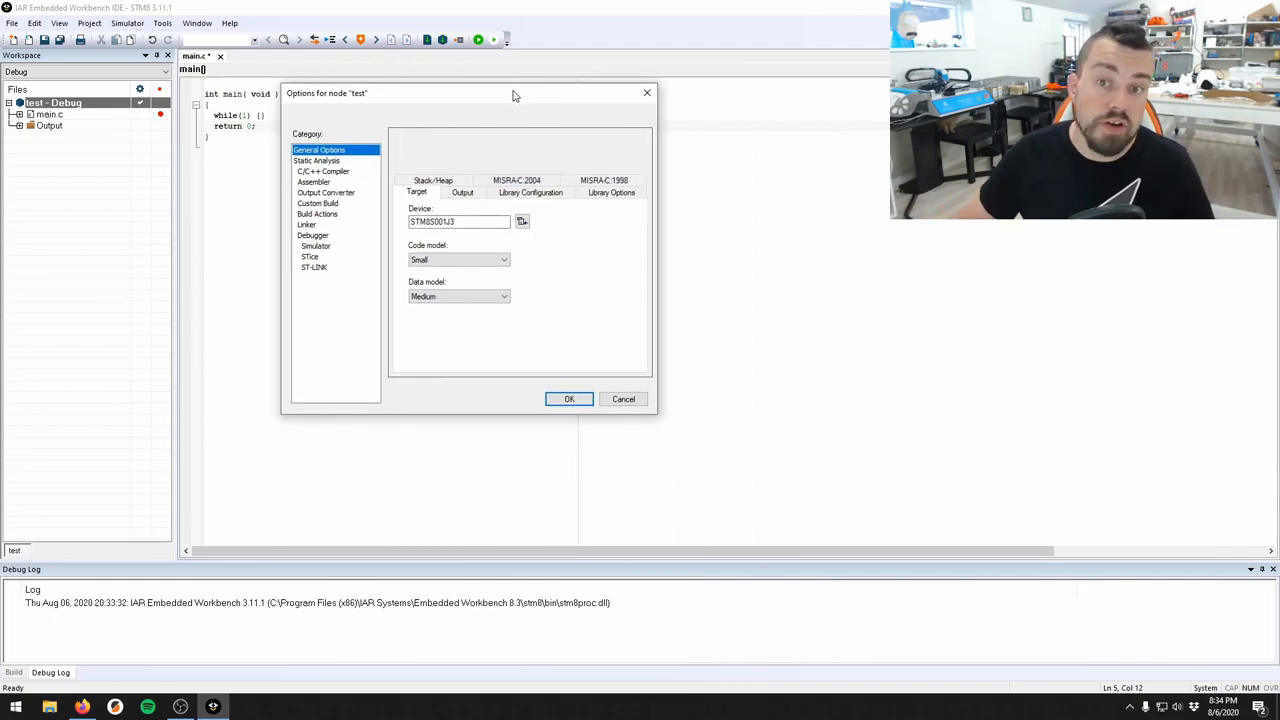
mouse_move(496, 62)
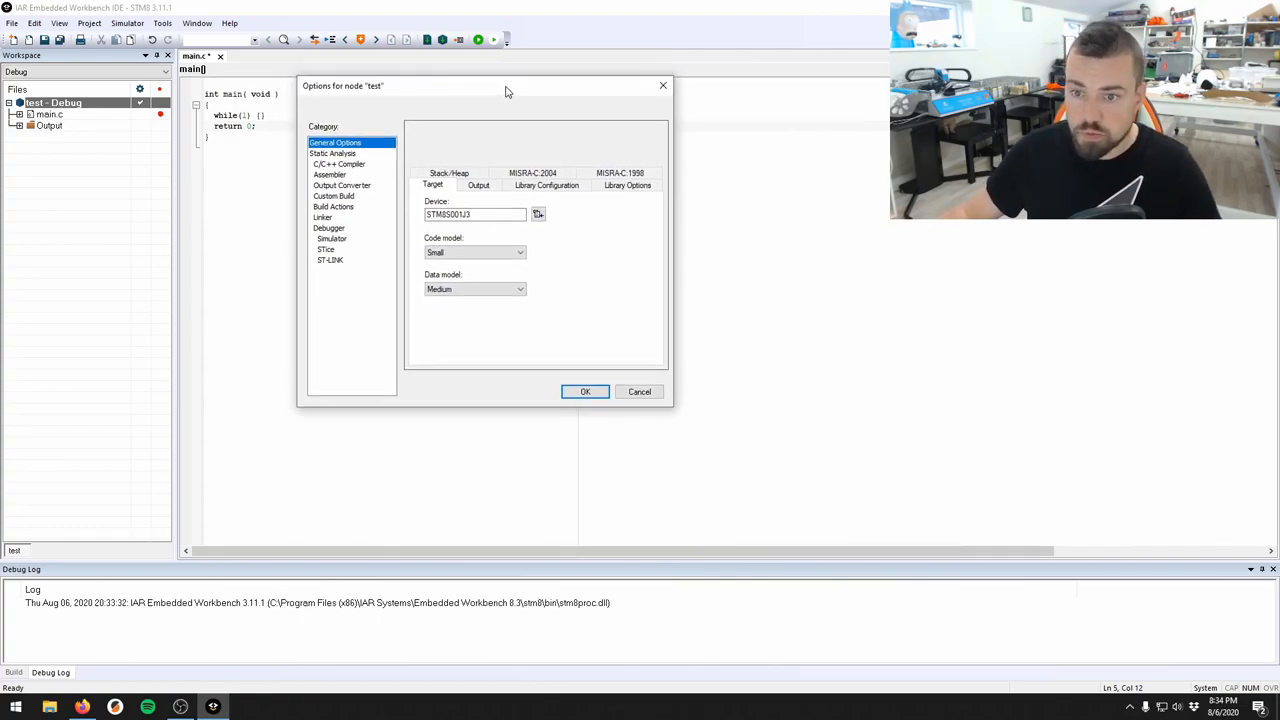
left_click_drag(504, 92, 530, 92)
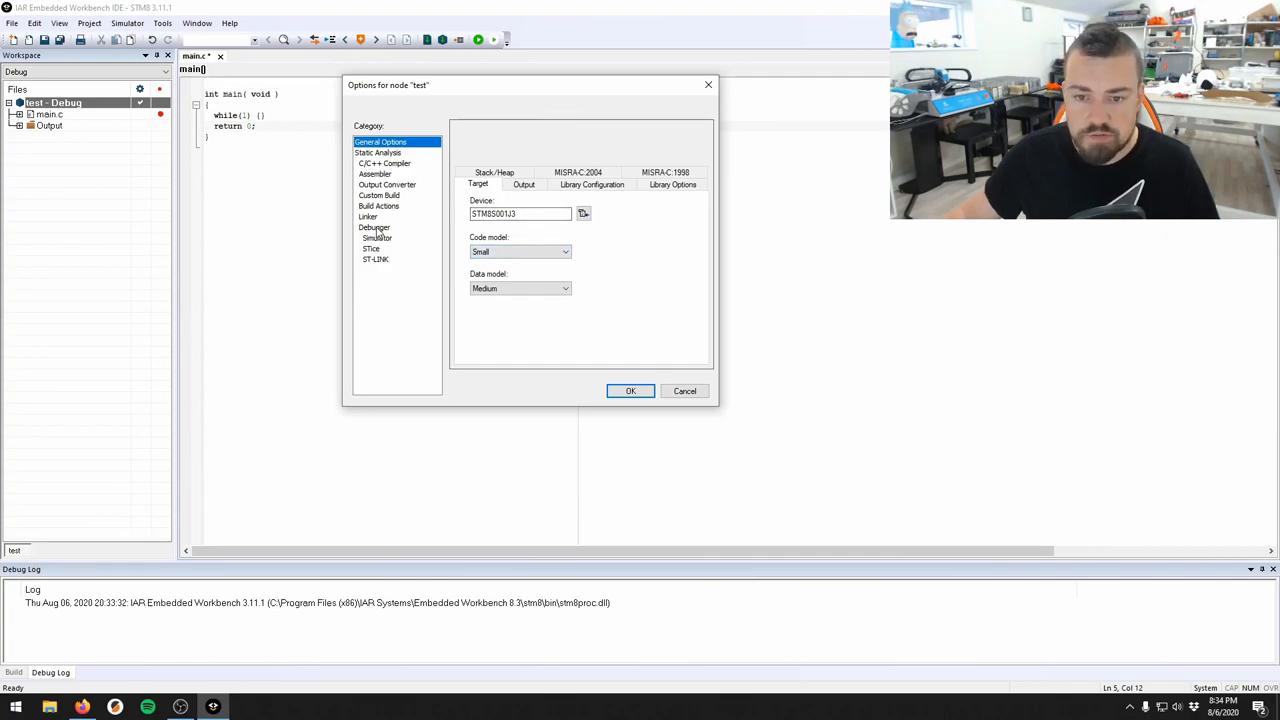
Set the Debugger Setup driver to ST-LINK and apply the project options
left_click(374, 228)
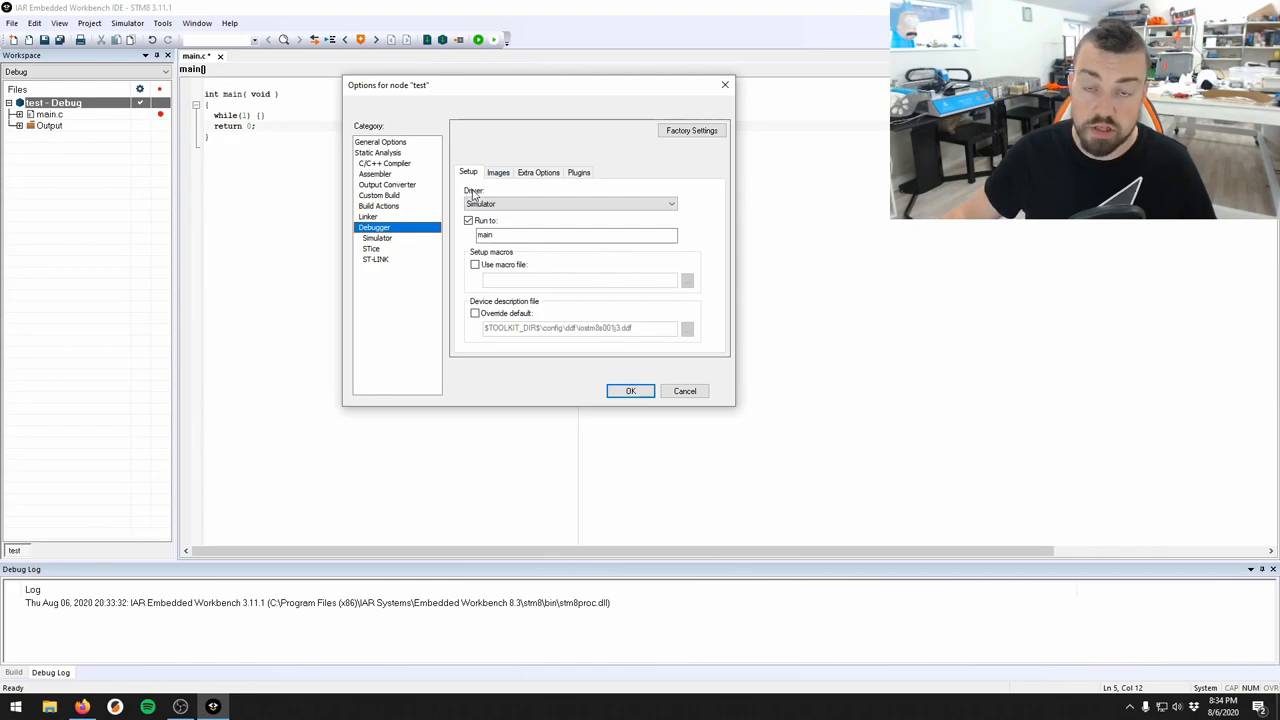
left_click(570, 204)
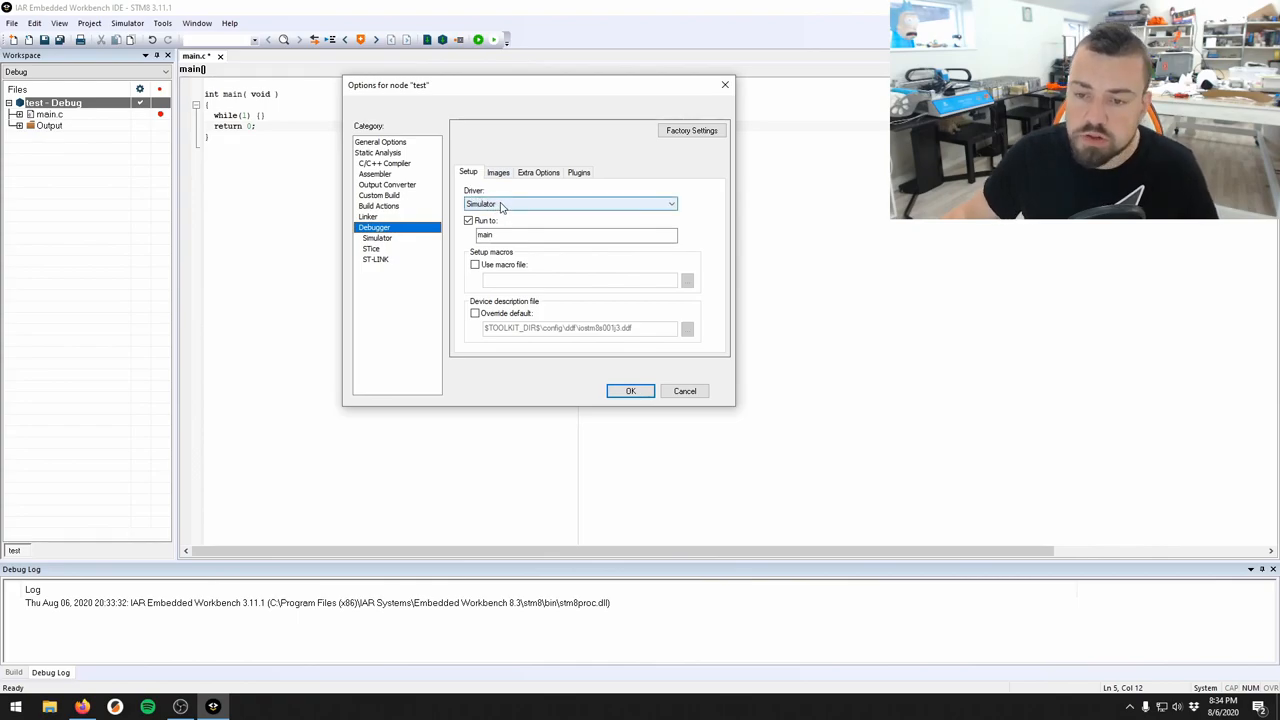
left_click(670, 204)
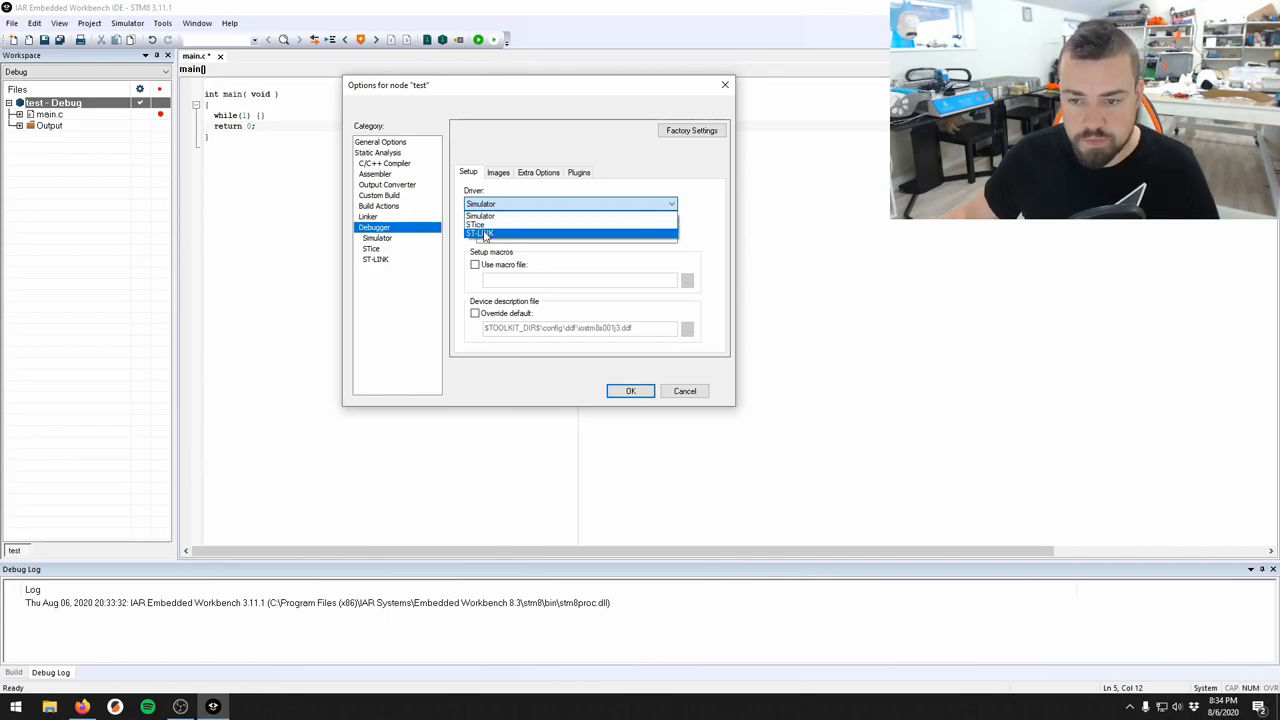
left_click(480, 232)
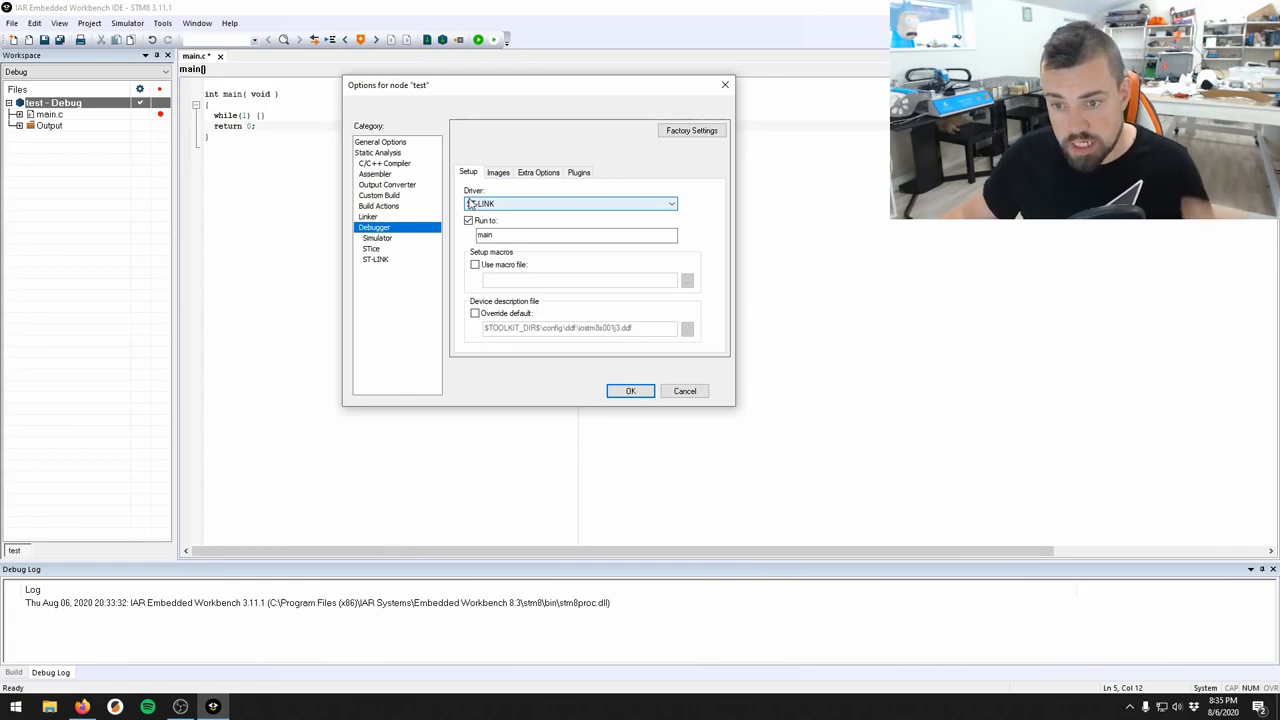
left_click(570, 204)
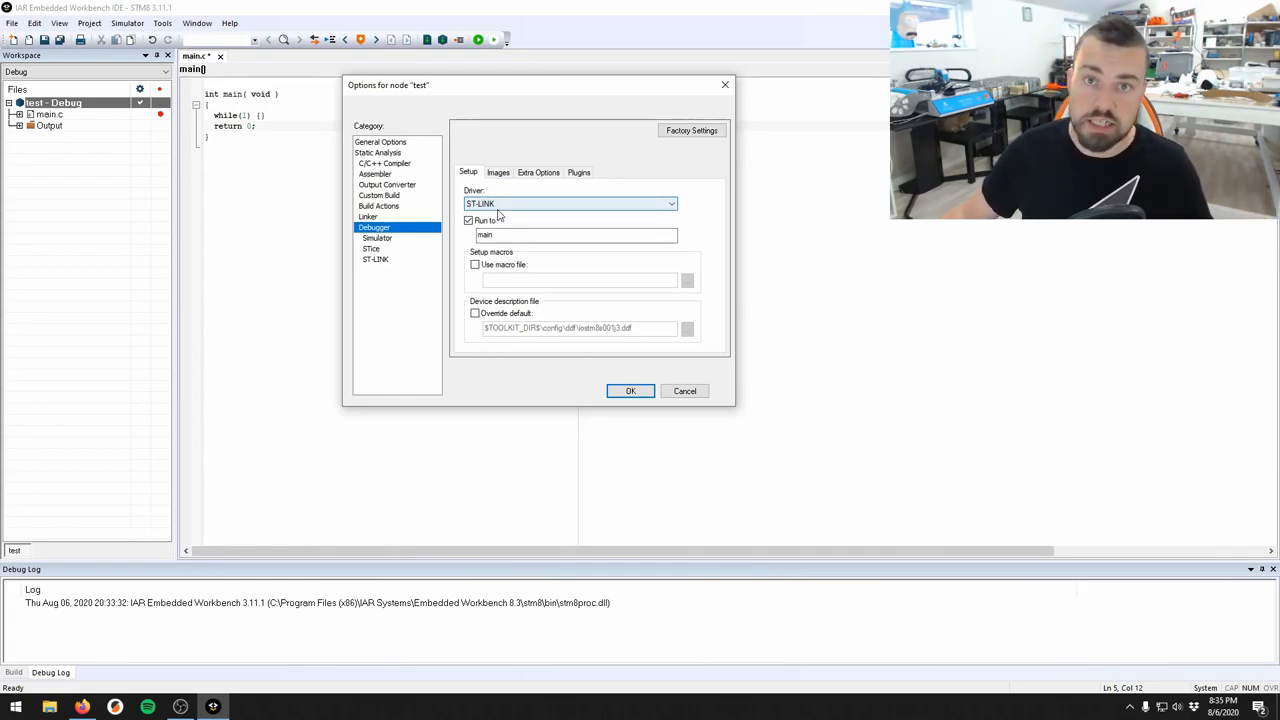
left_click(630, 390)
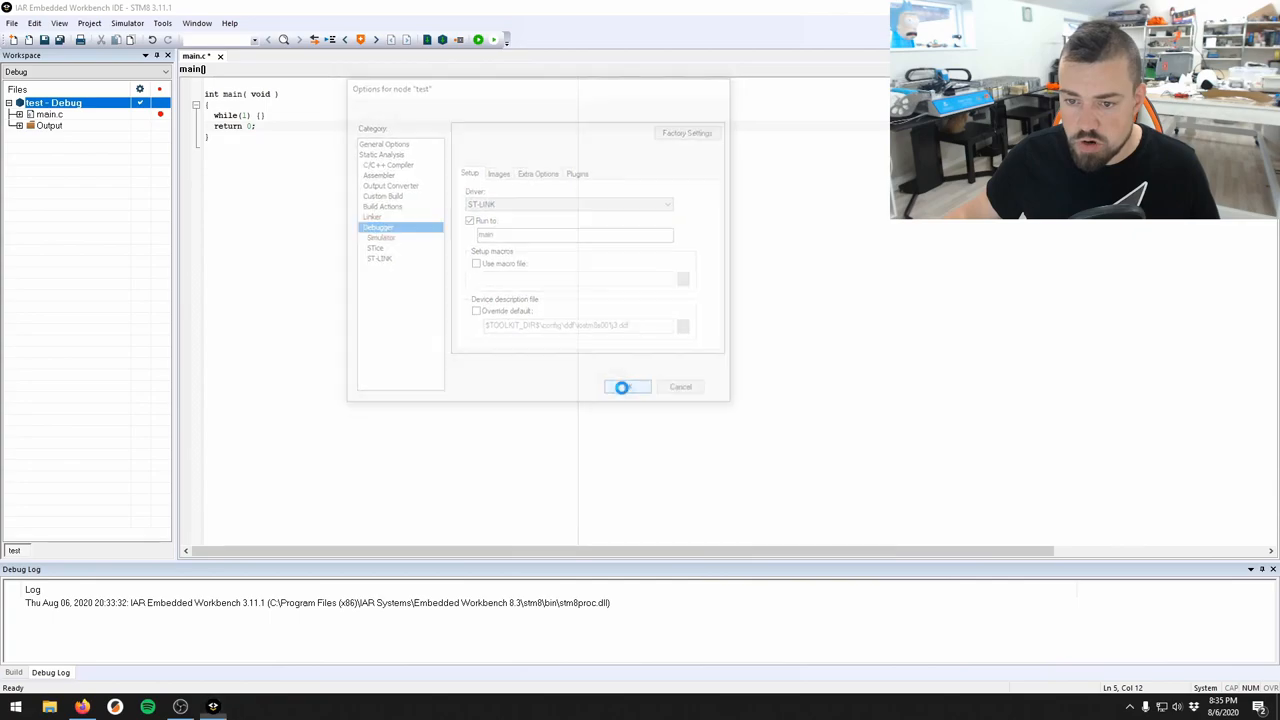
Confirm OK to close the project options and return to main.c
left_click(628, 388)
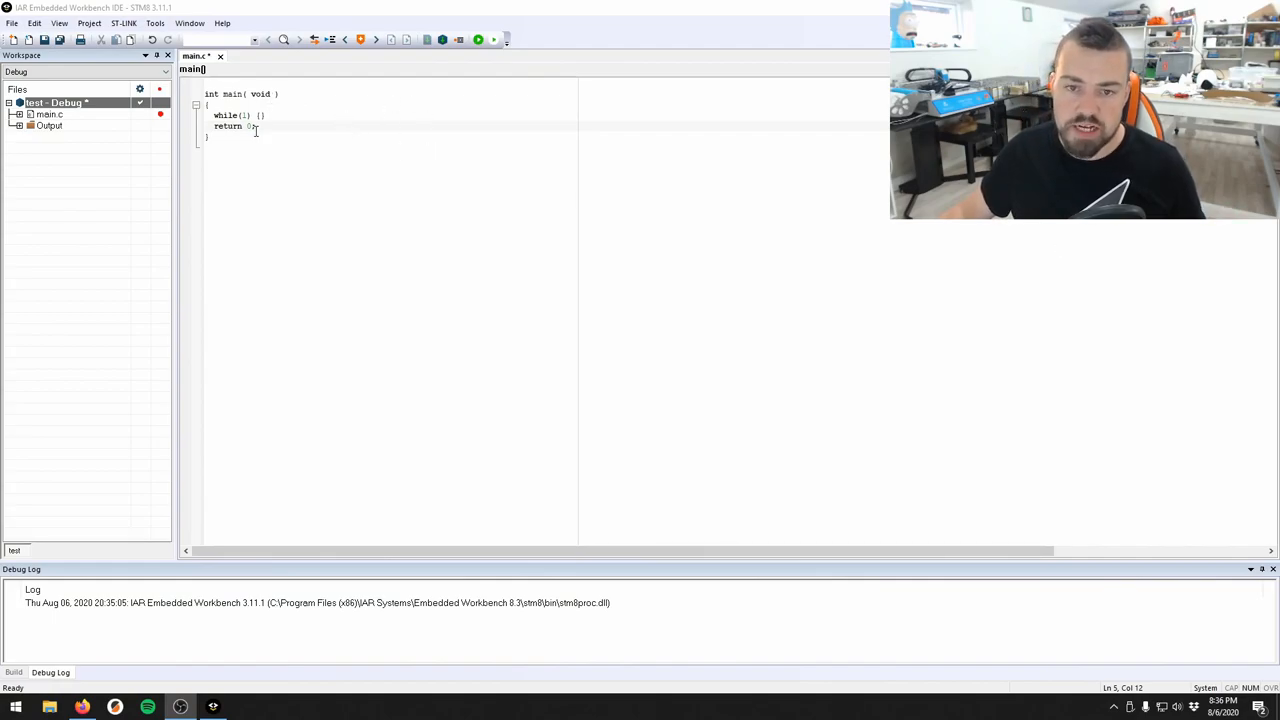
mouse_move(544, 76)
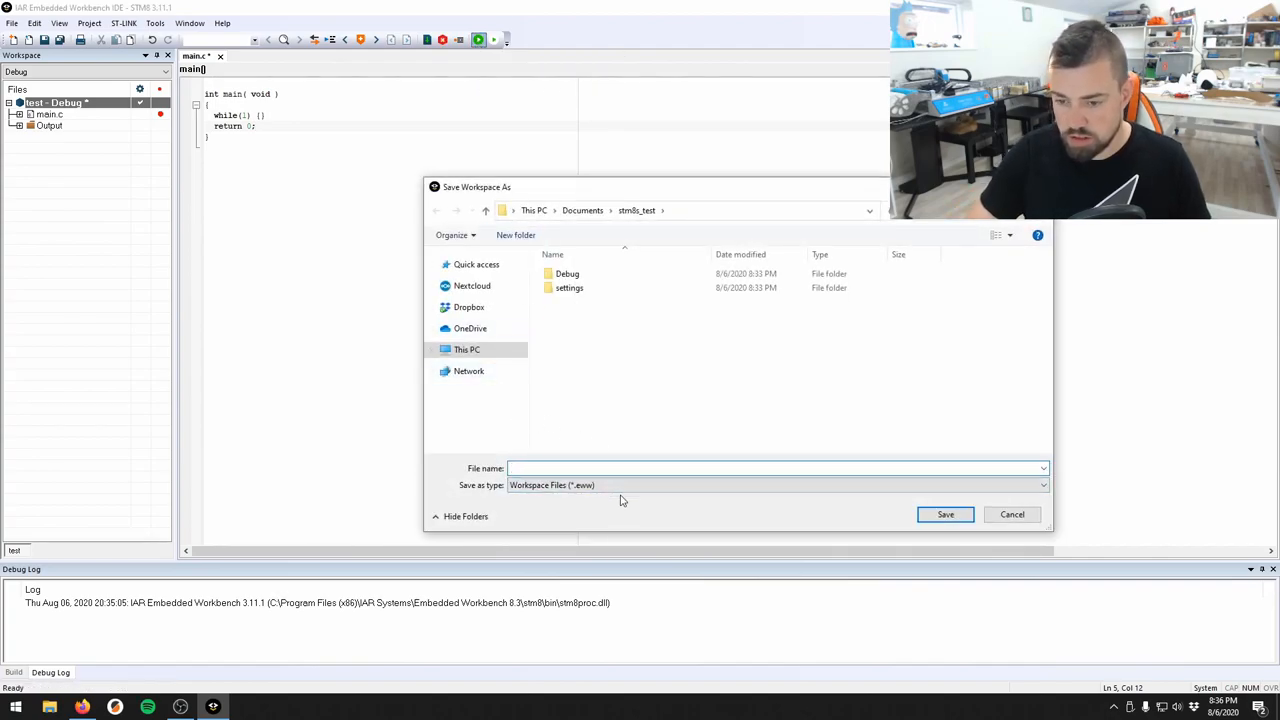
Save the workspace as 'test' so Download and Debug connects over ST-LINK
type("tes")
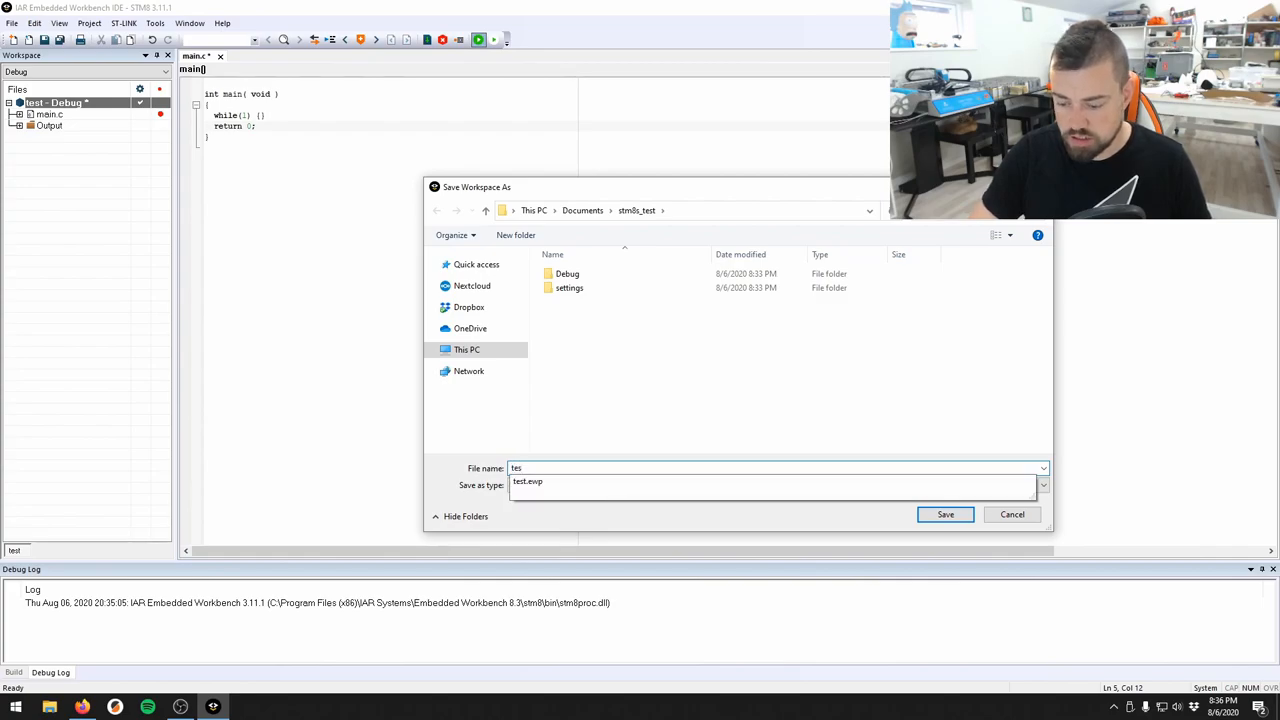
left_click(944, 514)
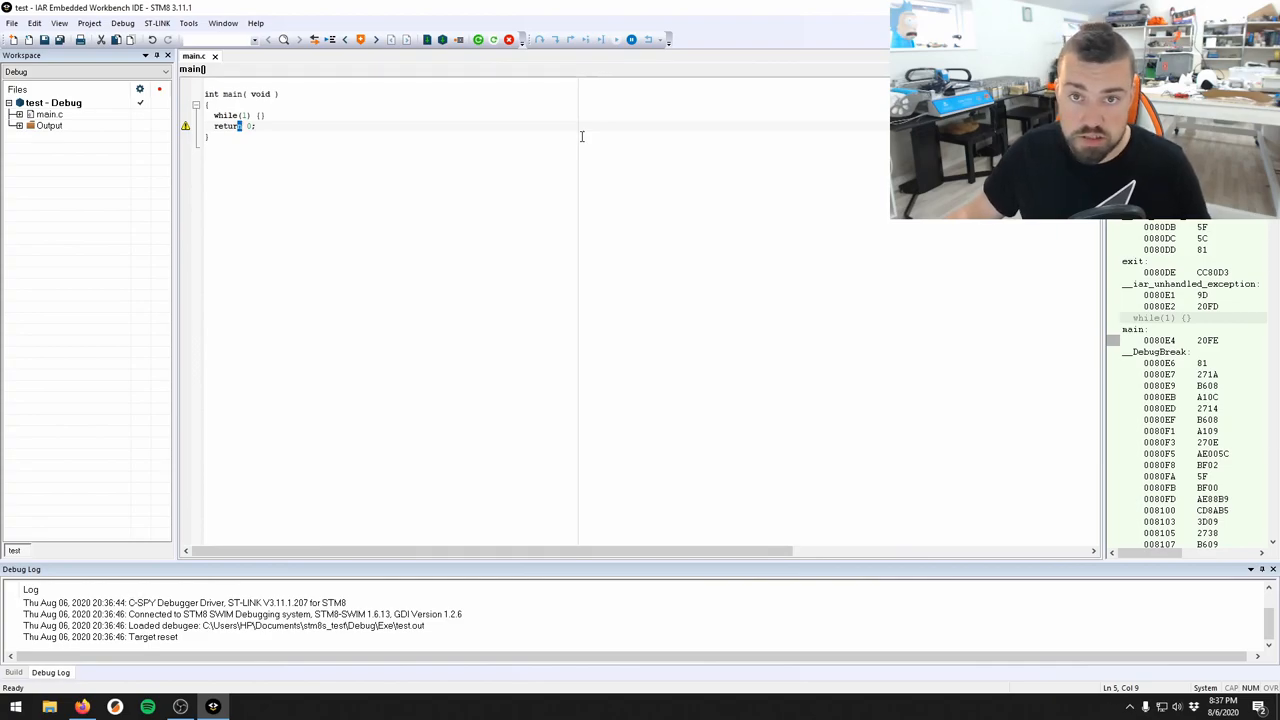
mouse_move(426, 156)
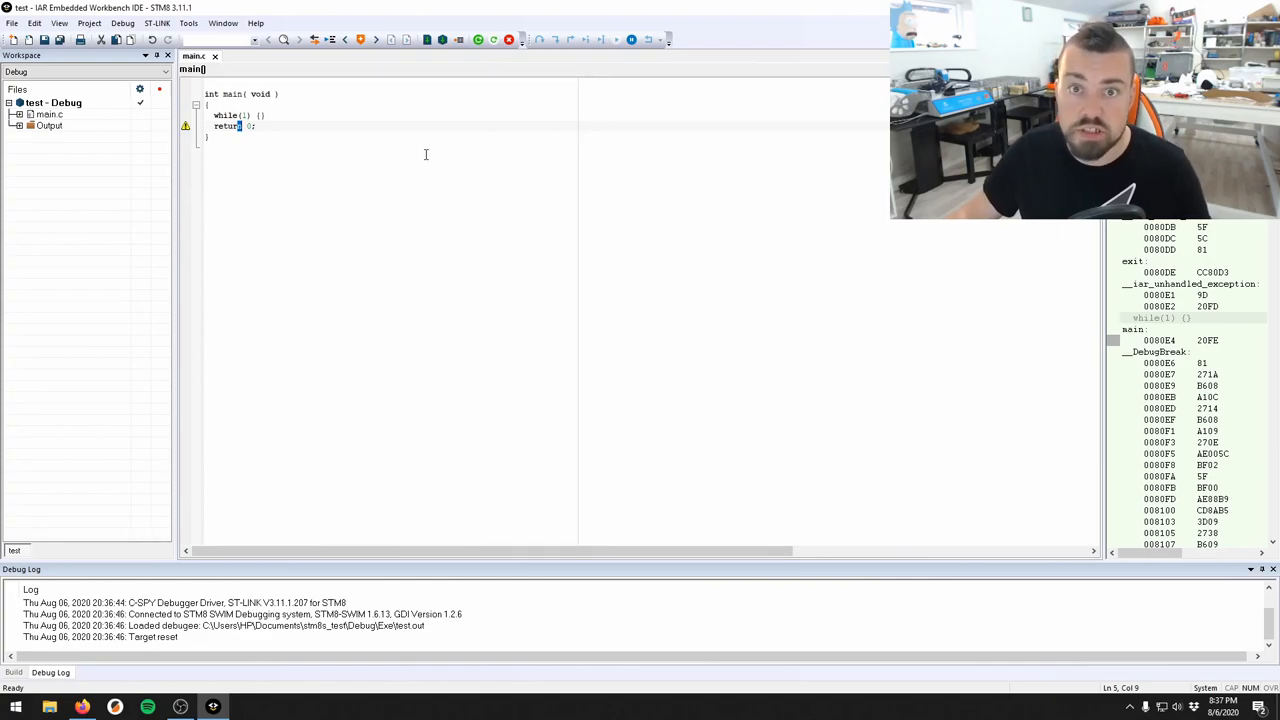
Run the debugger until execution halts on the while(1) line in main
left_click(632, 40)
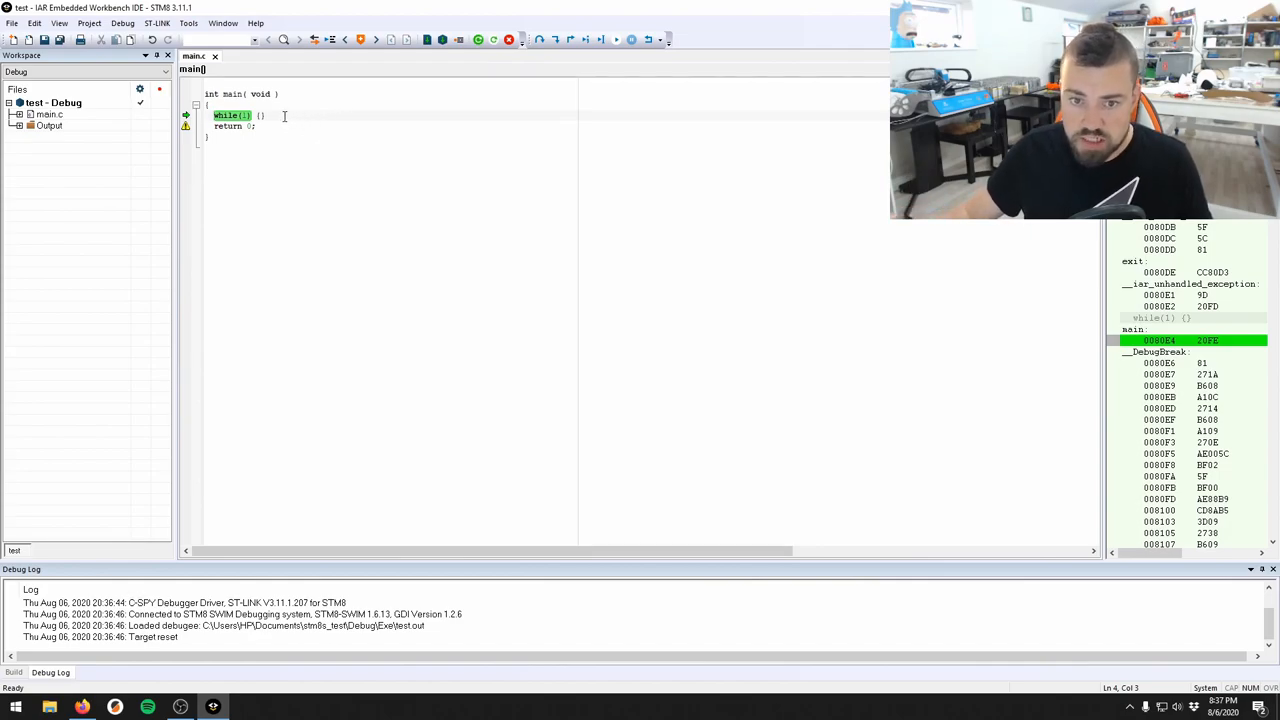
left_click(260, 114)
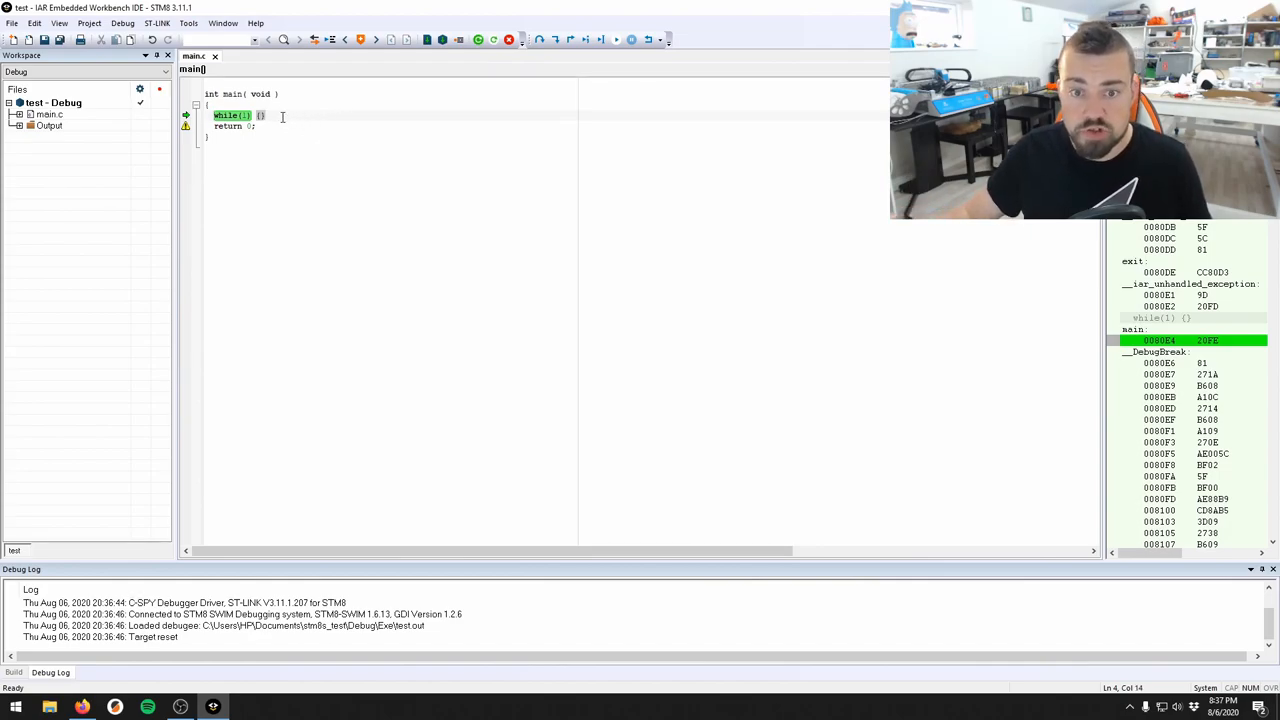